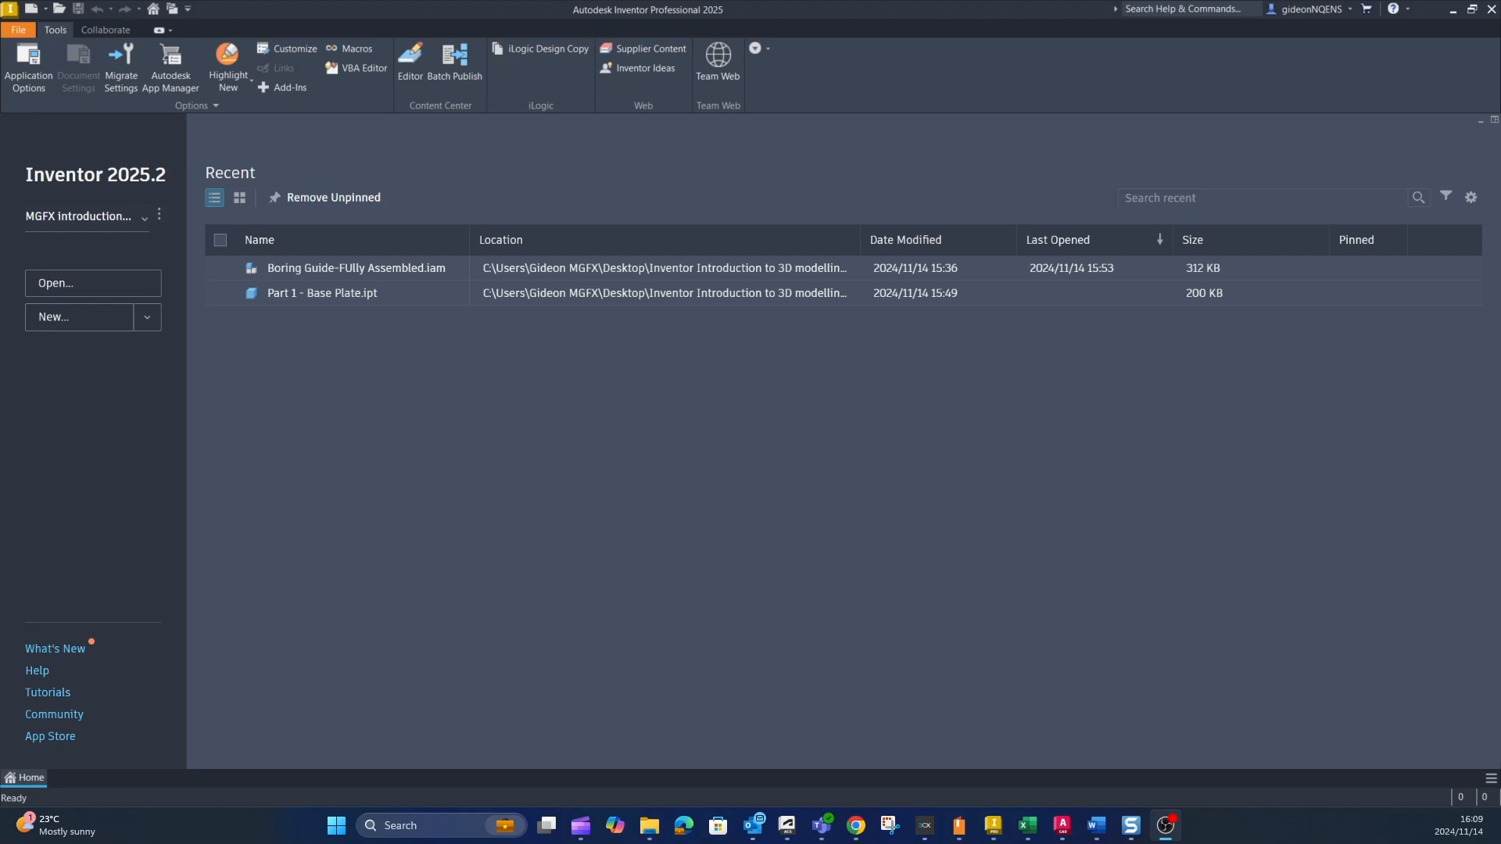
pyautogui.moveTo(355, 269)
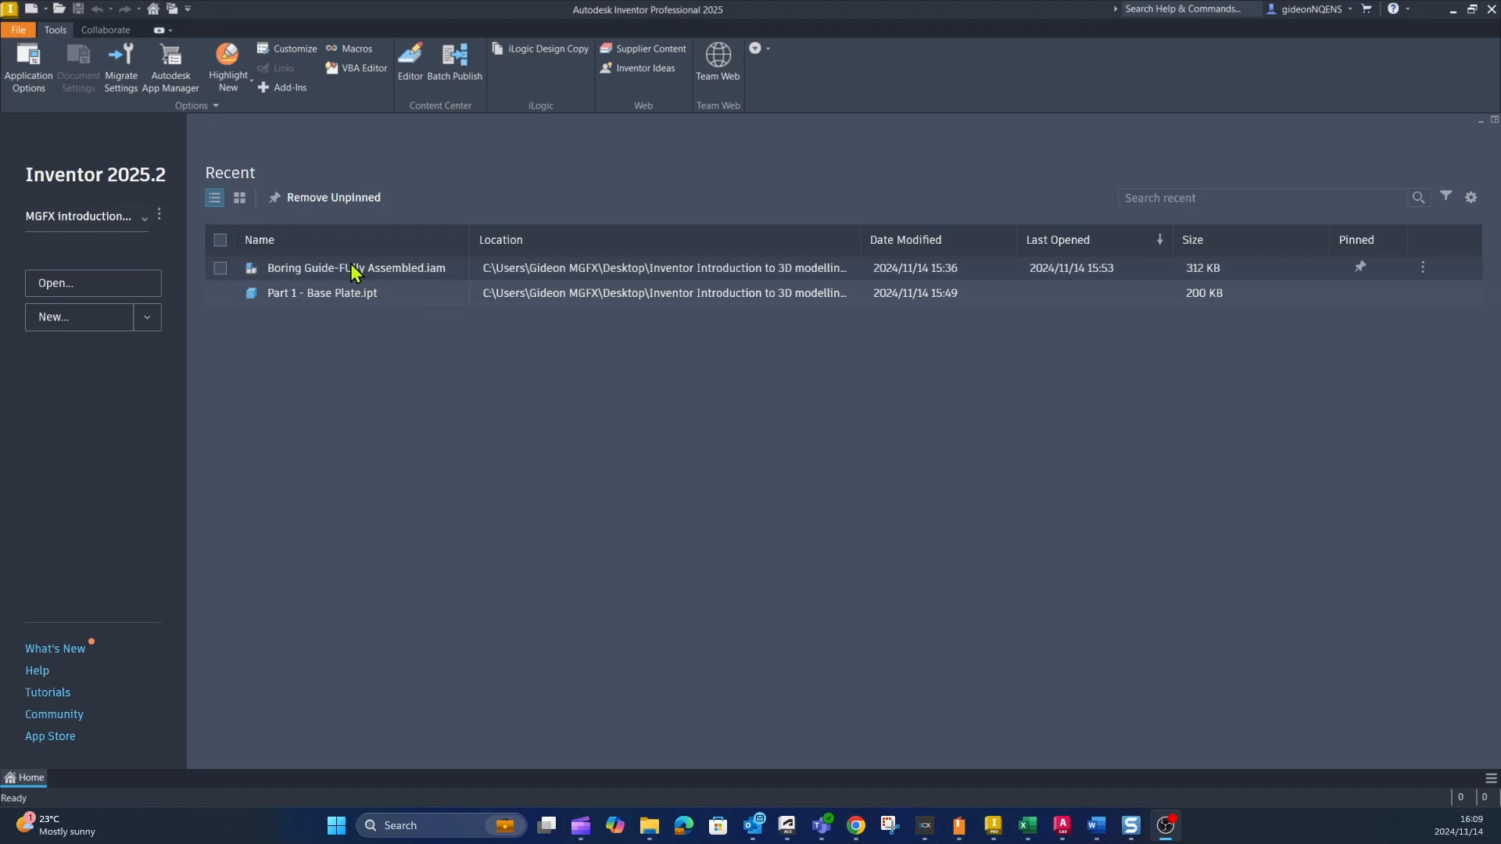
# Open Boring Guide-FUlly Assembled.iam from the Home screen's Recent list.
pyautogui.doubleClick(357, 268)
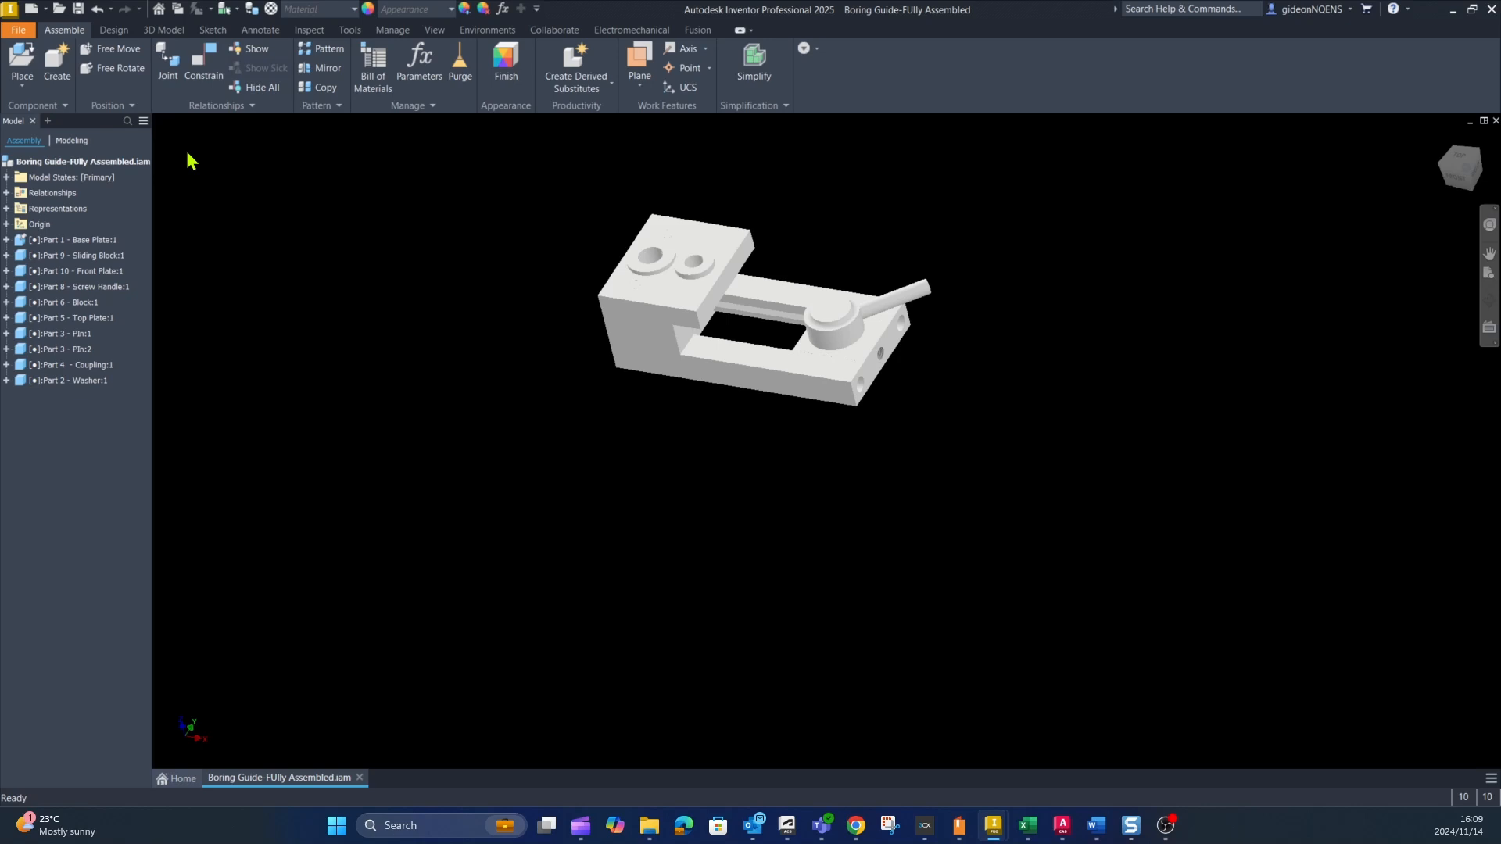
pyautogui.moveTo(1108, 308)
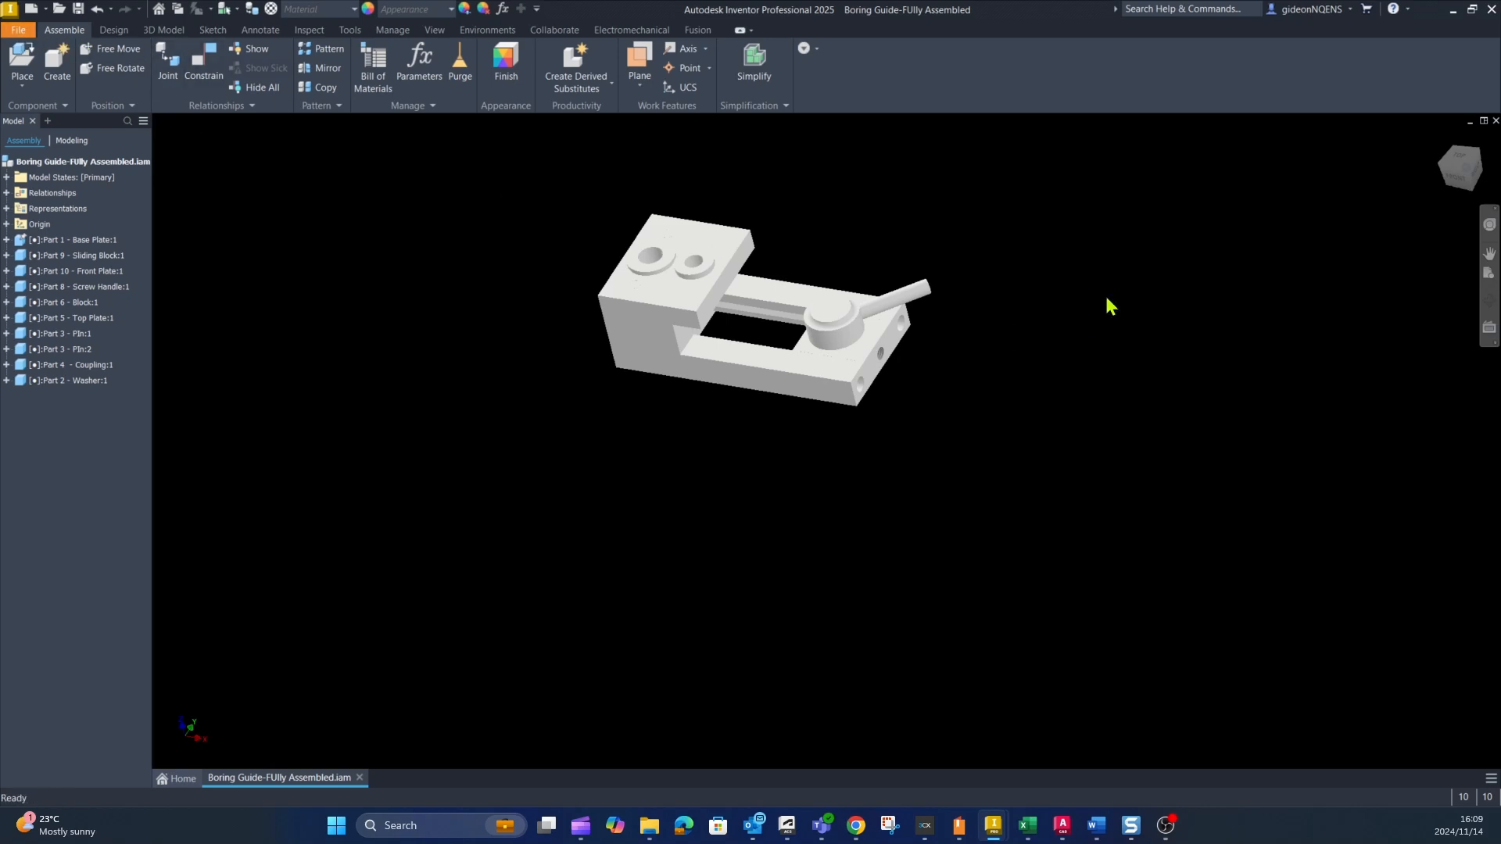
pyautogui.click(17, 30)
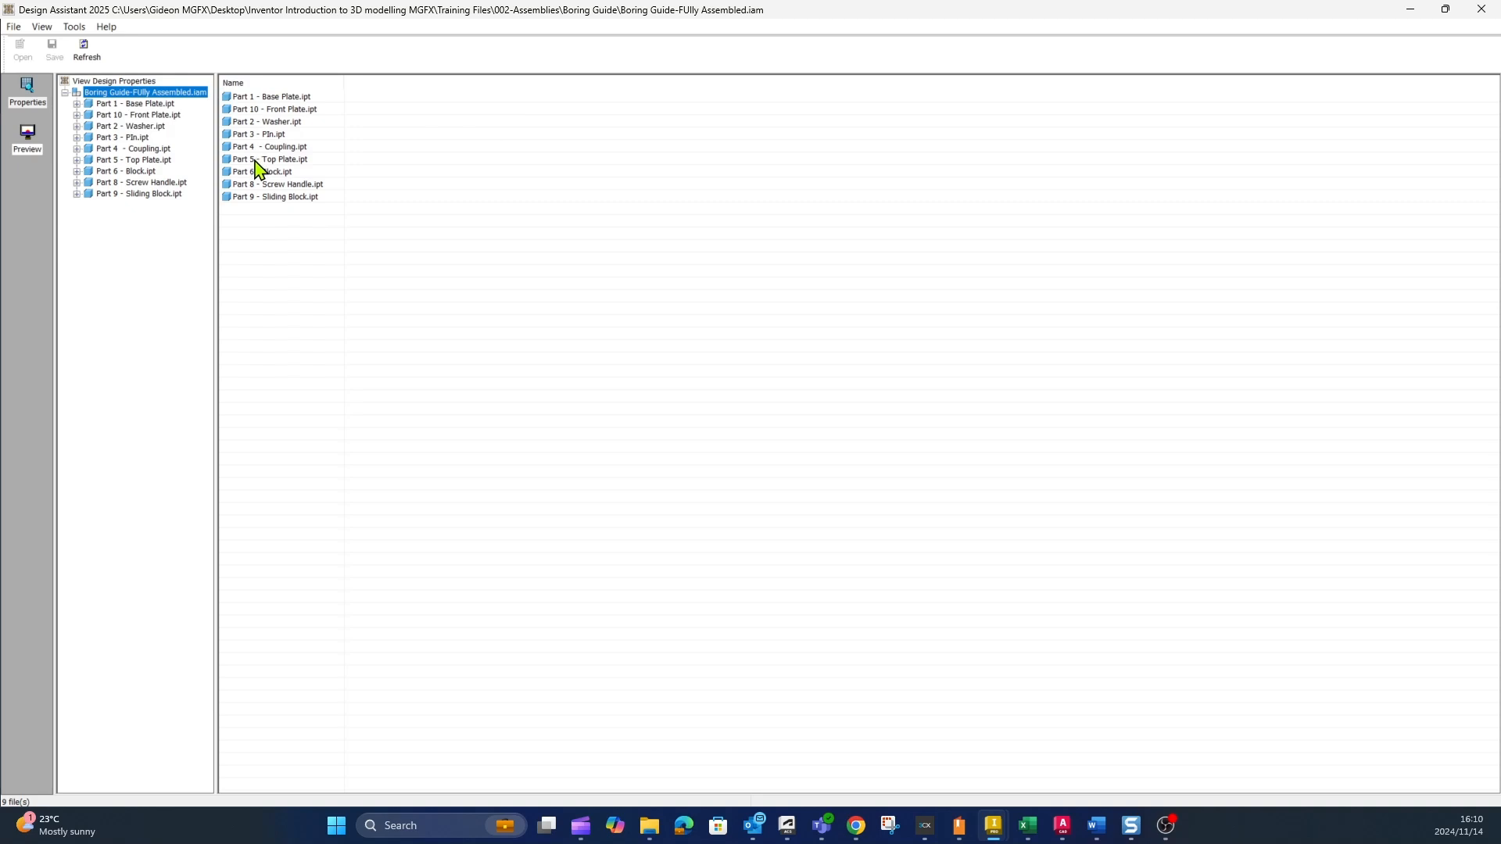
# Select Part 1 - Base Plate.ipt to display its thumbnail preview.
pyautogui.click(270, 95)
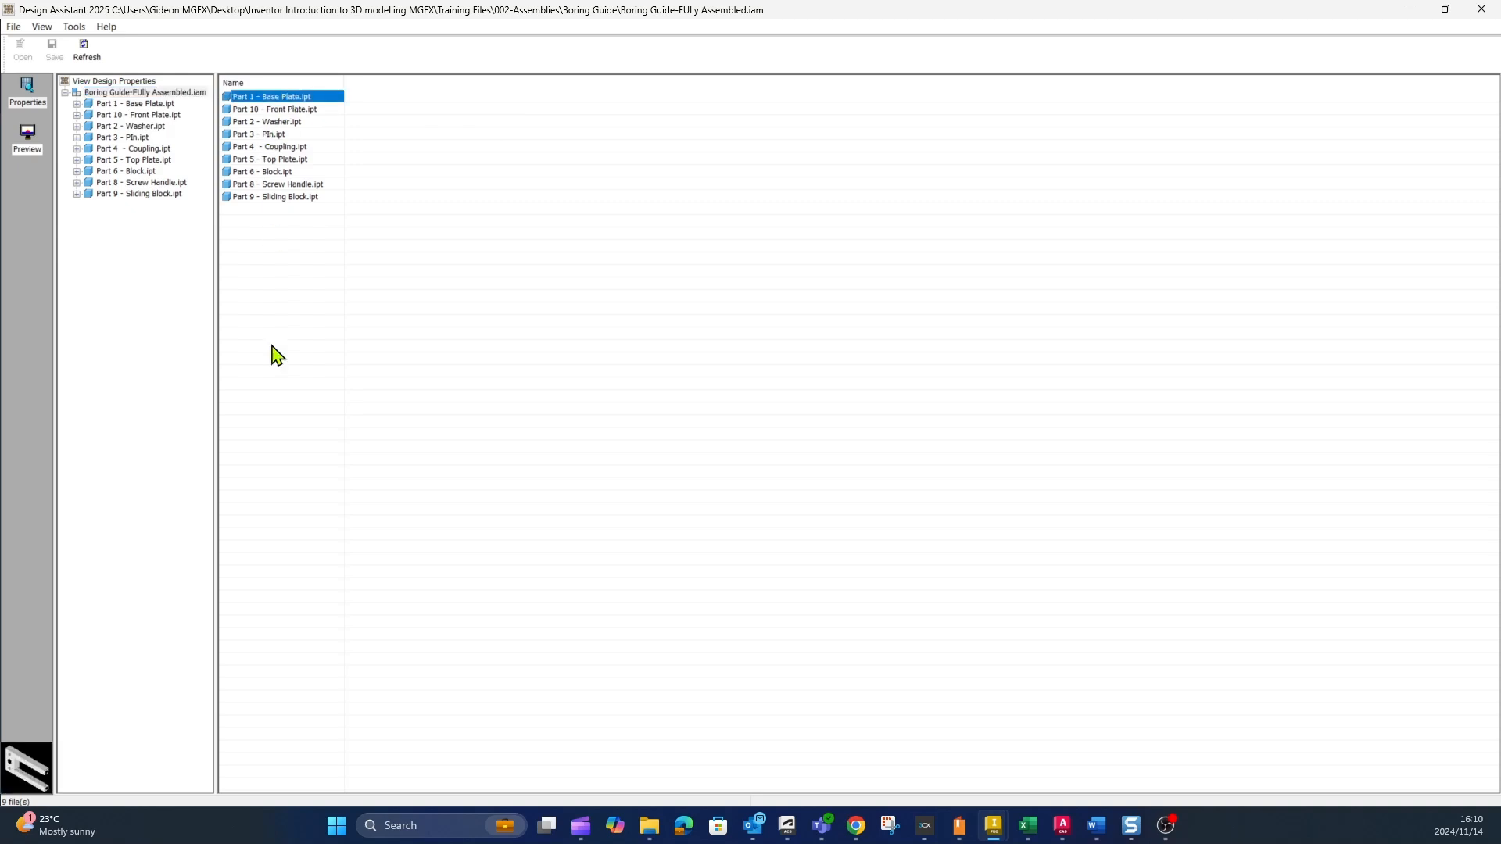
pyautogui.moveTo(67, 778)
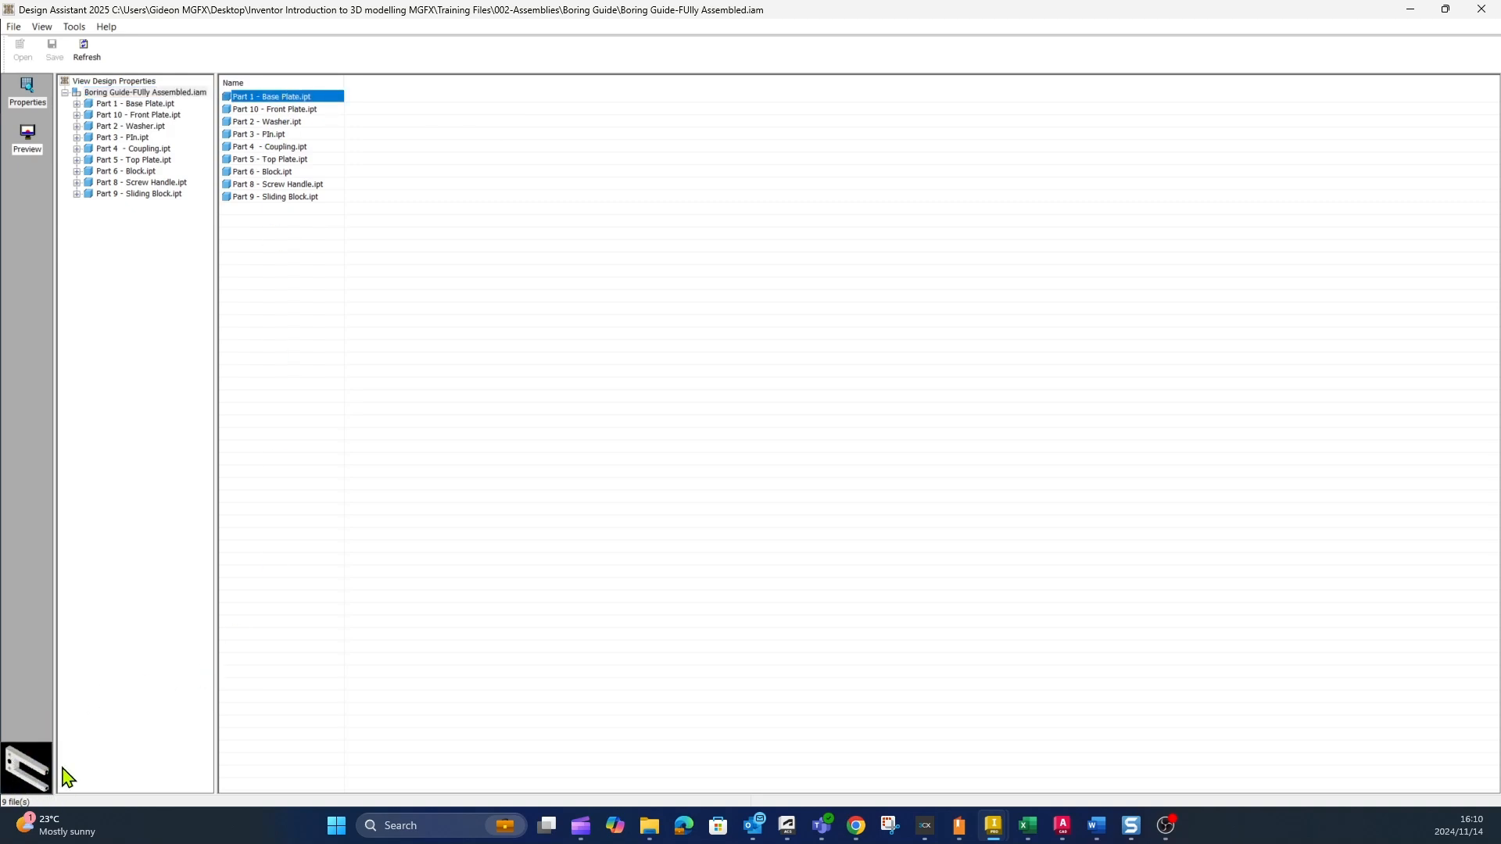
pyautogui.moveTo(245, 169)
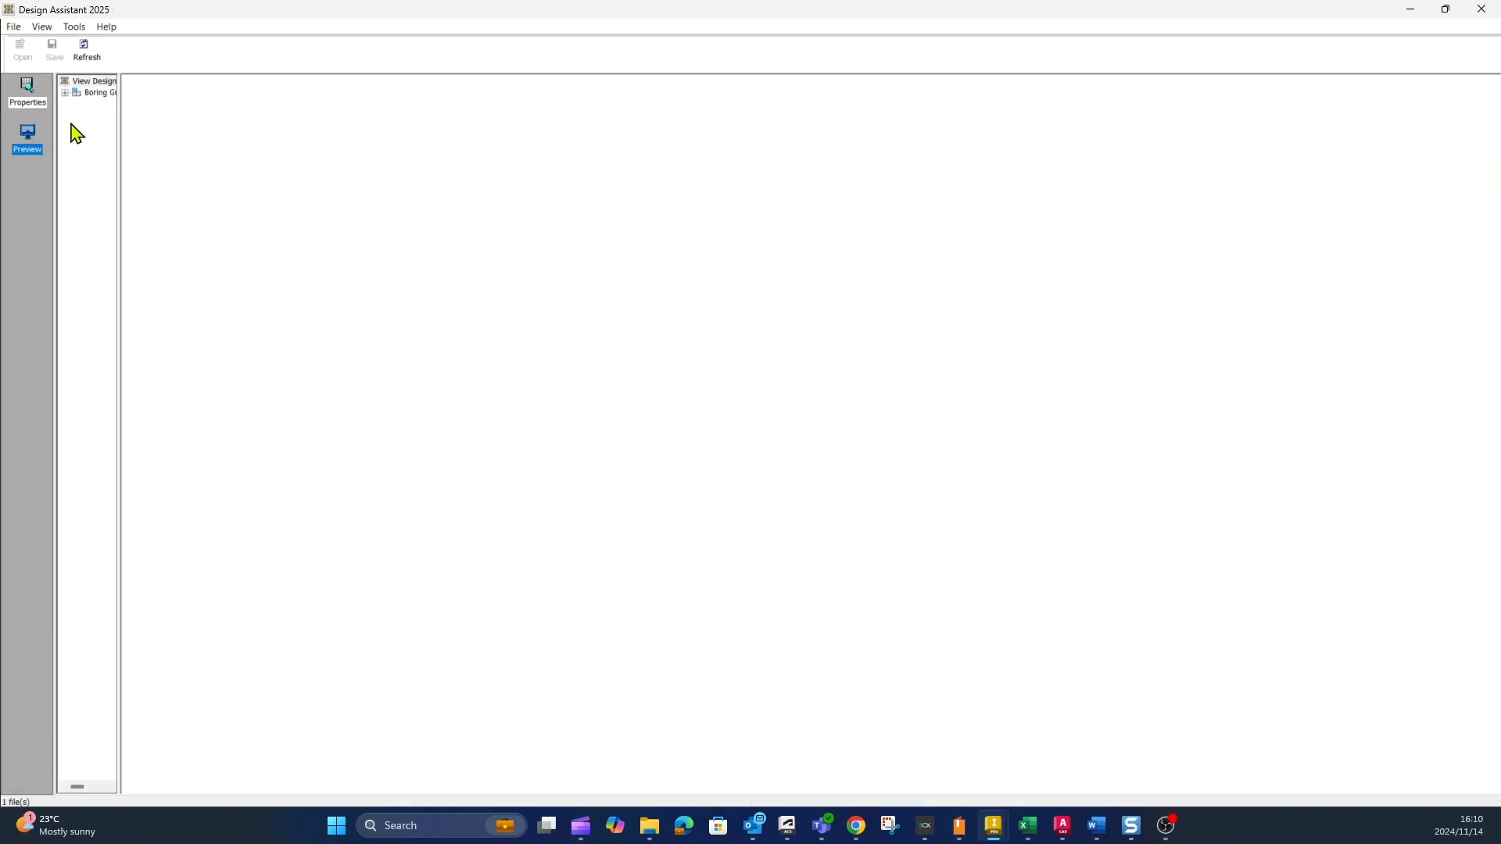
# Expand the assembly and add Base Plate, Block and Top Plate thumbnails to the preview grid.
pyautogui.click(65, 93)
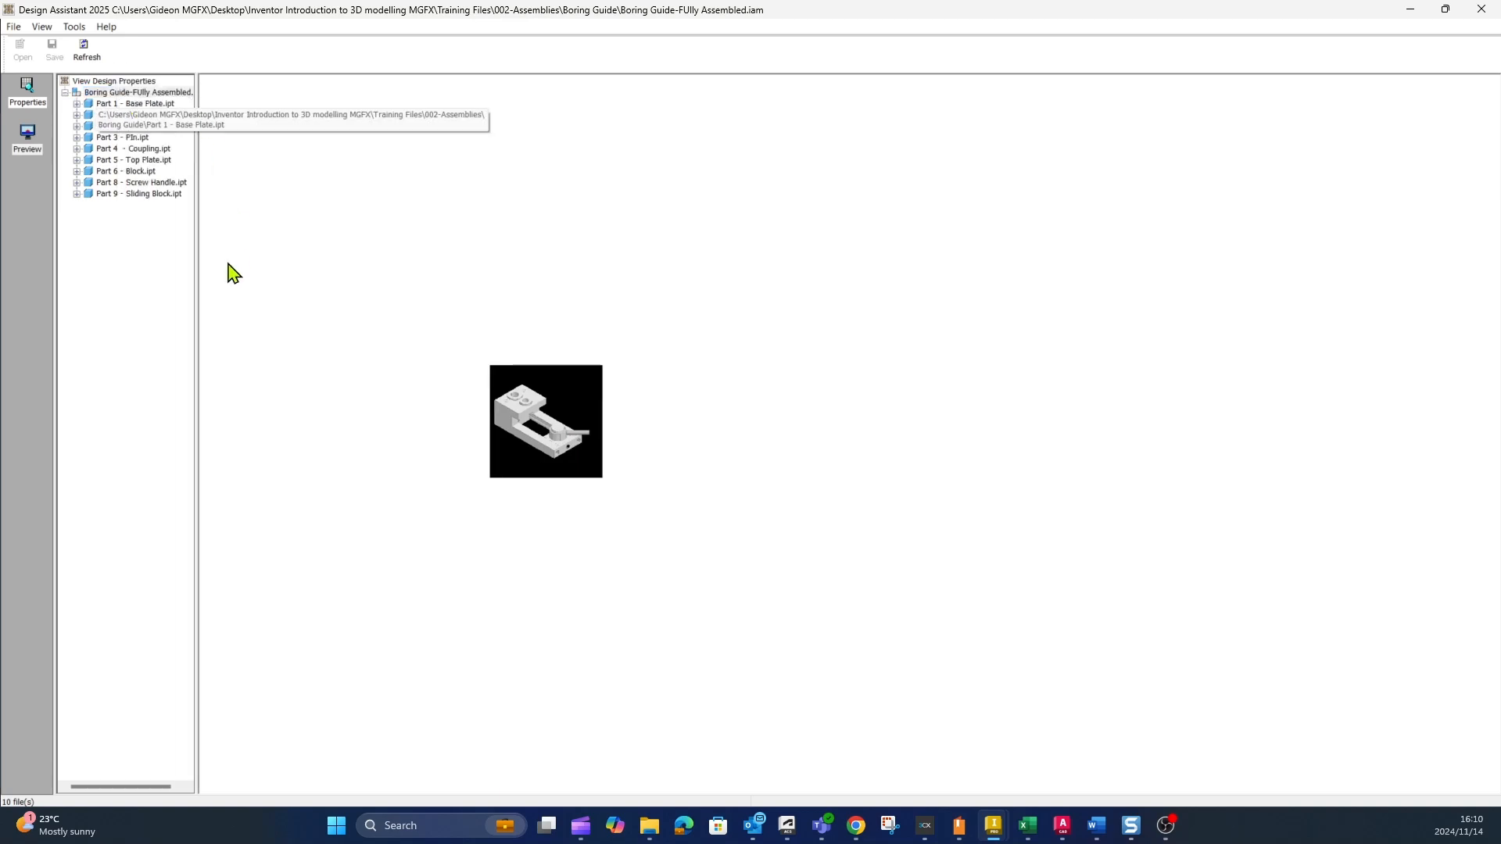
pyautogui.click(135, 102)
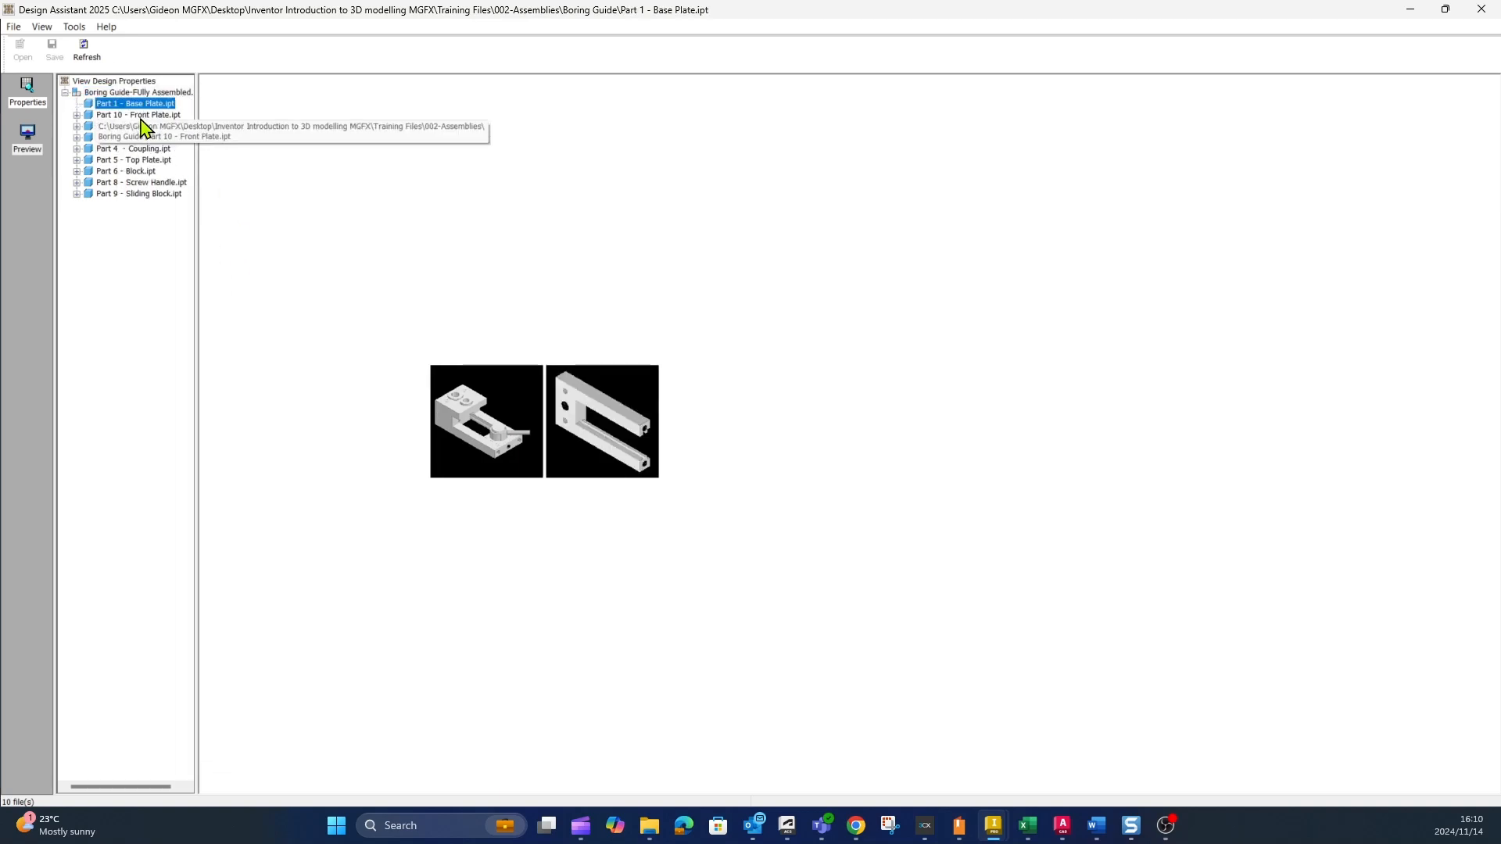
pyautogui.click(127, 171)
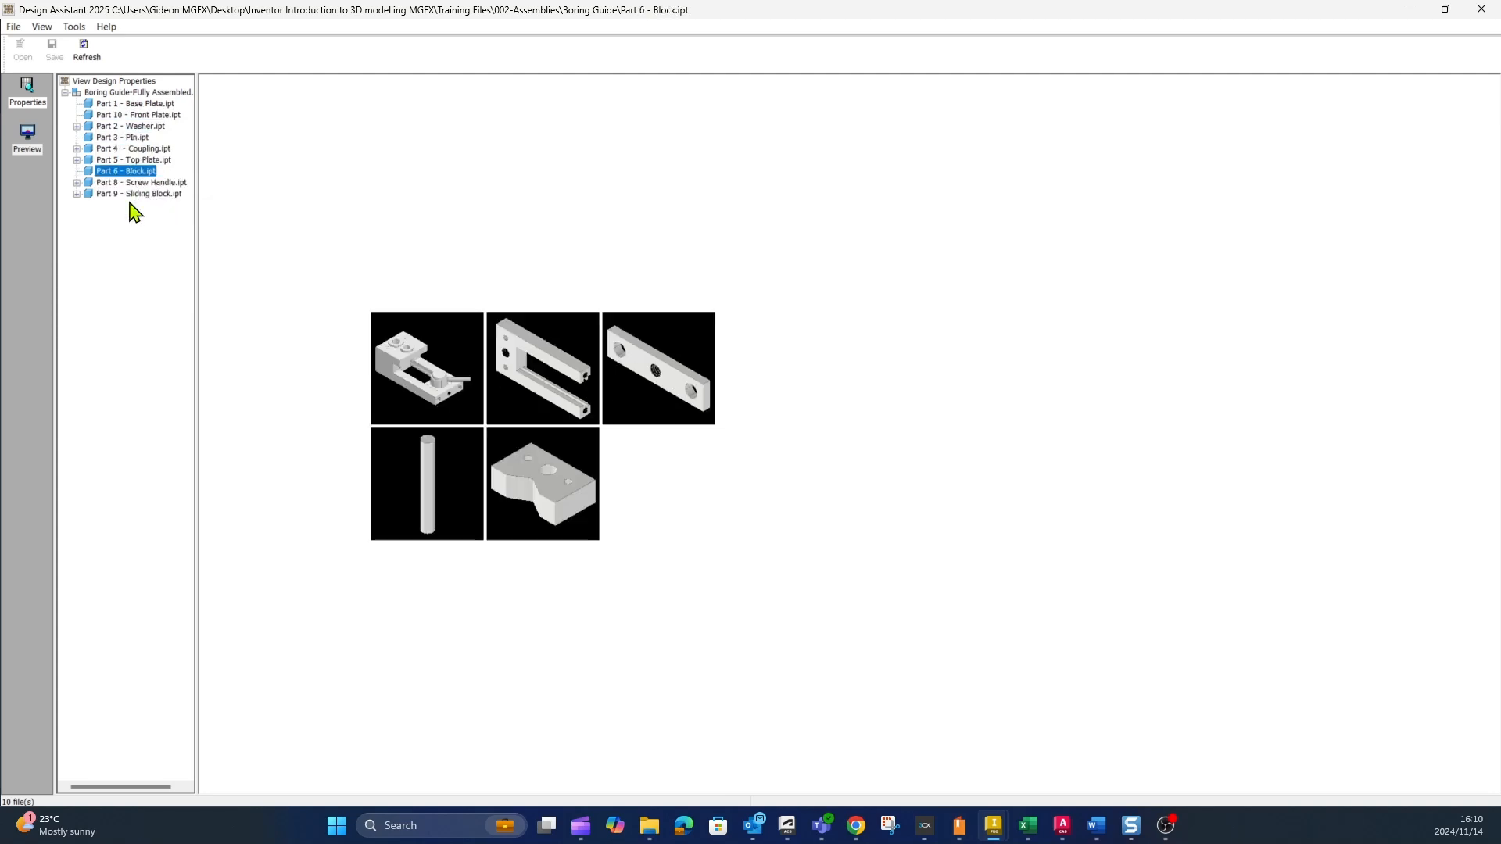
pyautogui.click(133, 160)
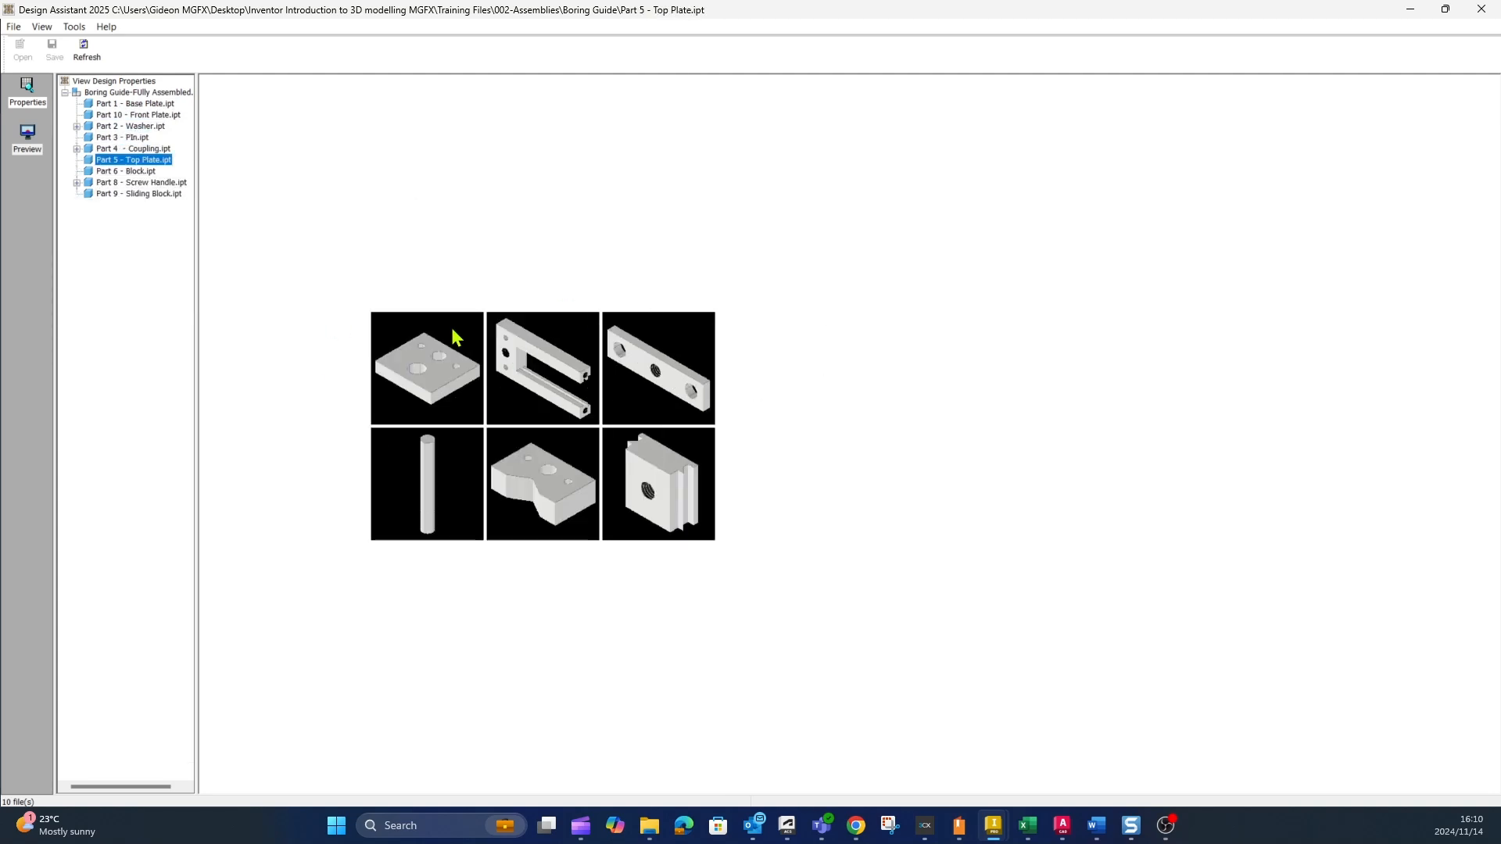
pyautogui.moveTo(455, 337)
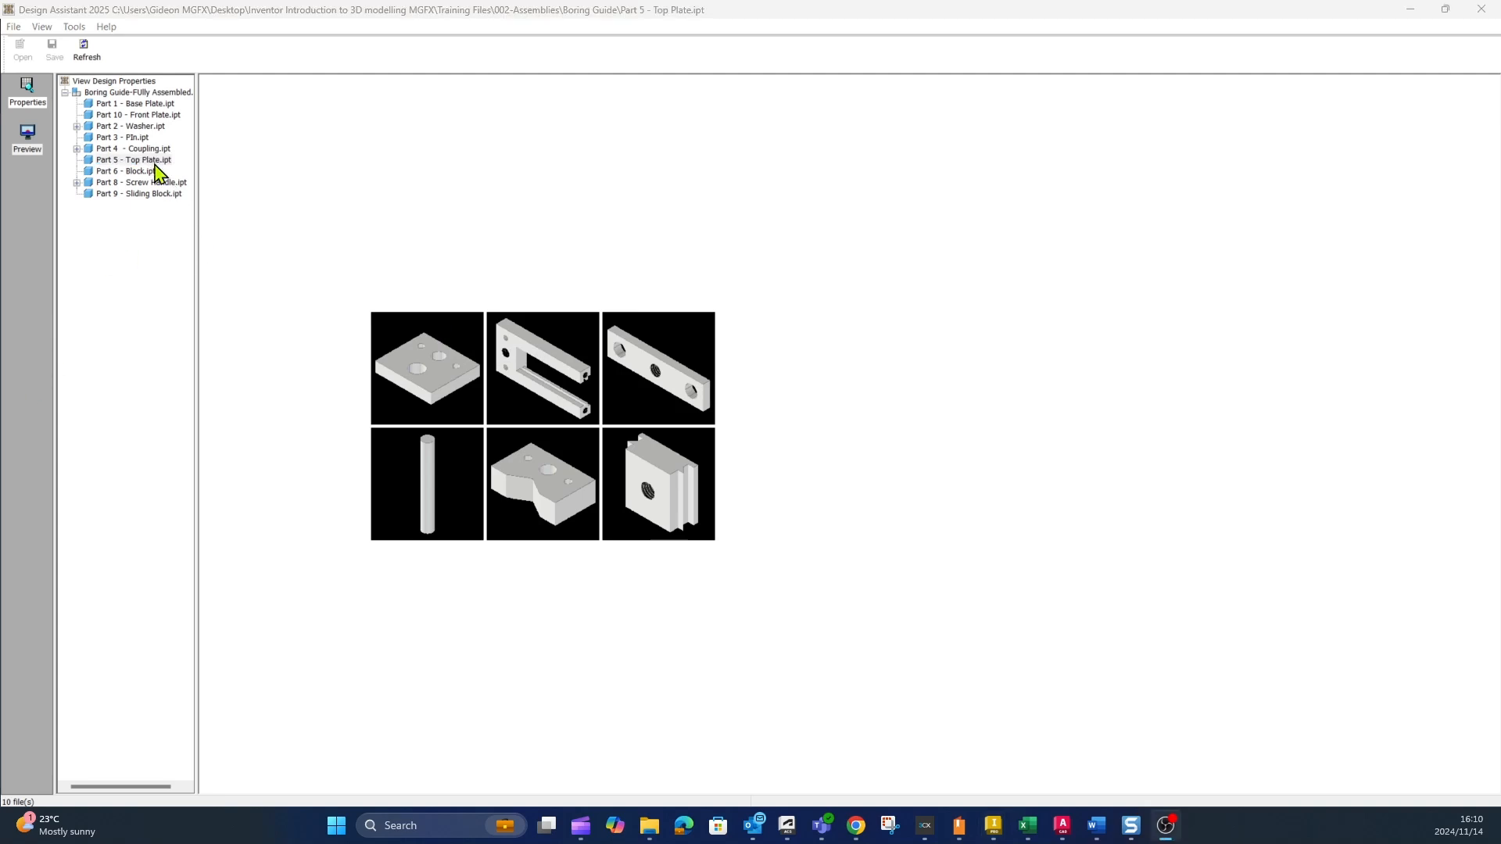
pyautogui.moveTo(136, 129)
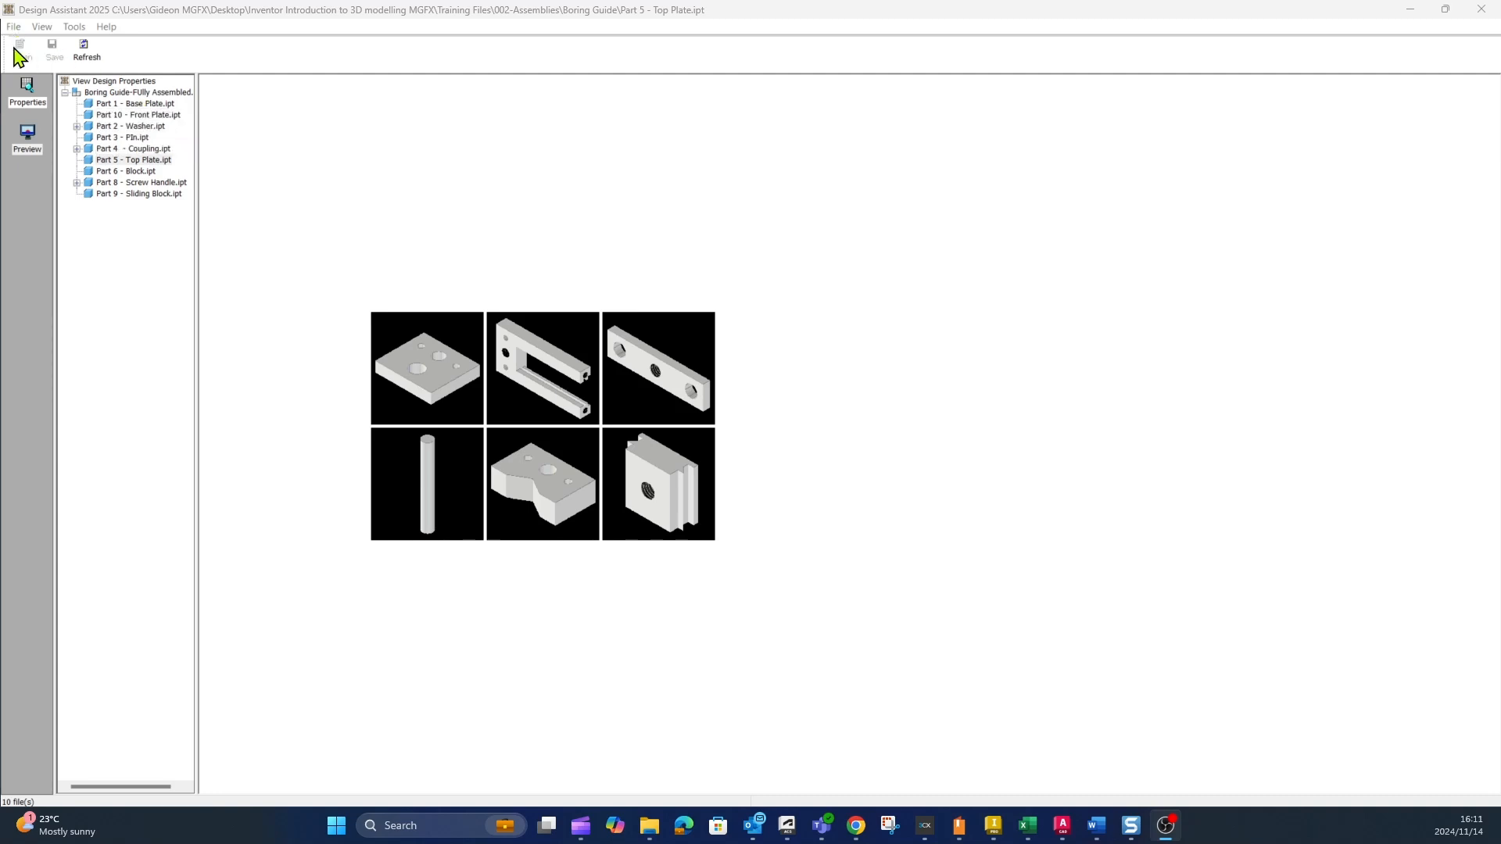
pyautogui.moveTo(144, 103)
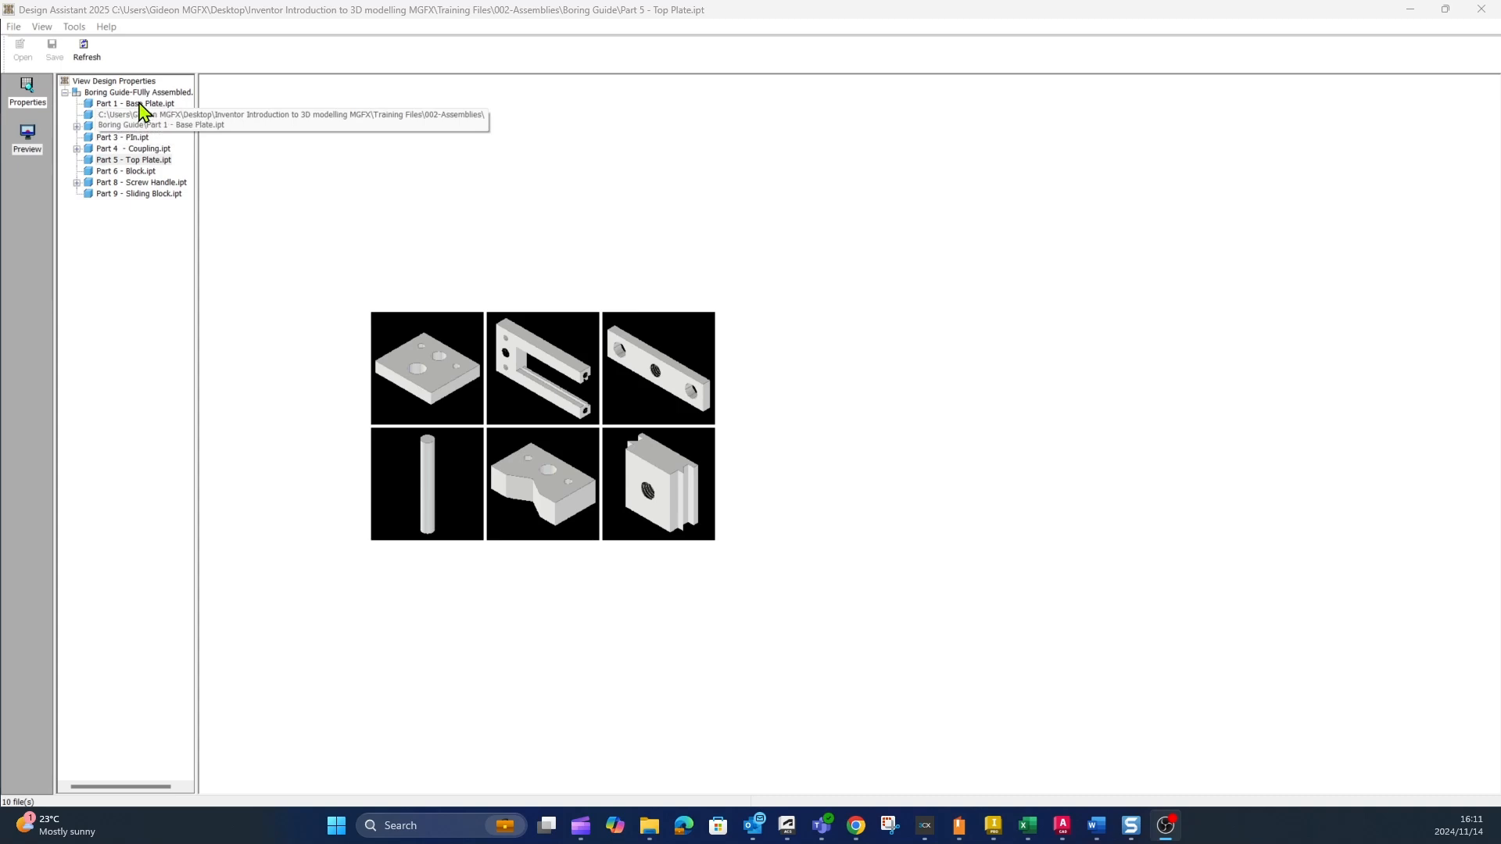
# Start Copy Design Properties from Part 1 - Base Plate's context menu.
pyautogui.rightClick(134, 103)
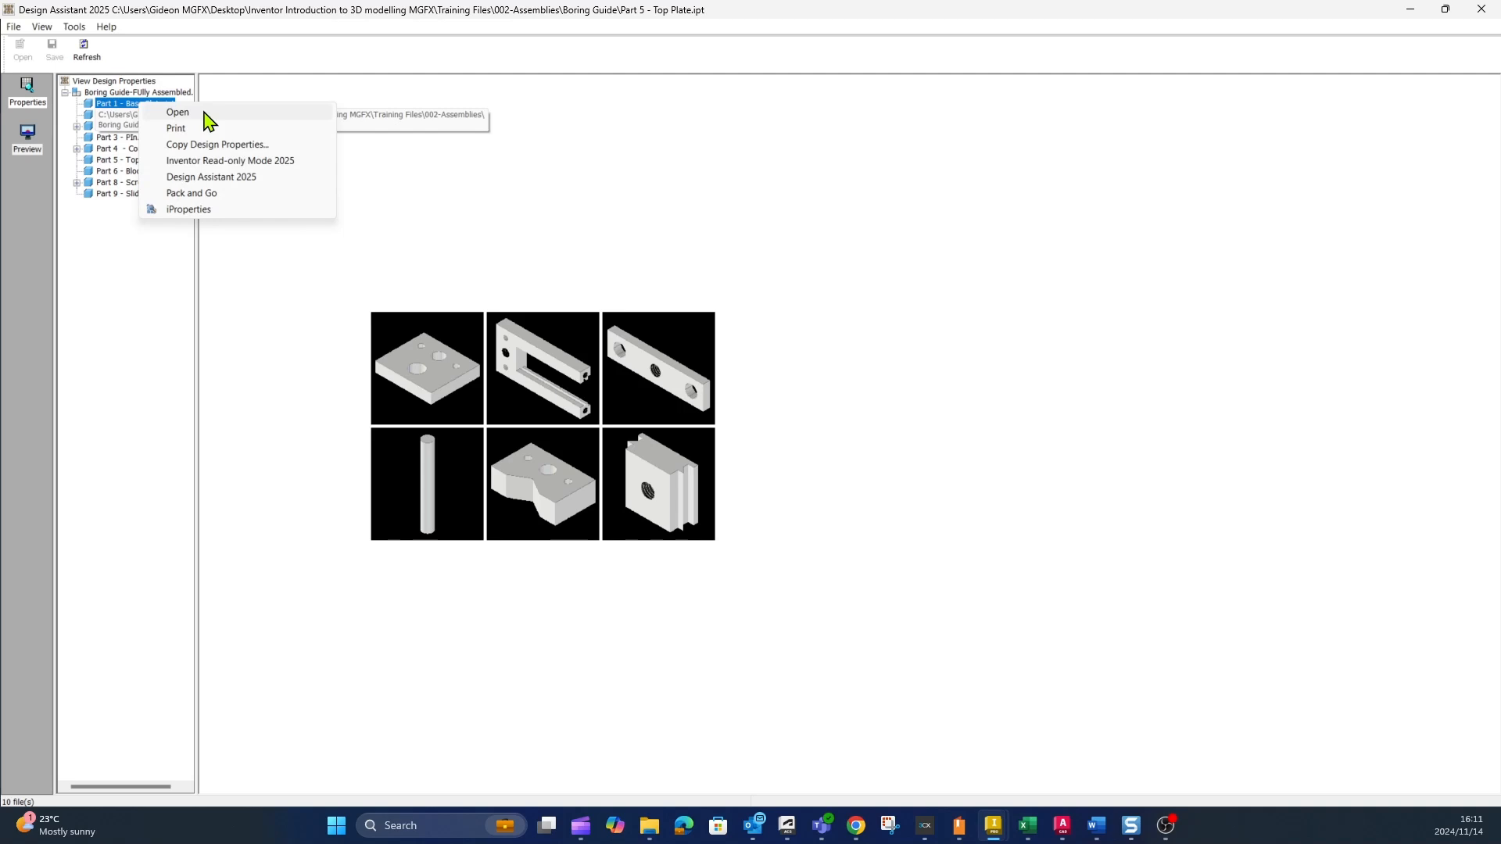
pyautogui.moveTo(251, 149)
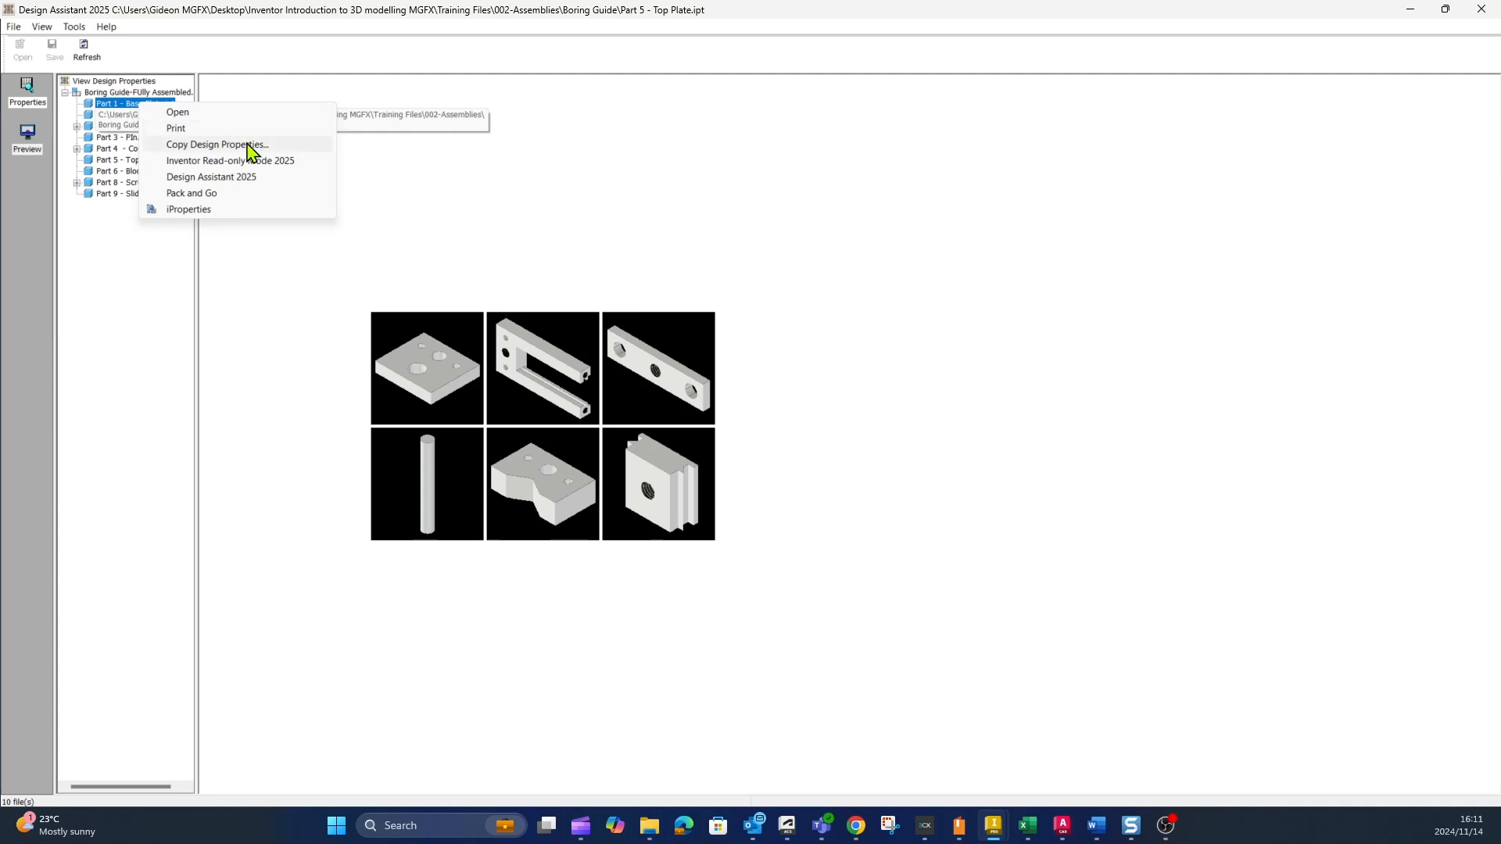
pyautogui.click(218, 146)
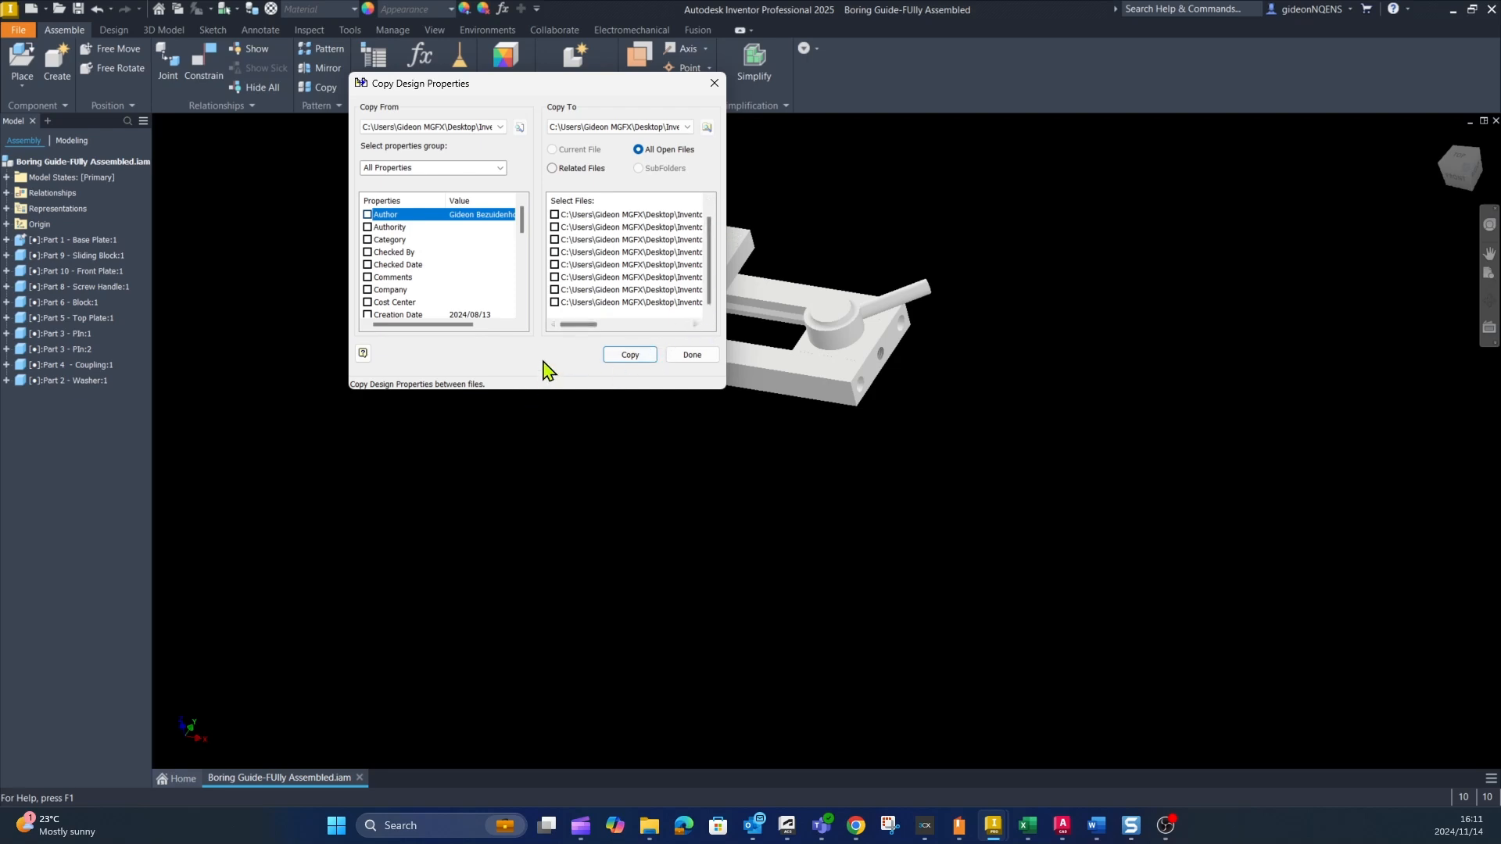
# Tick a Copy To target file and limit the list to Summary Properties.
pyautogui.moveTo(584, 324); pyautogui.dragTo(627, 324)
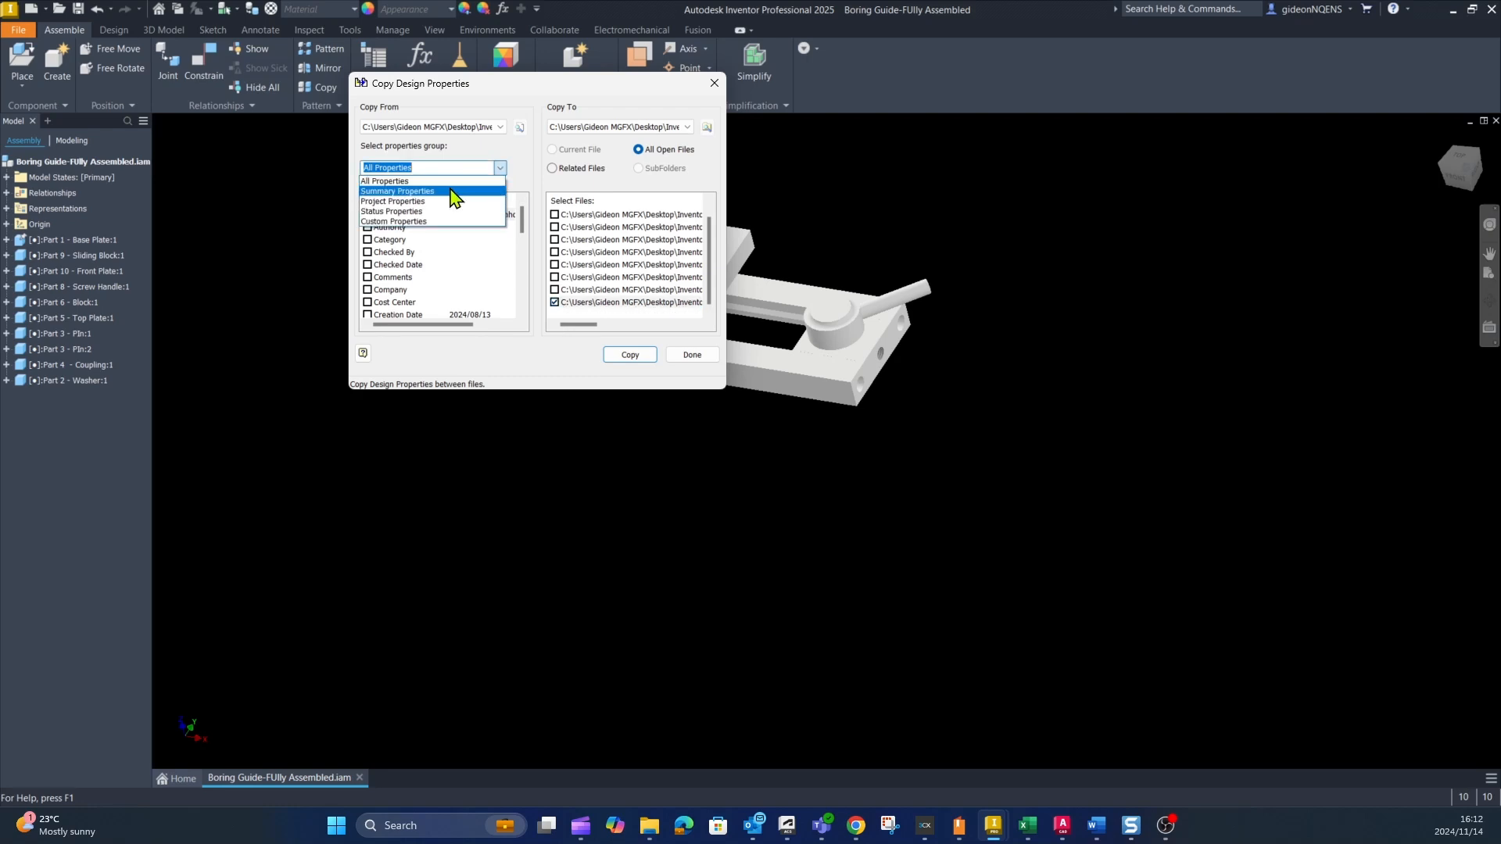
pyautogui.click(397, 191)
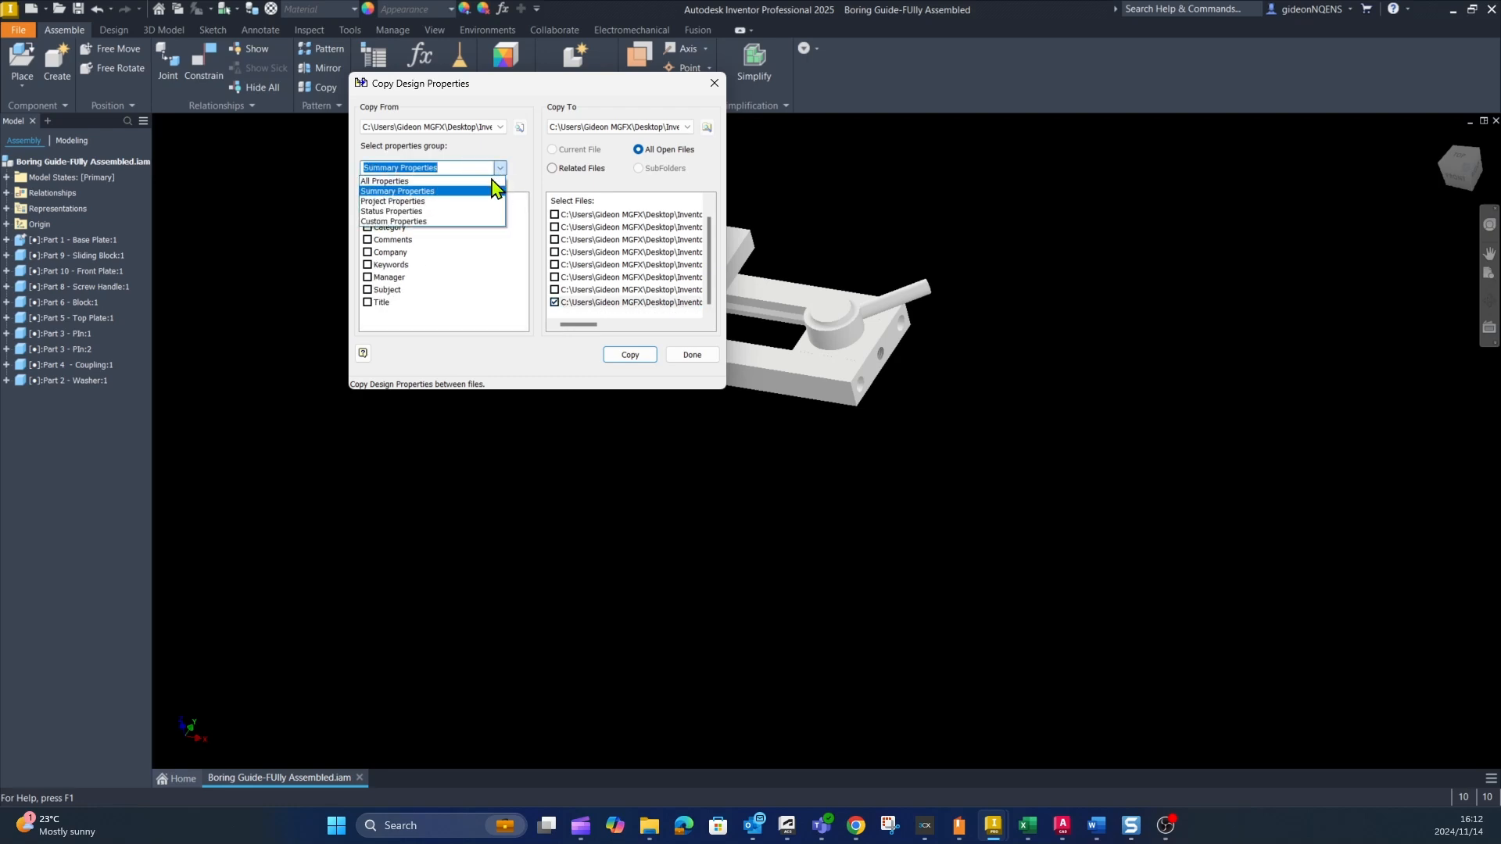
pyautogui.click(392, 211)
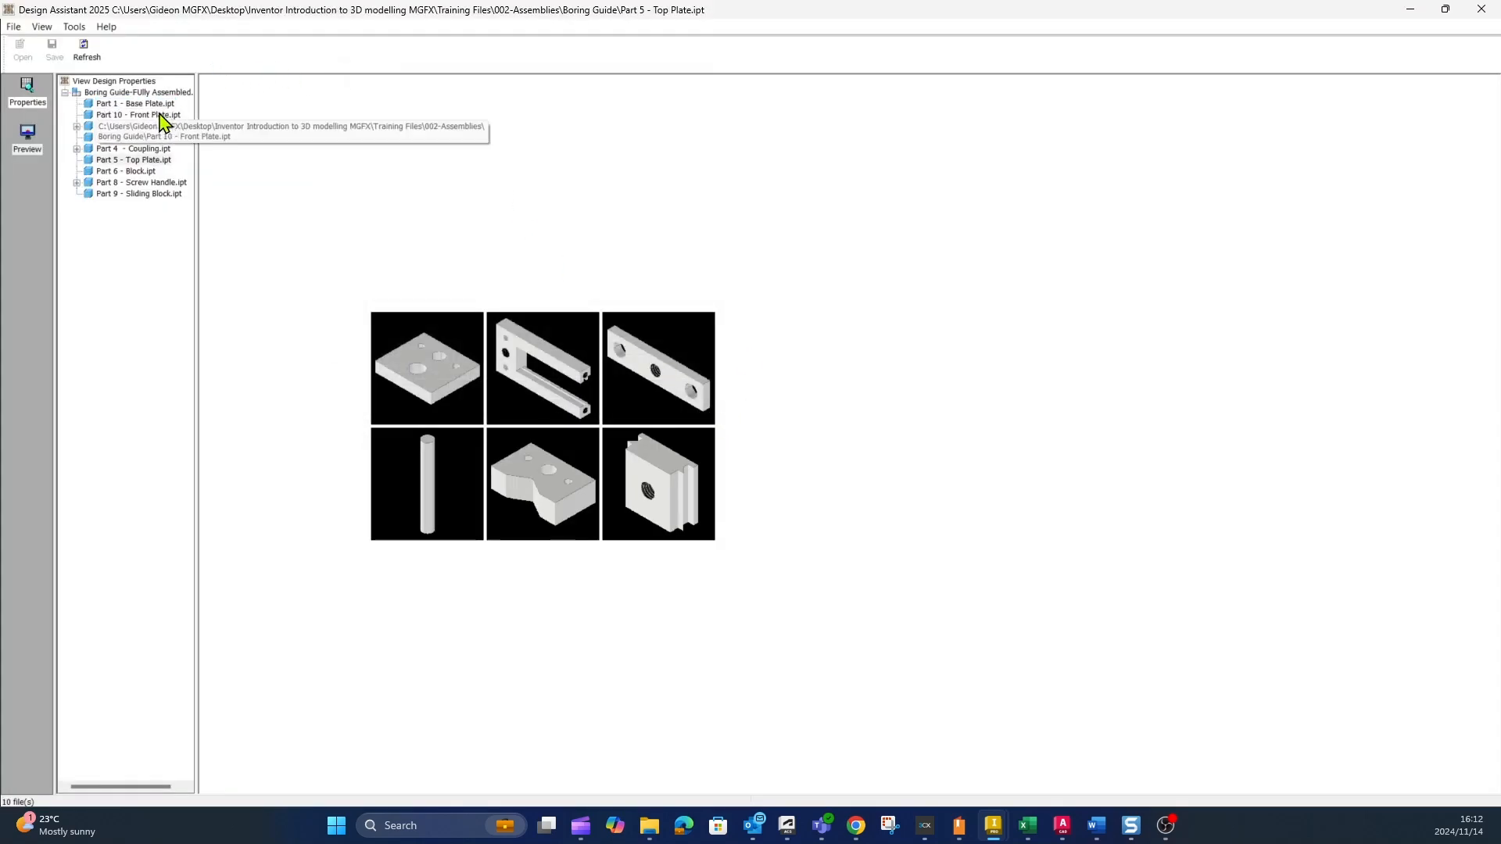
# Review Part 2 - Washer's Project, Custom and General iProperties, then close the dialog.
pyautogui.rightClick(129, 125)
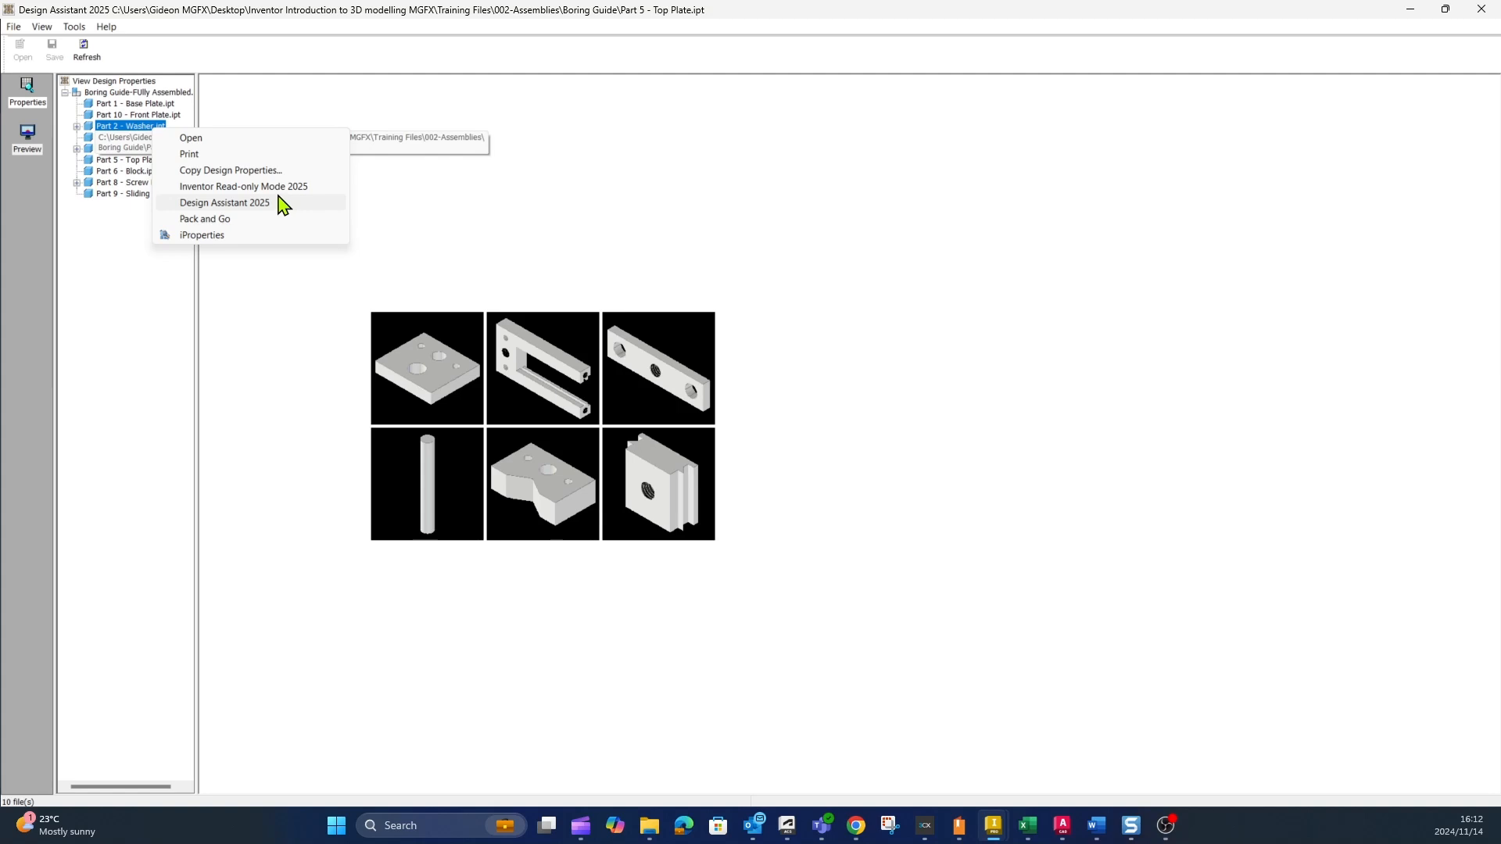
pyautogui.click(202, 234)
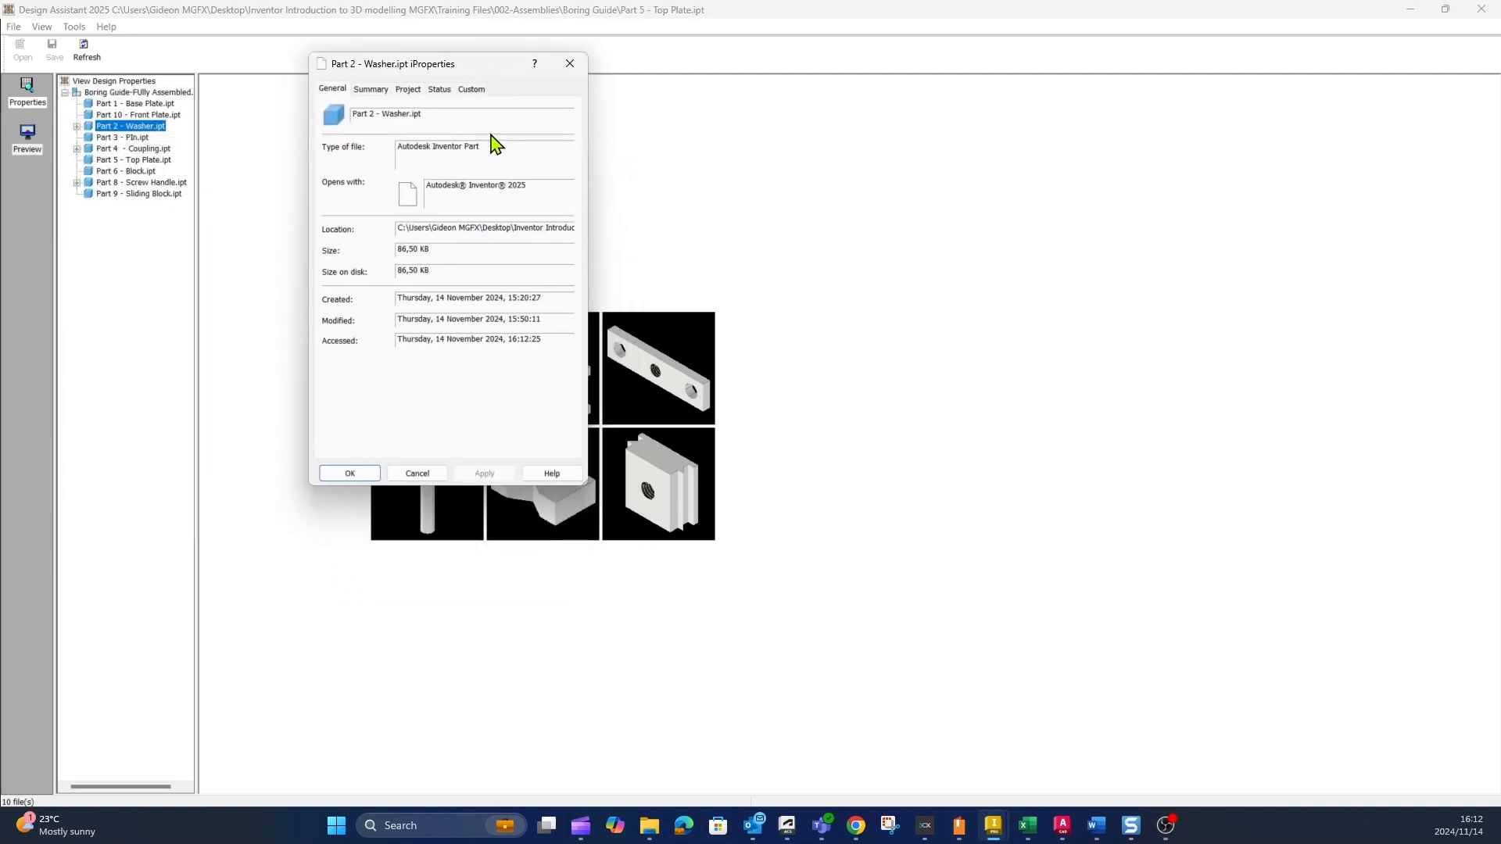
pyautogui.click(438, 88)
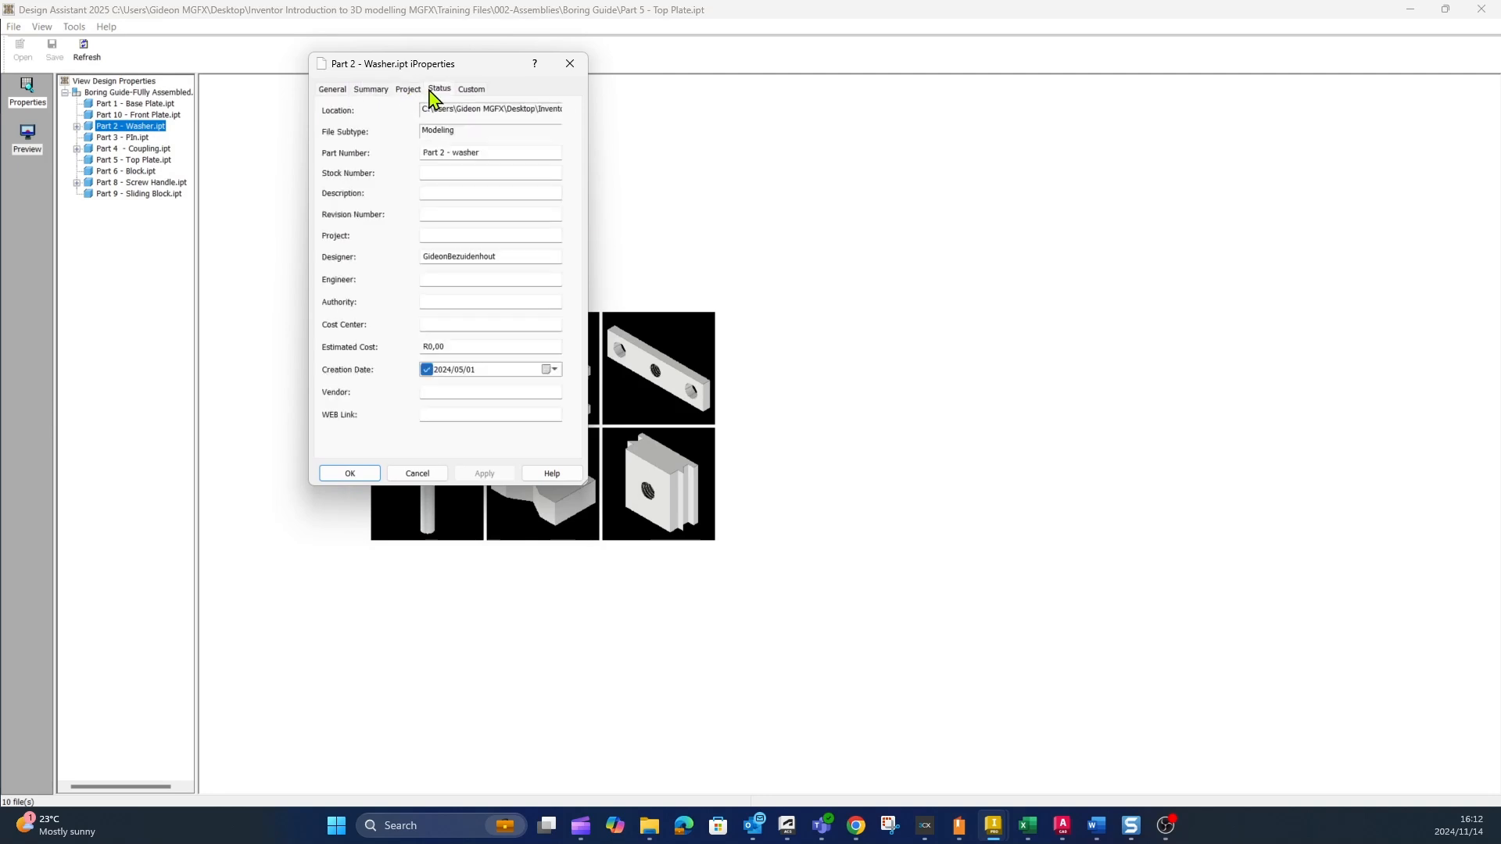
pyautogui.click(470, 90)
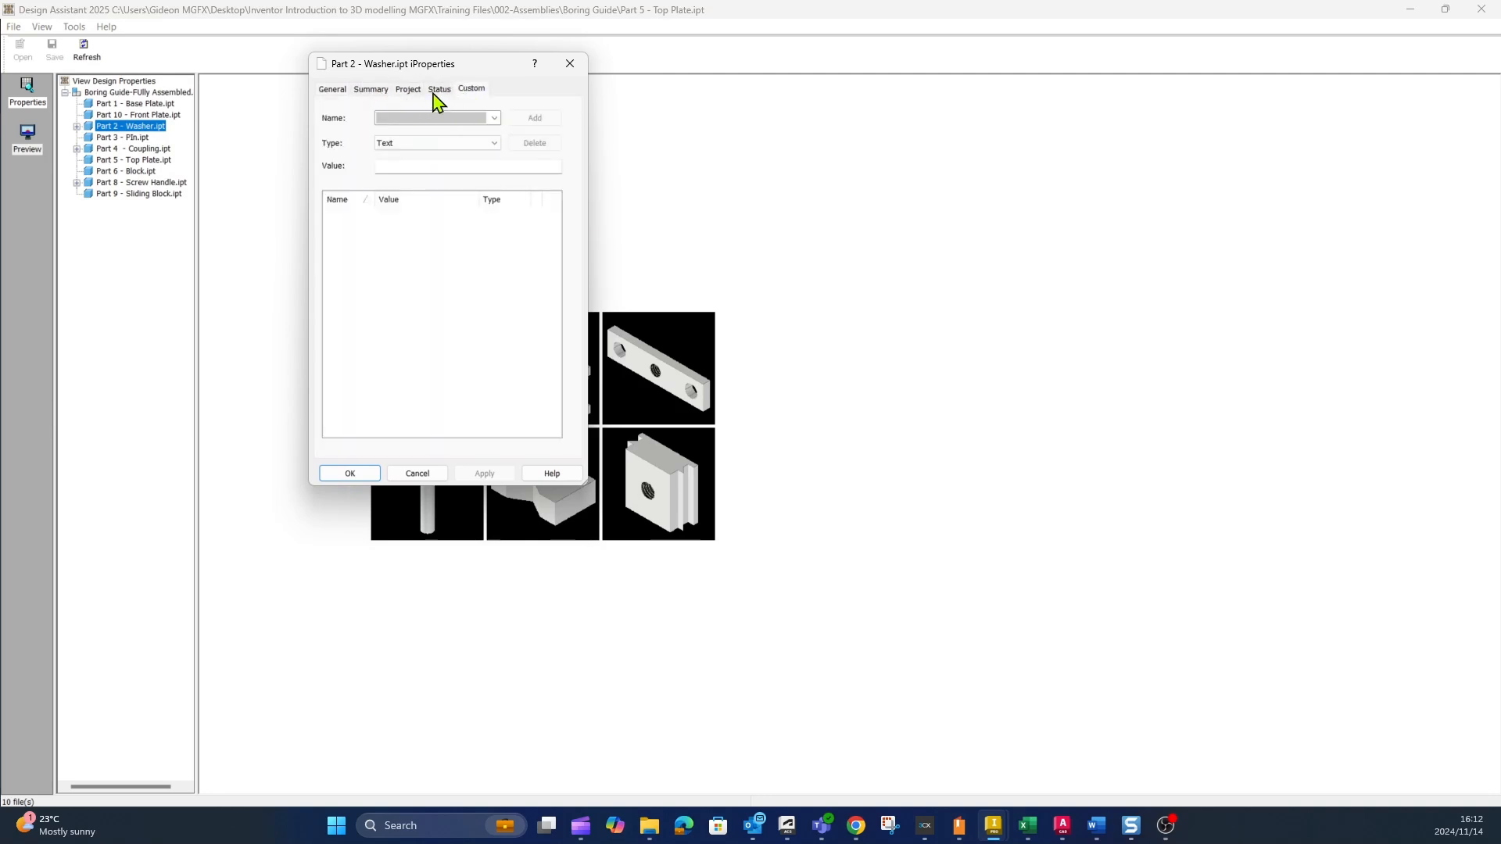
pyautogui.click(408, 89)
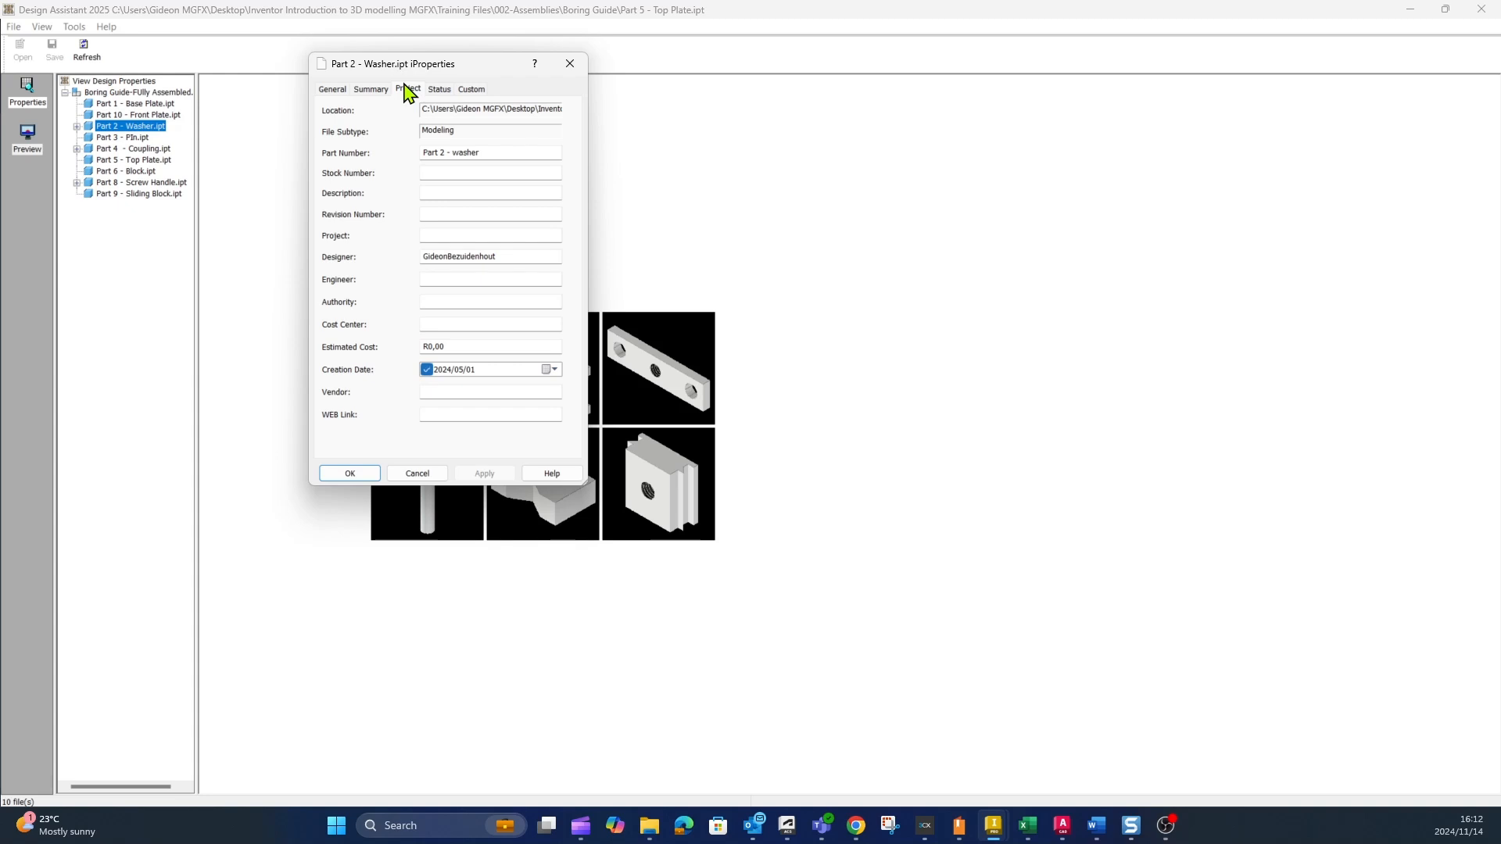
pyautogui.moveTo(398, 90)
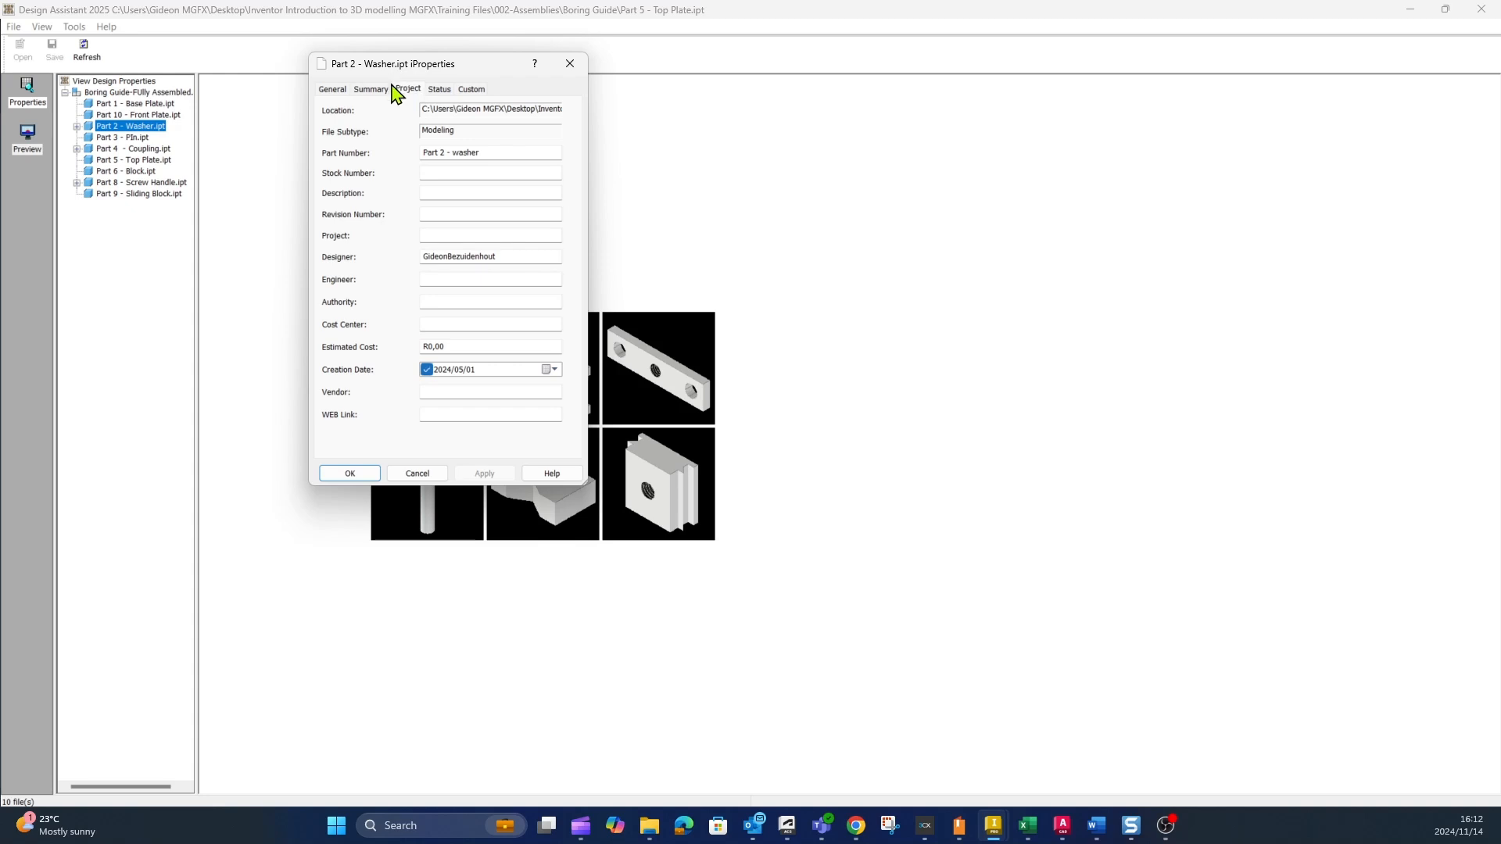
pyautogui.click(332, 90)
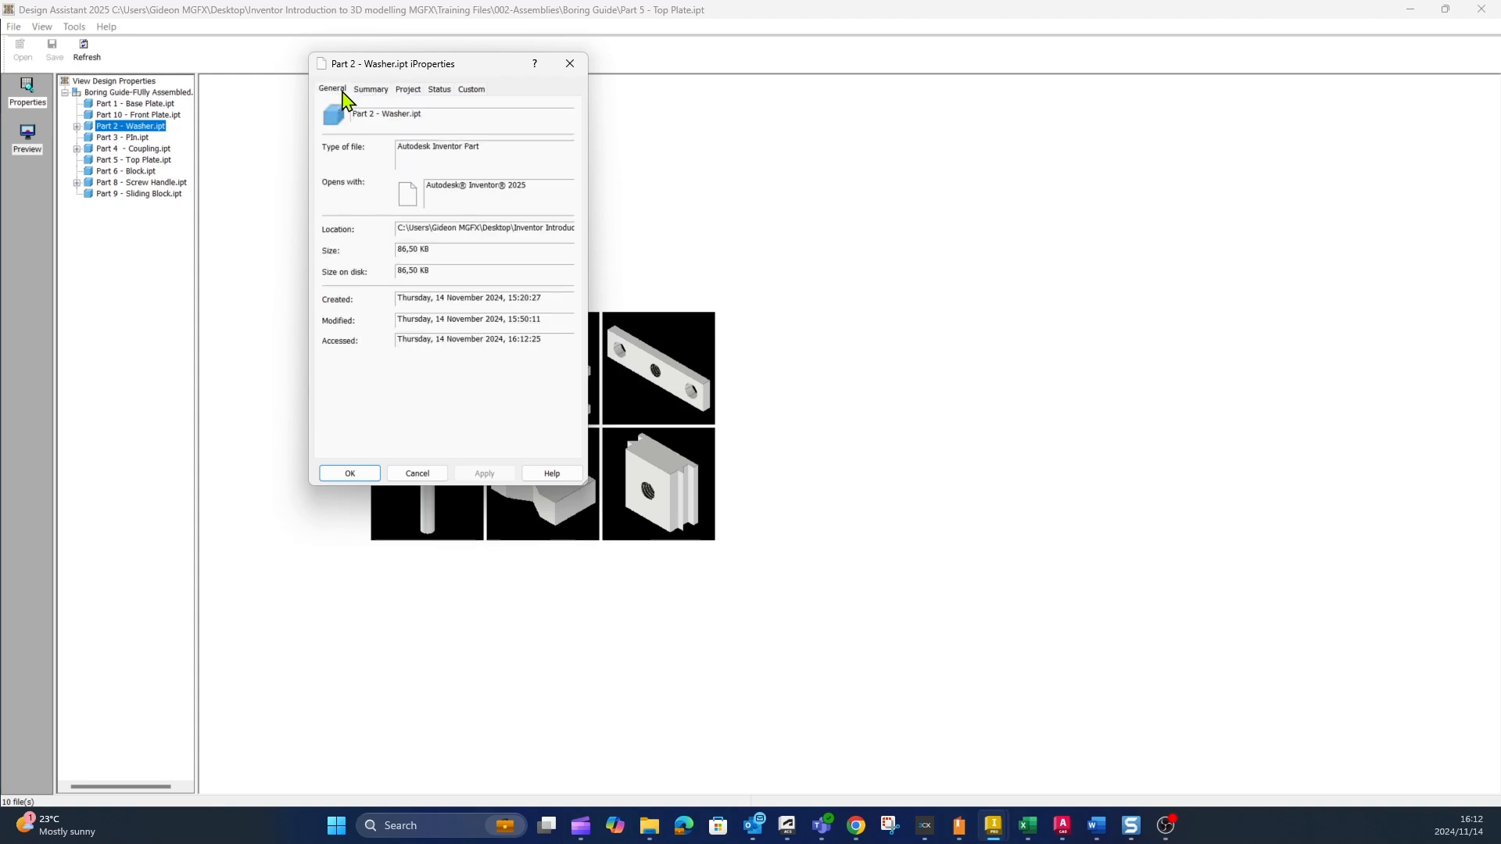
pyautogui.click(349, 473)
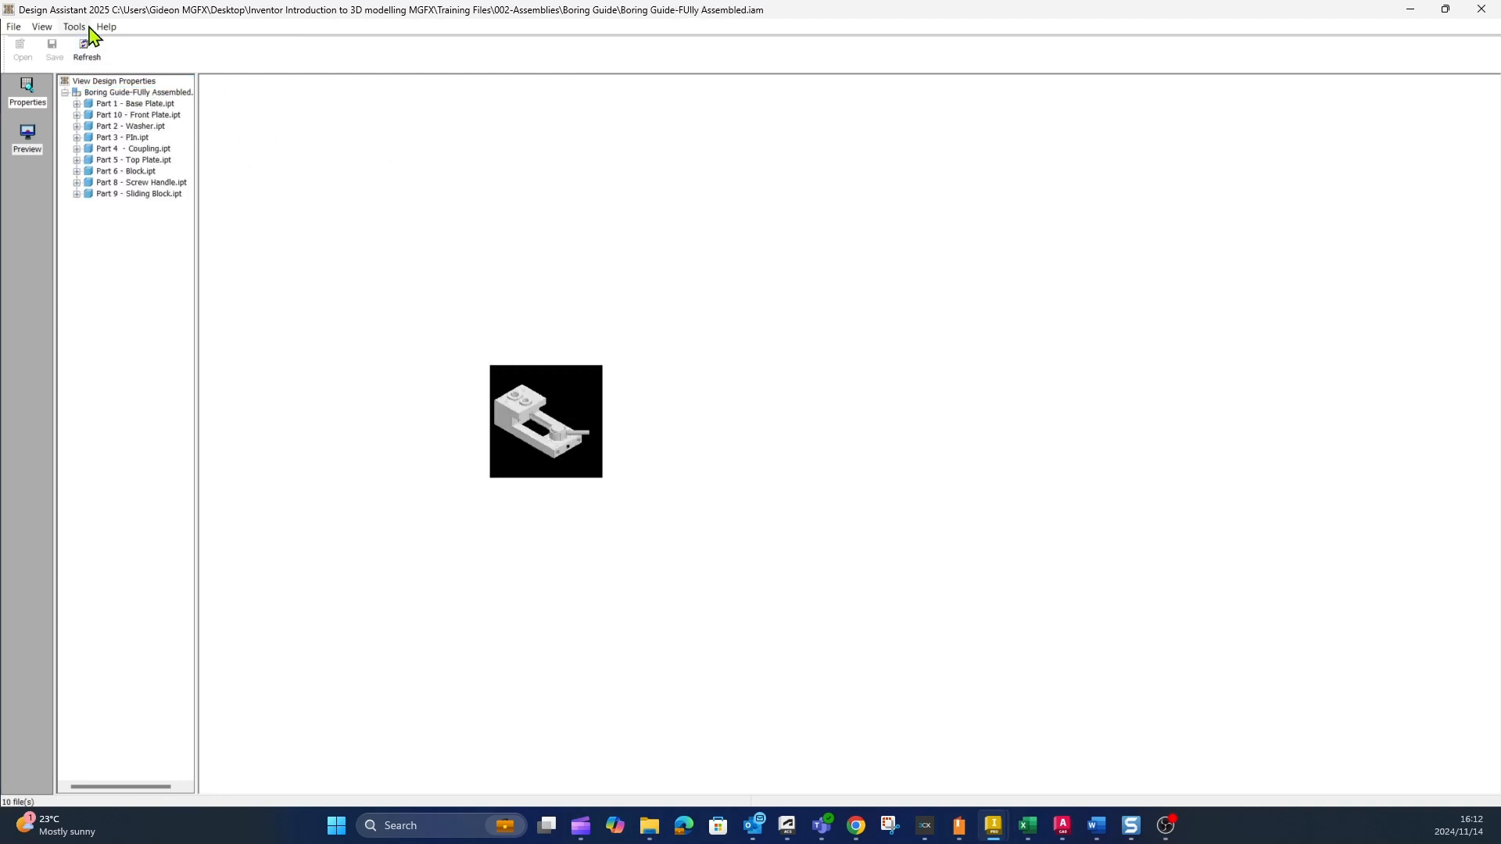
# Browse the File, View and Tools menus.
pyautogui.click(13, 26)
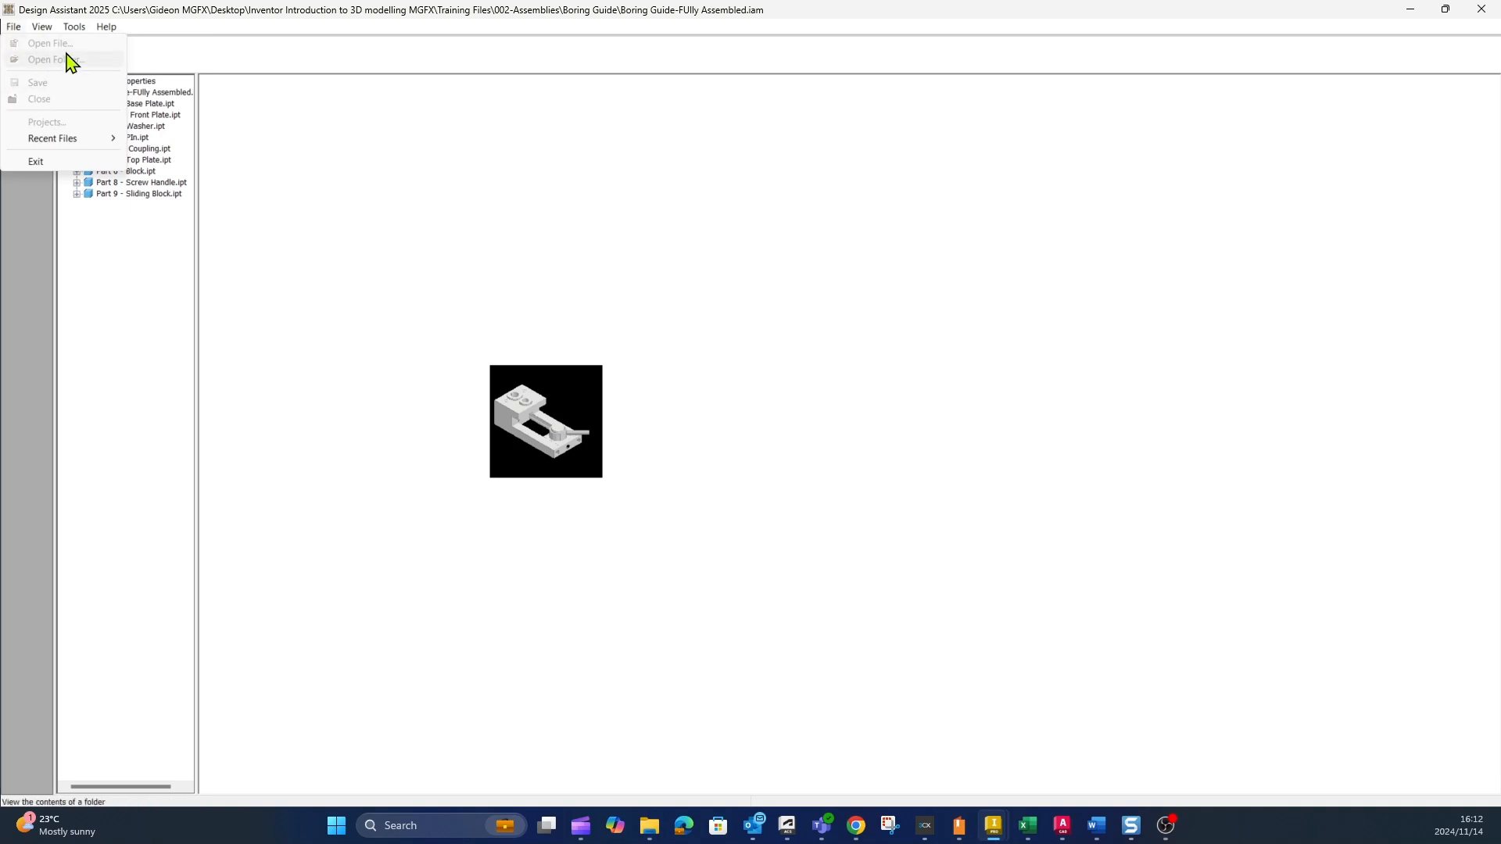
pyautogui.click(41, 26)
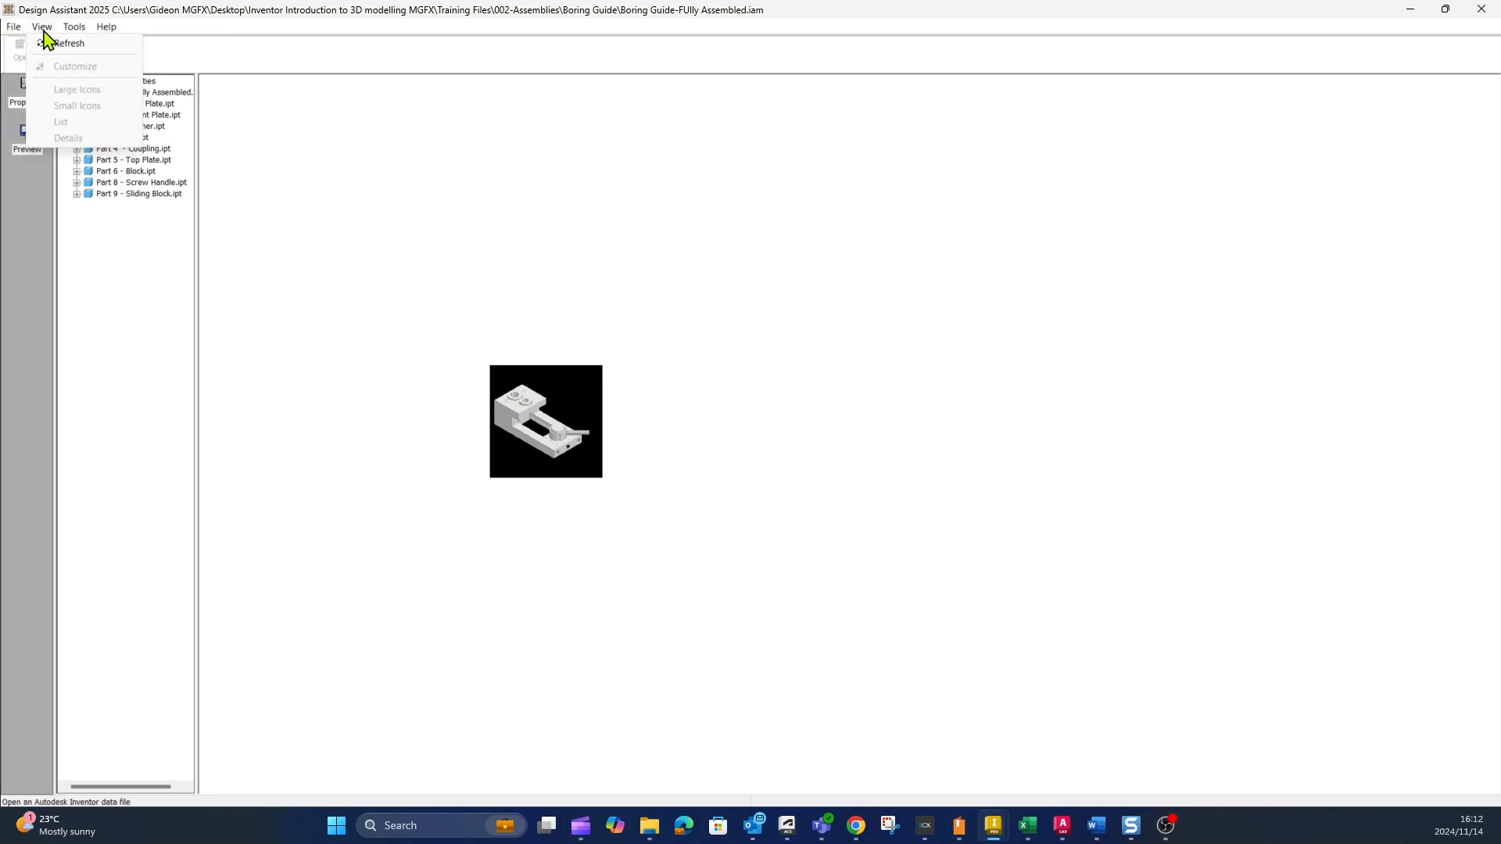
pyautogui.click(74, 26)
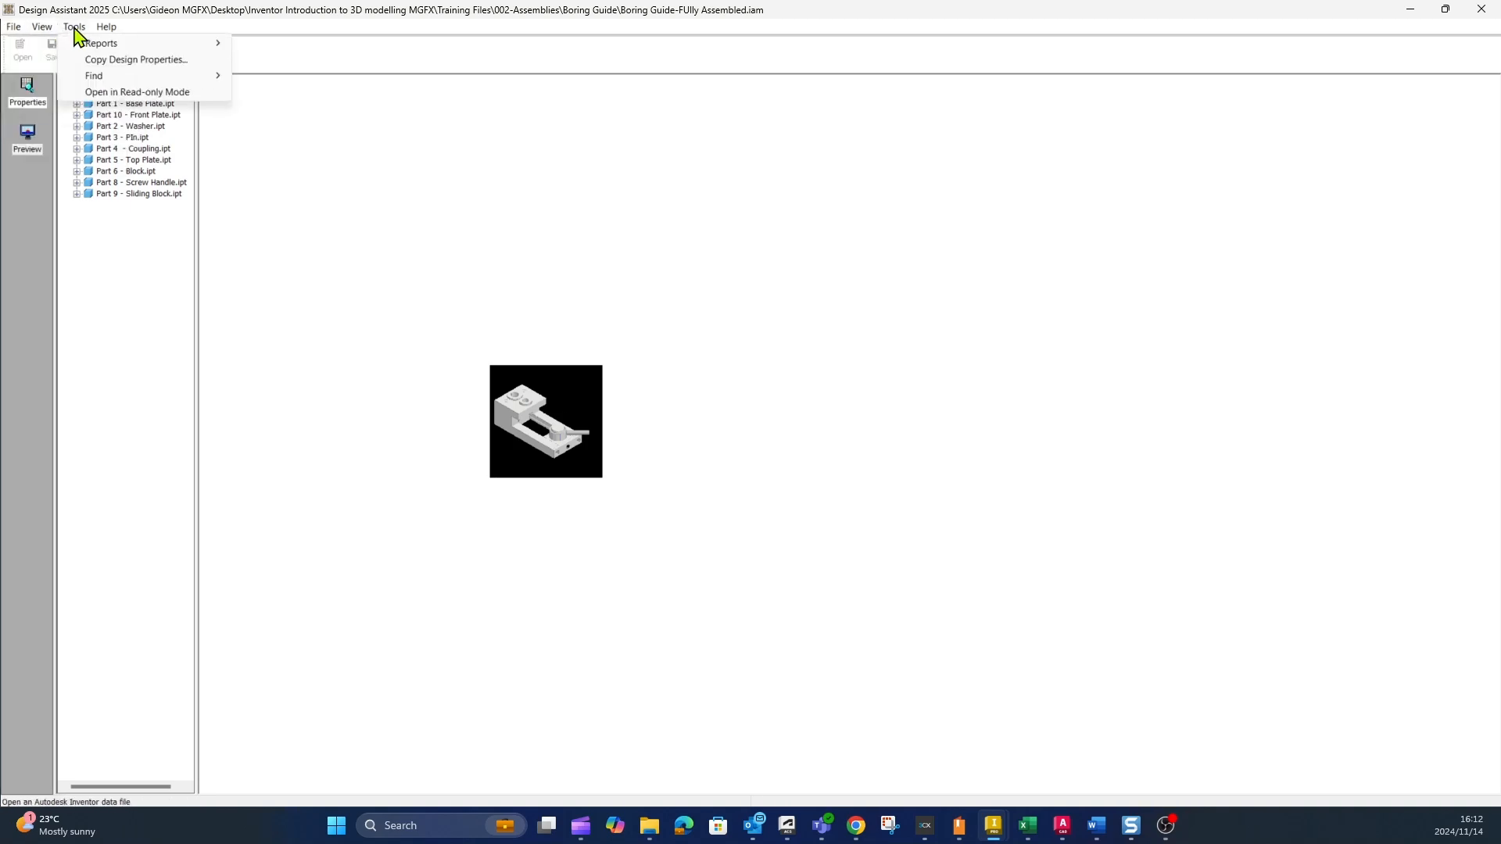
pyautogui.moveTo(101, 43)
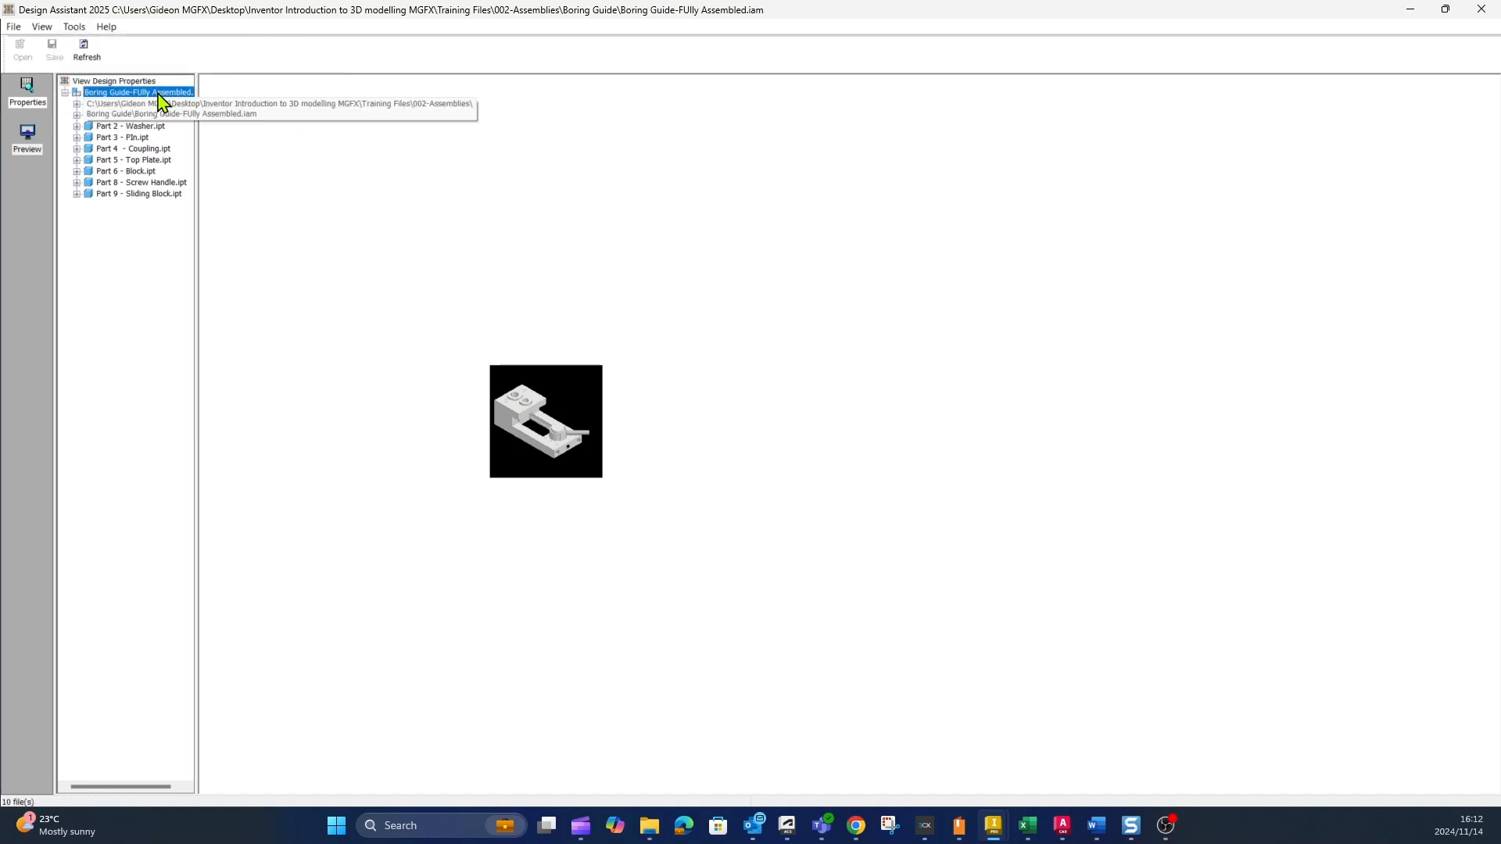
# Select the assembly, start a Hierarchy Report, then cancel saving it.
pyautogui.click(86, 46)
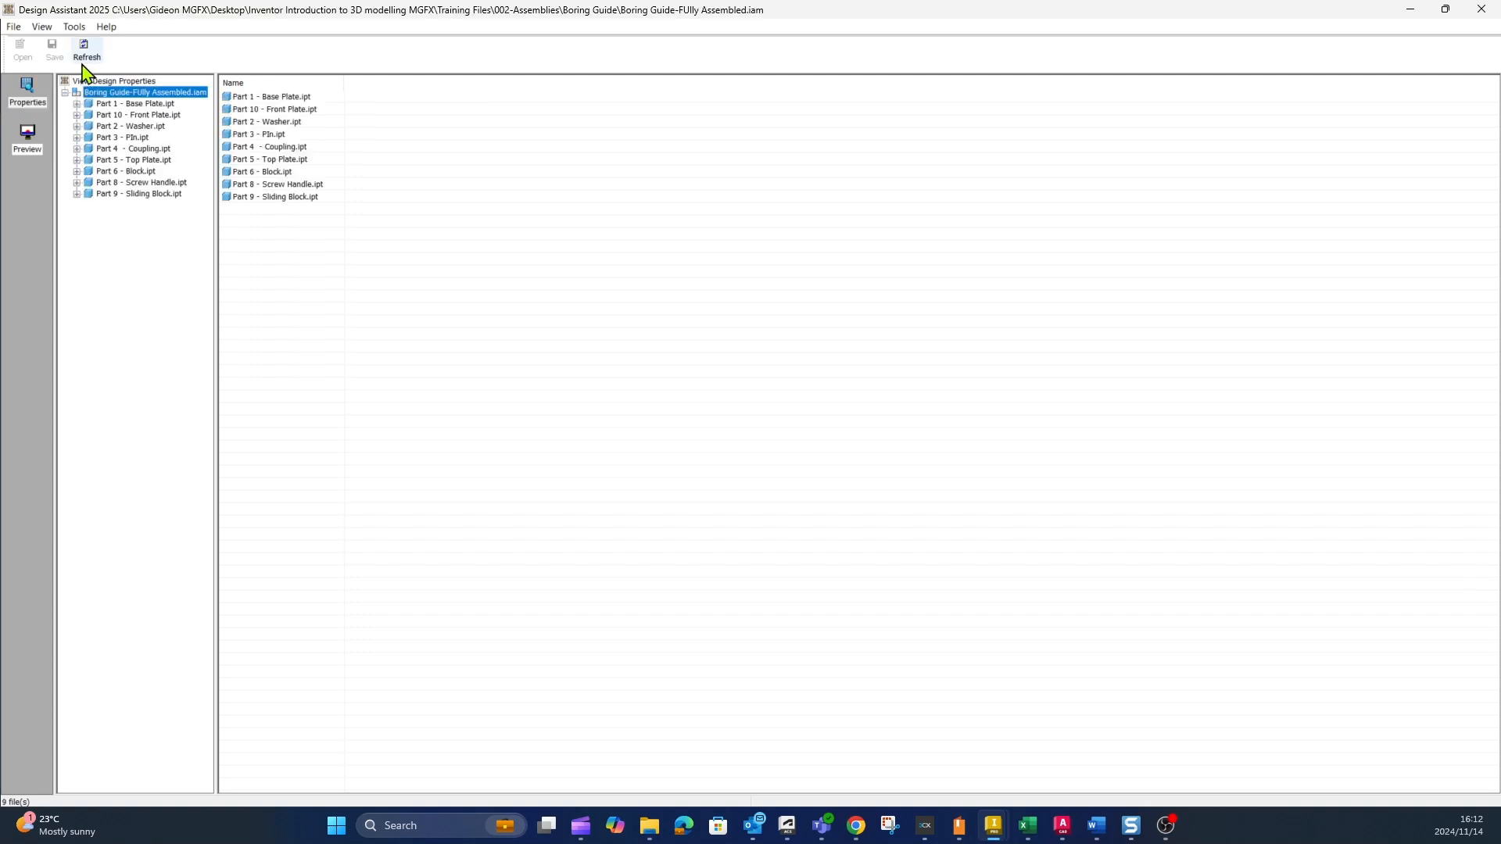
pyautogui.click(74, 25)
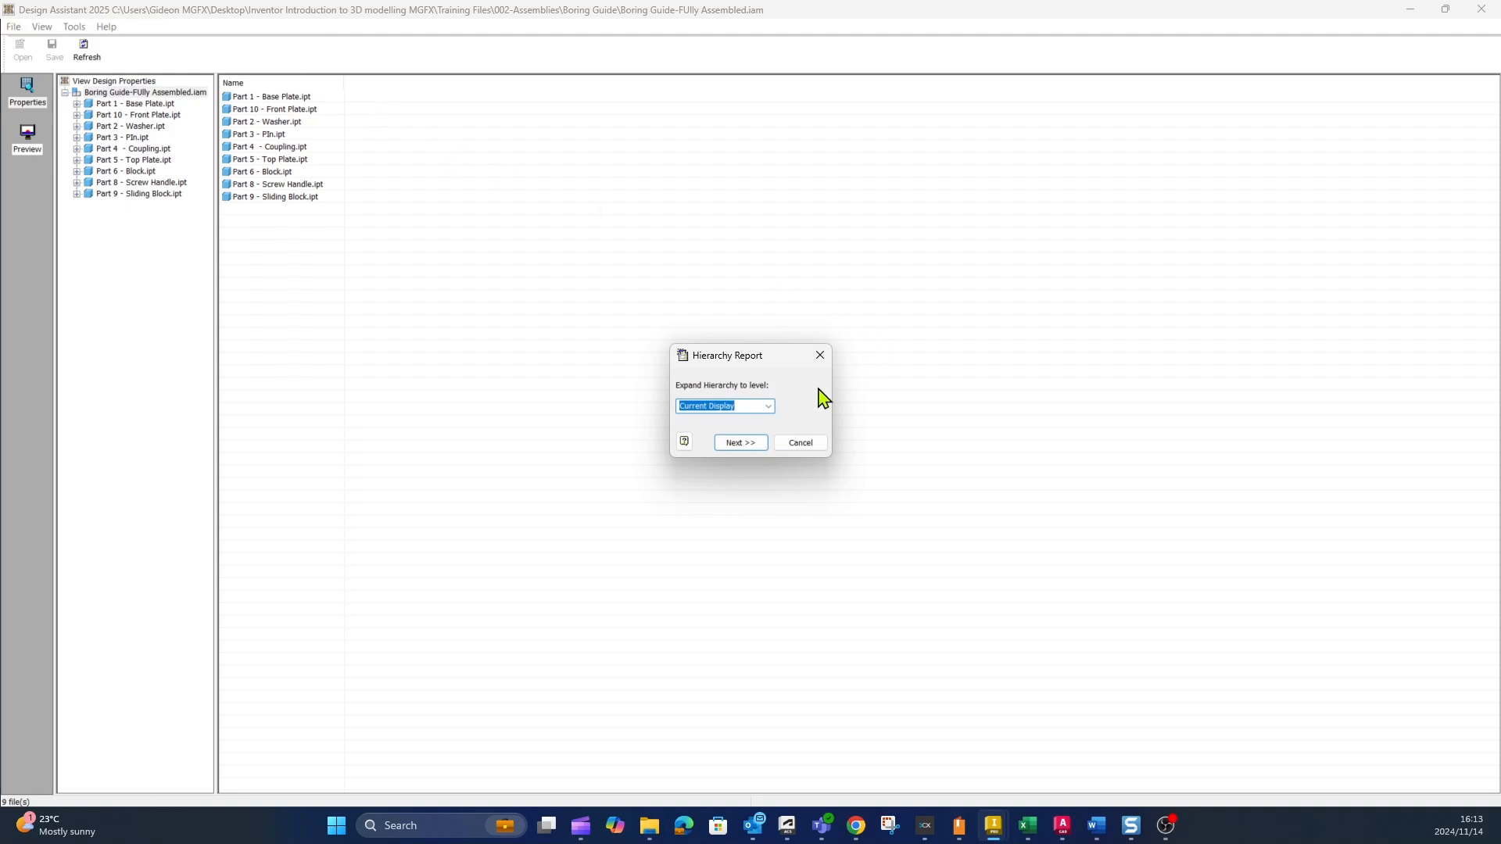
pyautogui.click(739, 443)
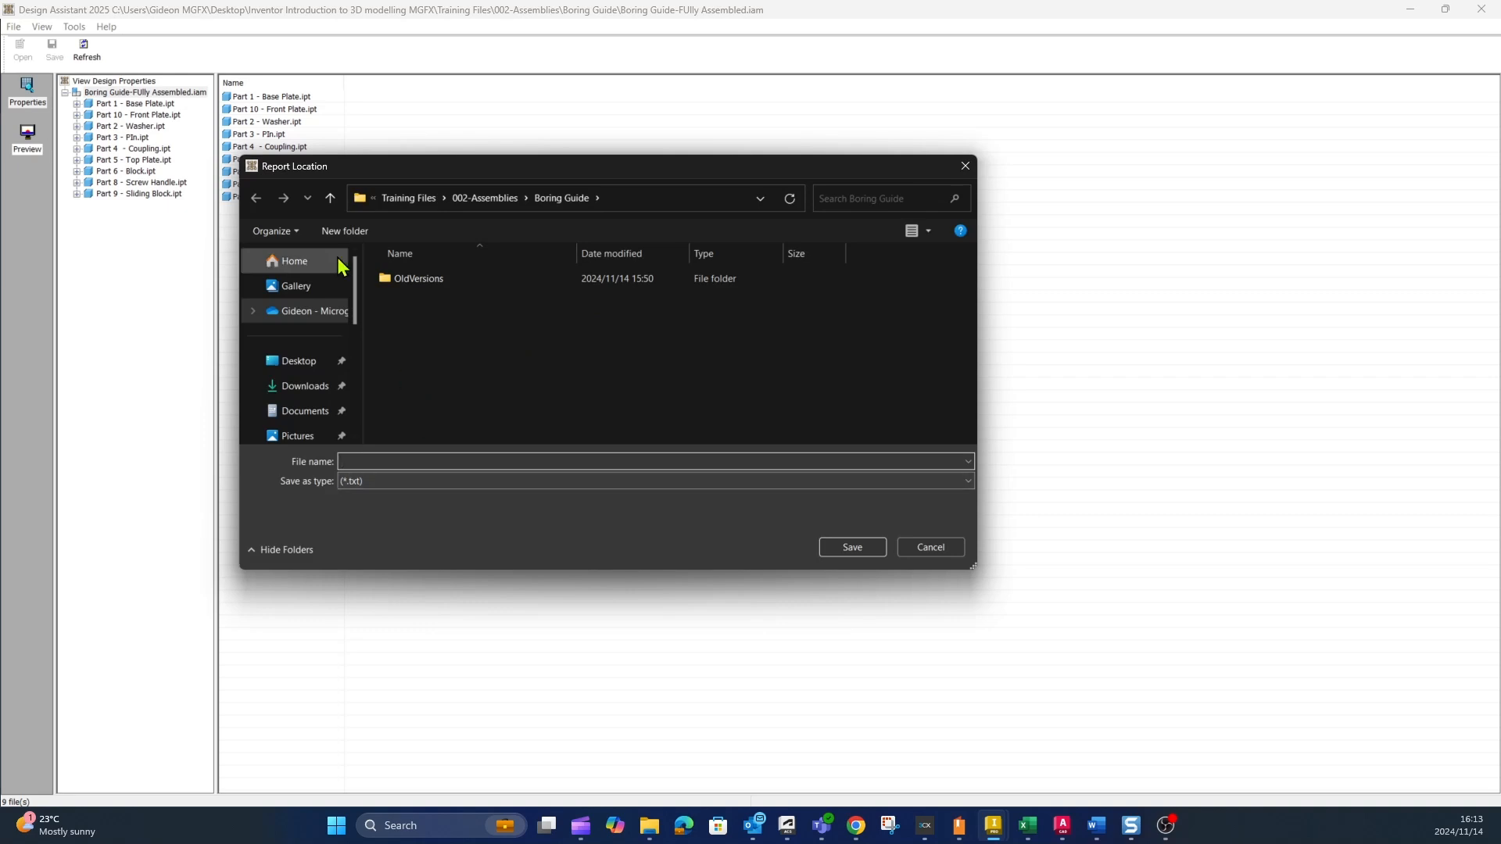
pyautogui.click(654, 461)
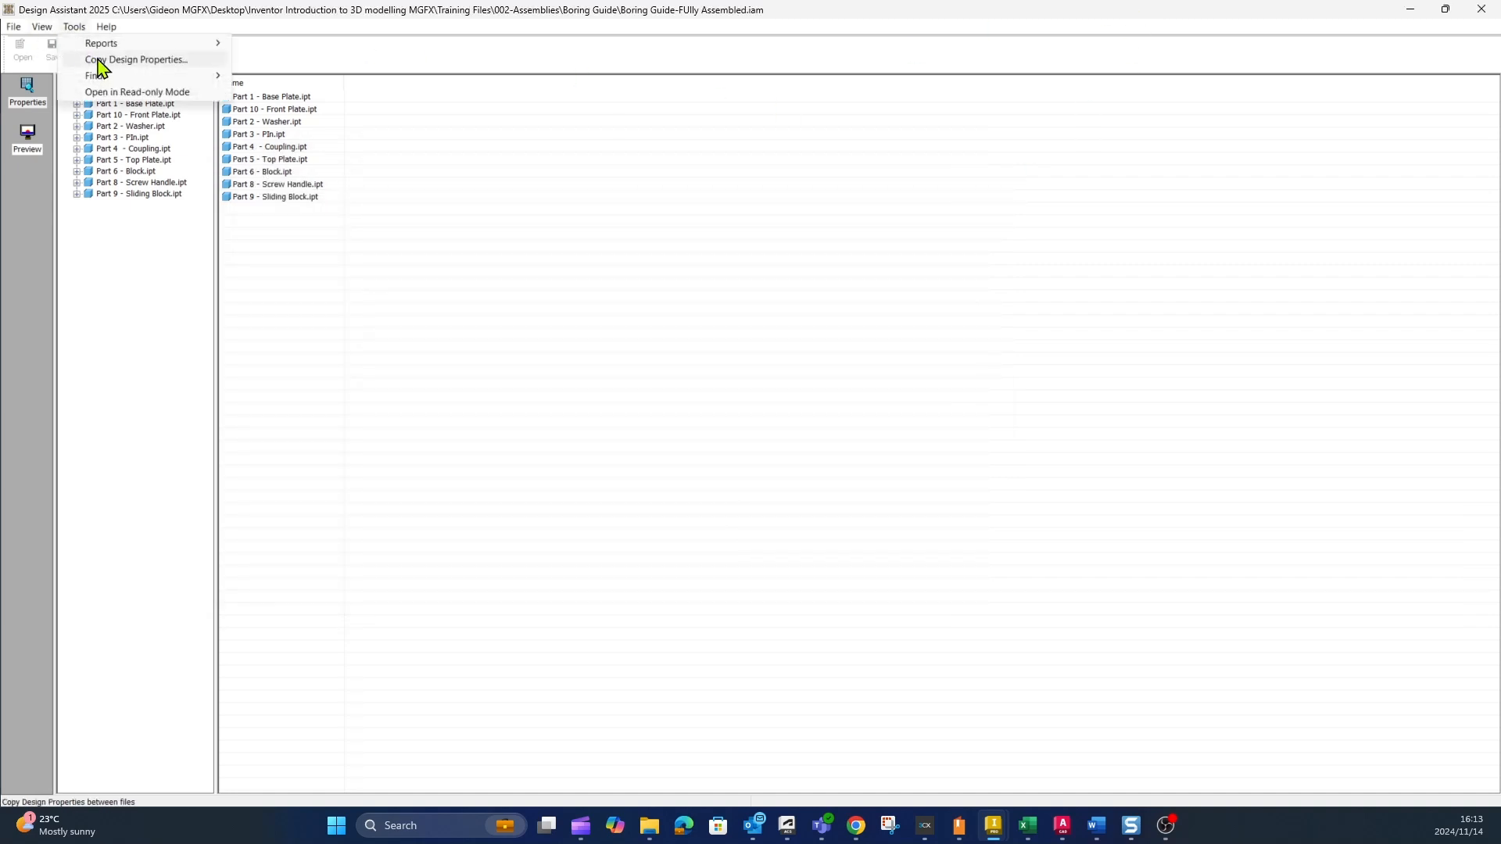
pyautogui.moveTo(132, 72)
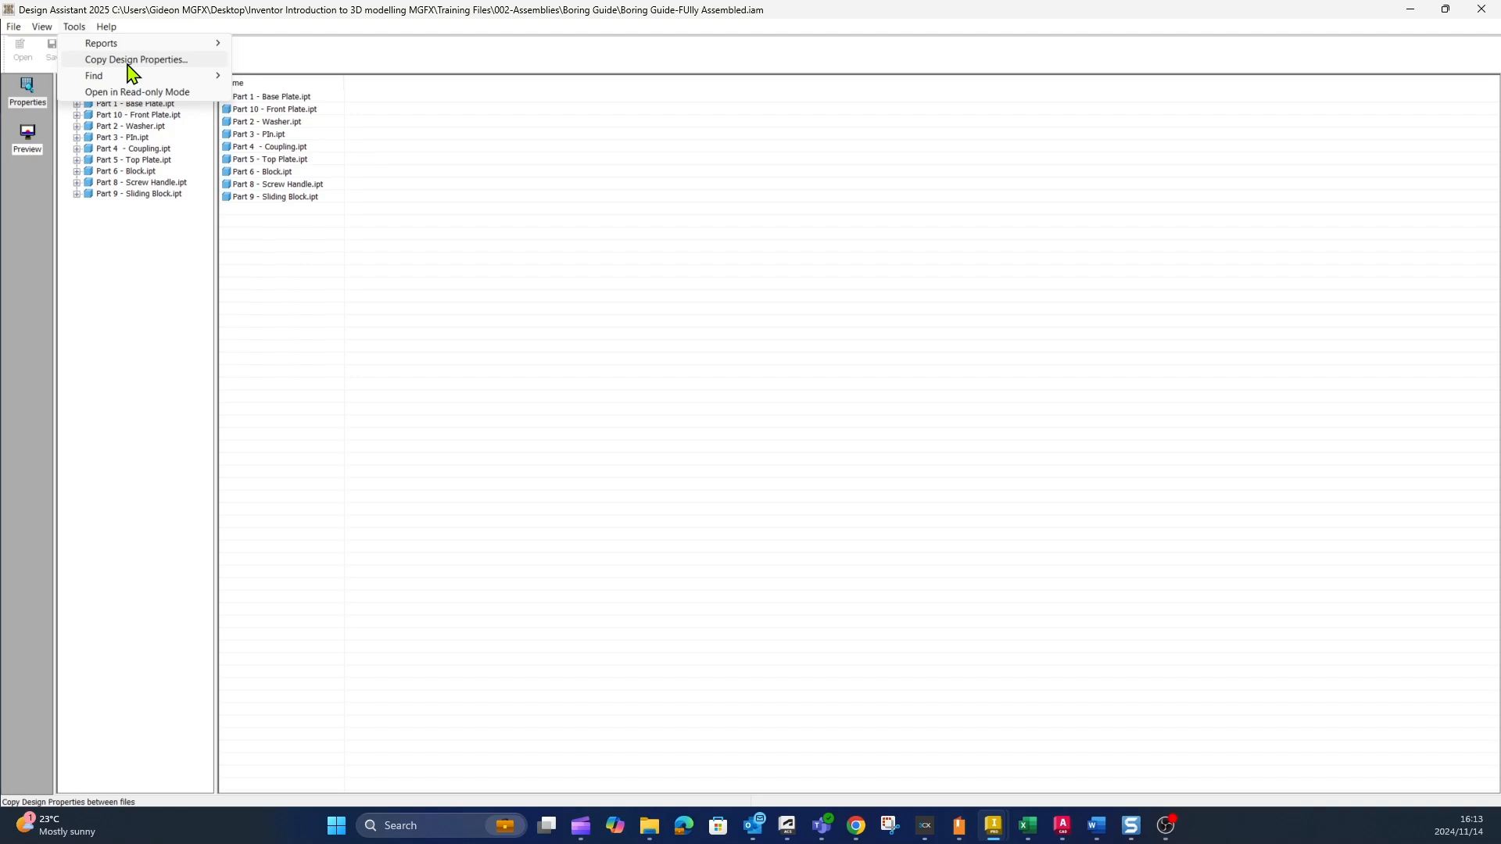
# Select an item in the file pane and browse the Tools menus again.
pyautogui.click(136, 60)
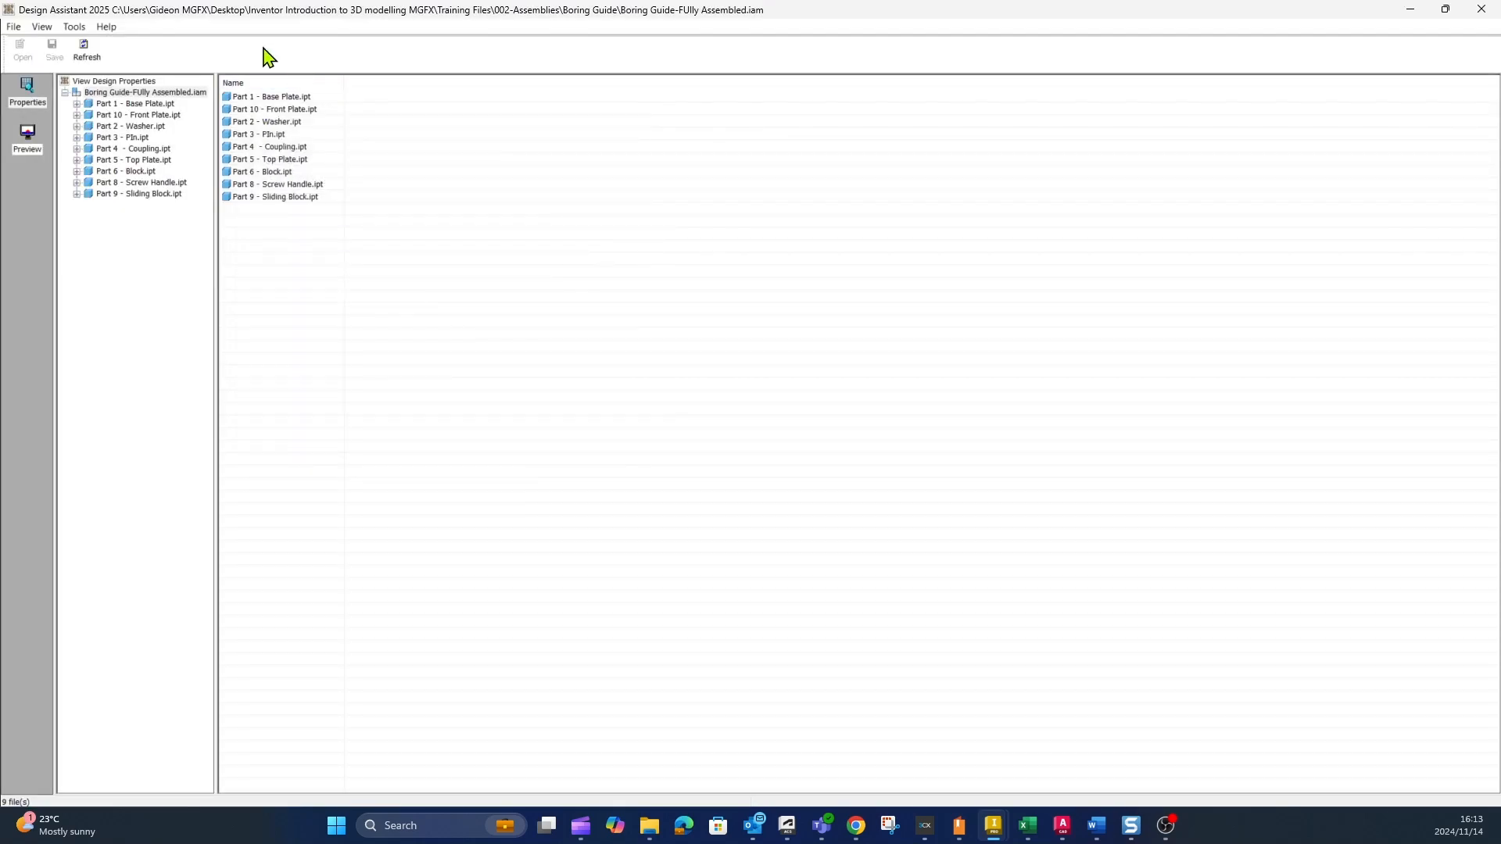
pyautogui.click(73, 26)
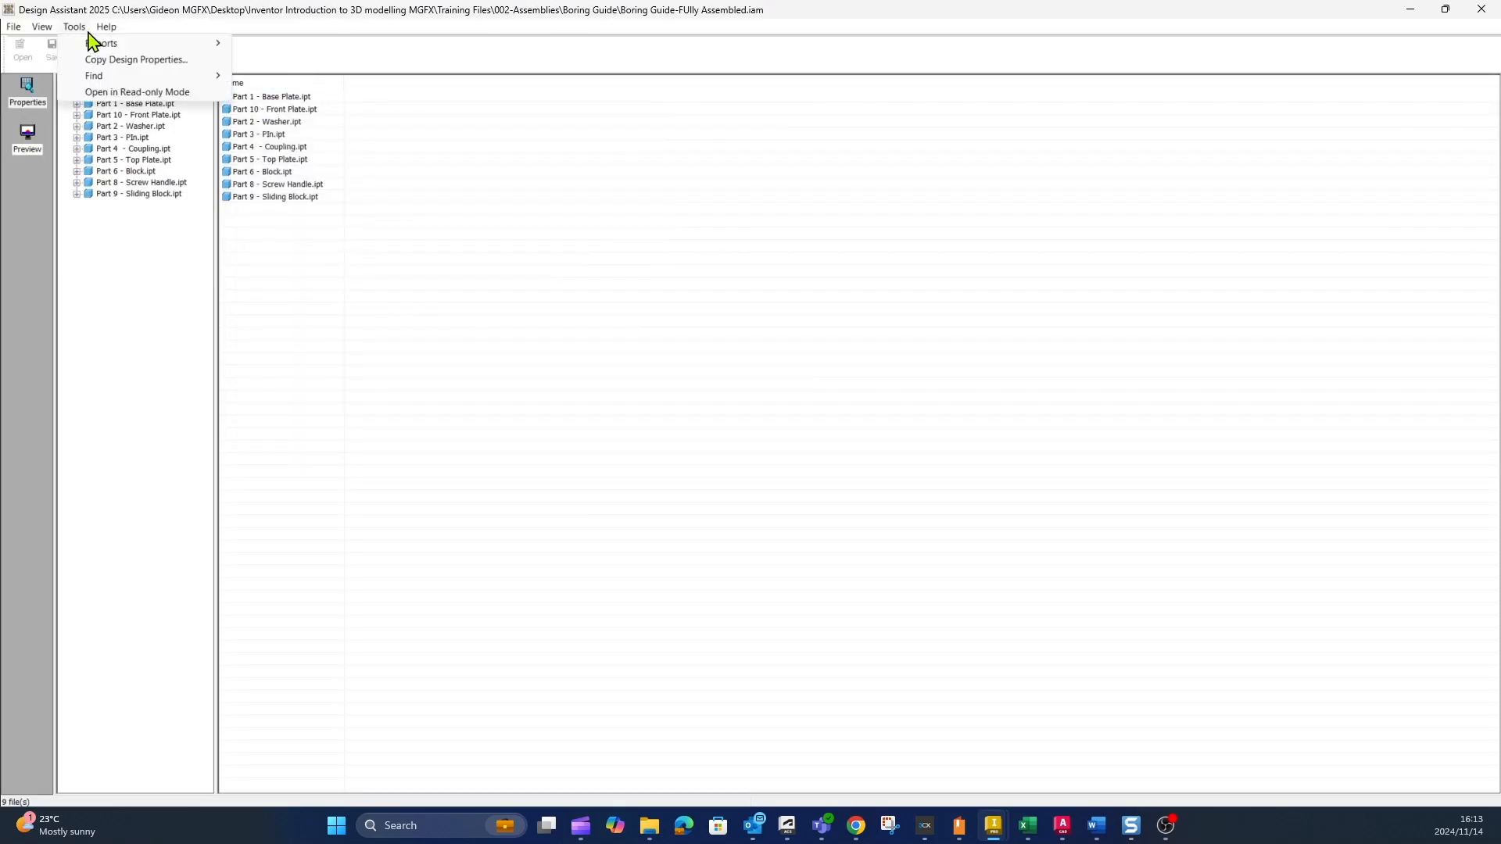
pyautogui.click(104, 26)
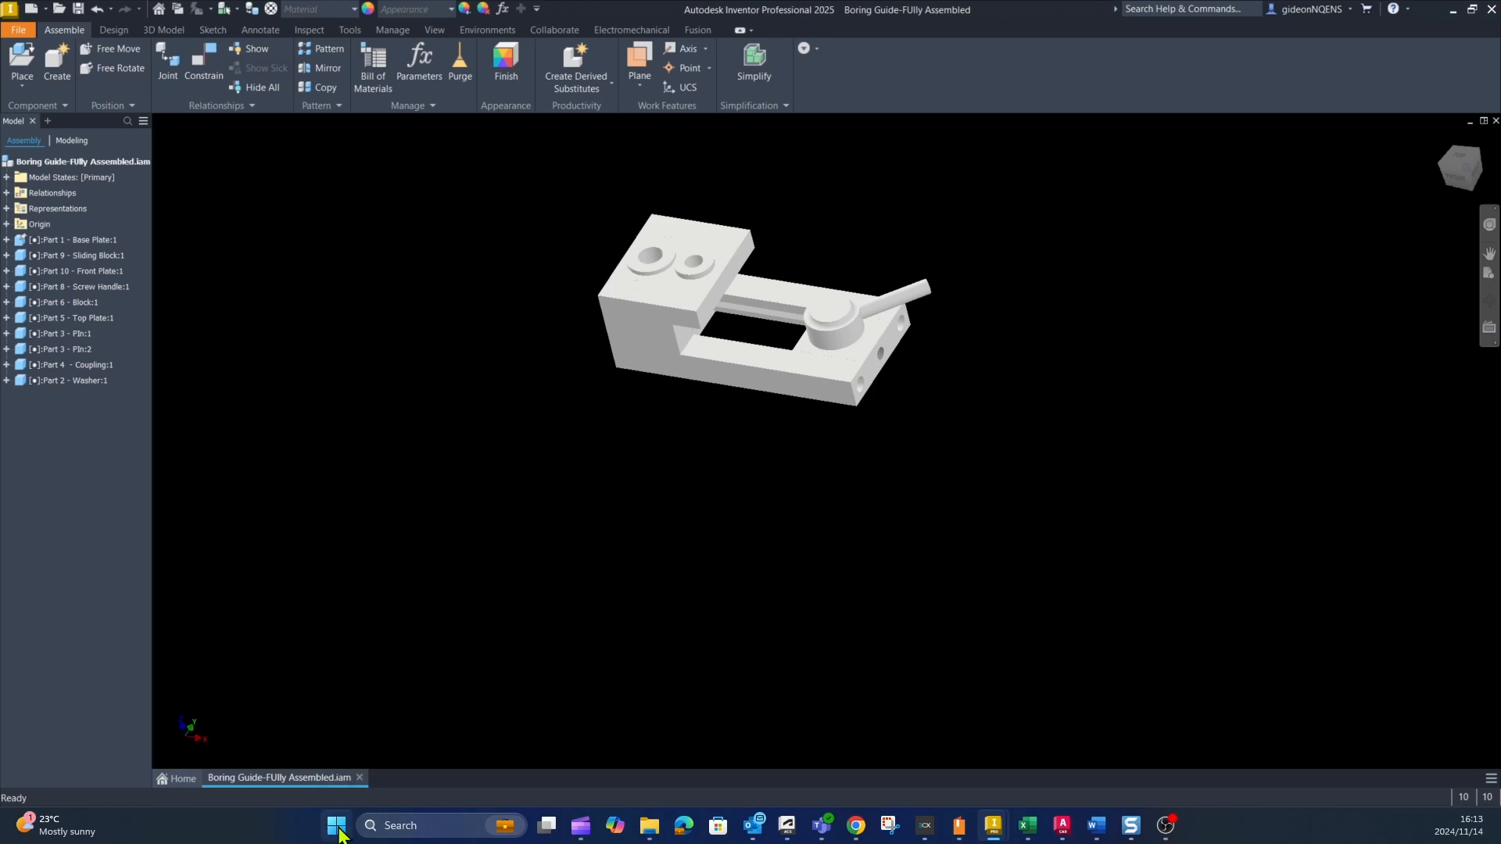
# Show All apps in the Start menu and expand the Autodesk Inventor 2025 folder.
pyautogui.click(335, 826)
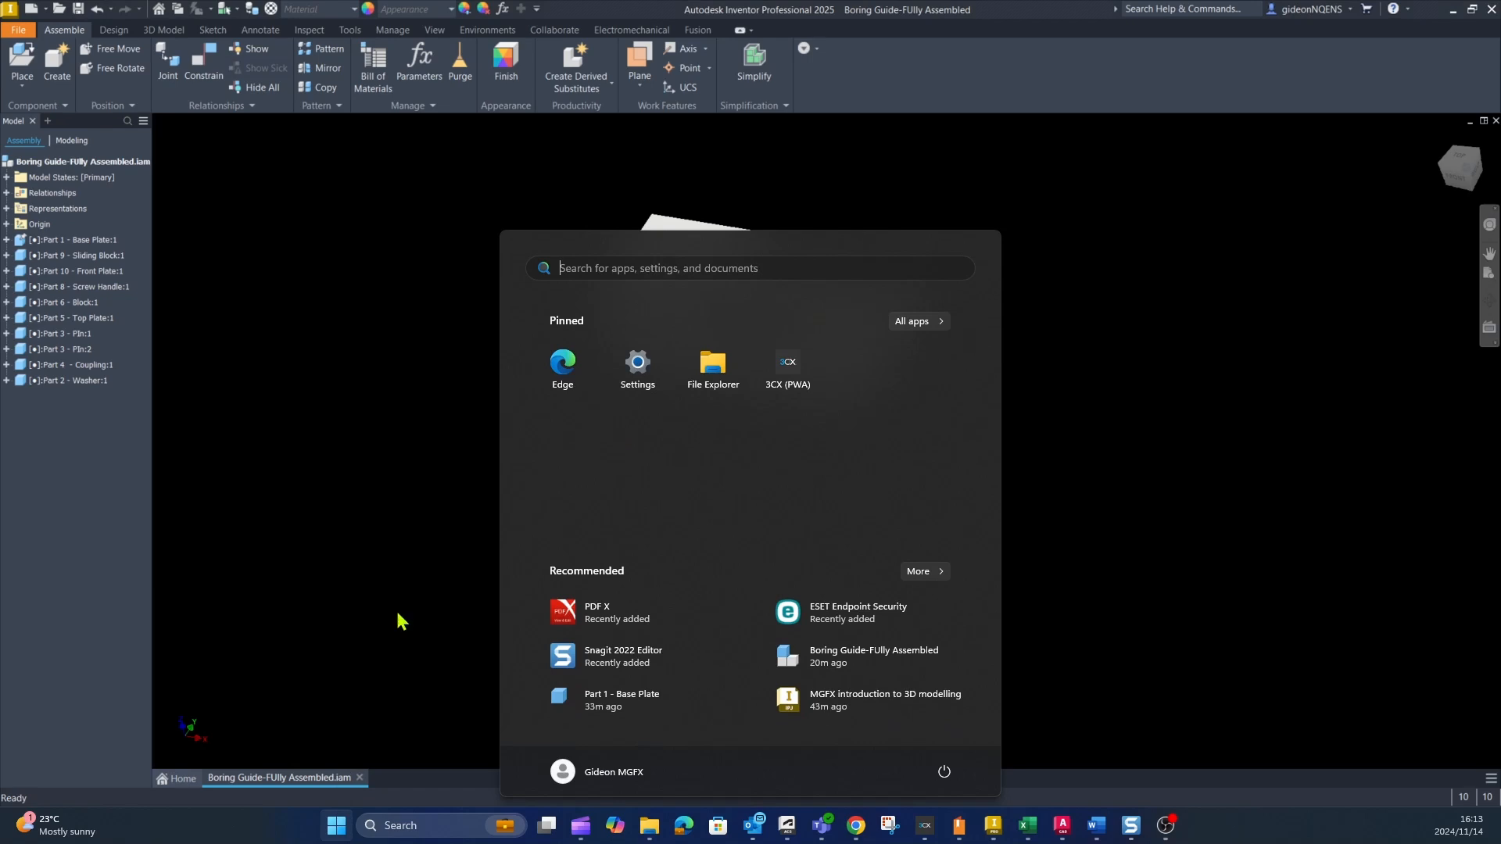
pyautogui.moveTo(909, 367)
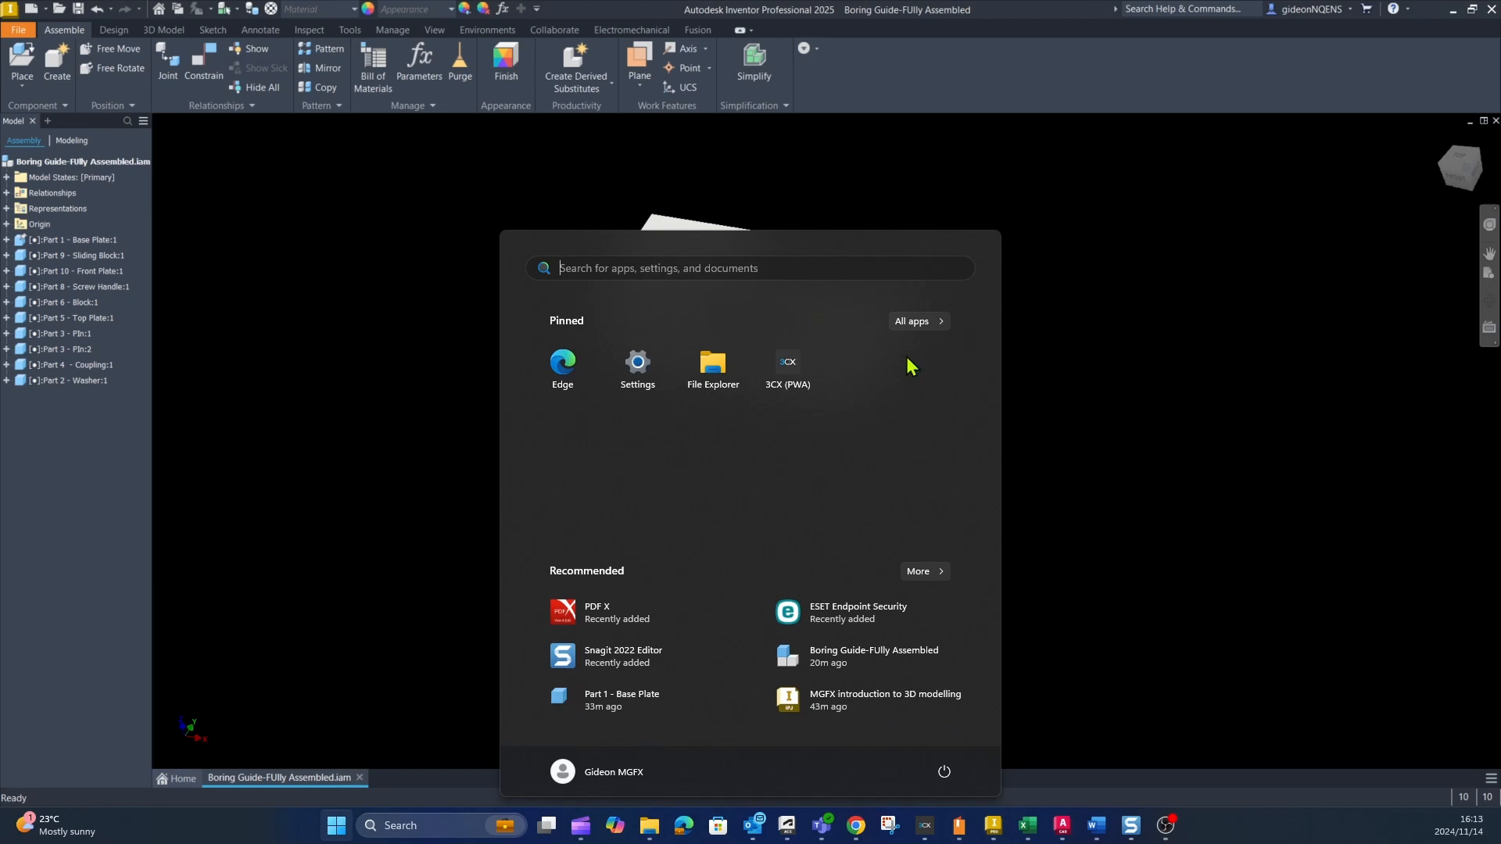
pyautogui.moveTo(891, 329)
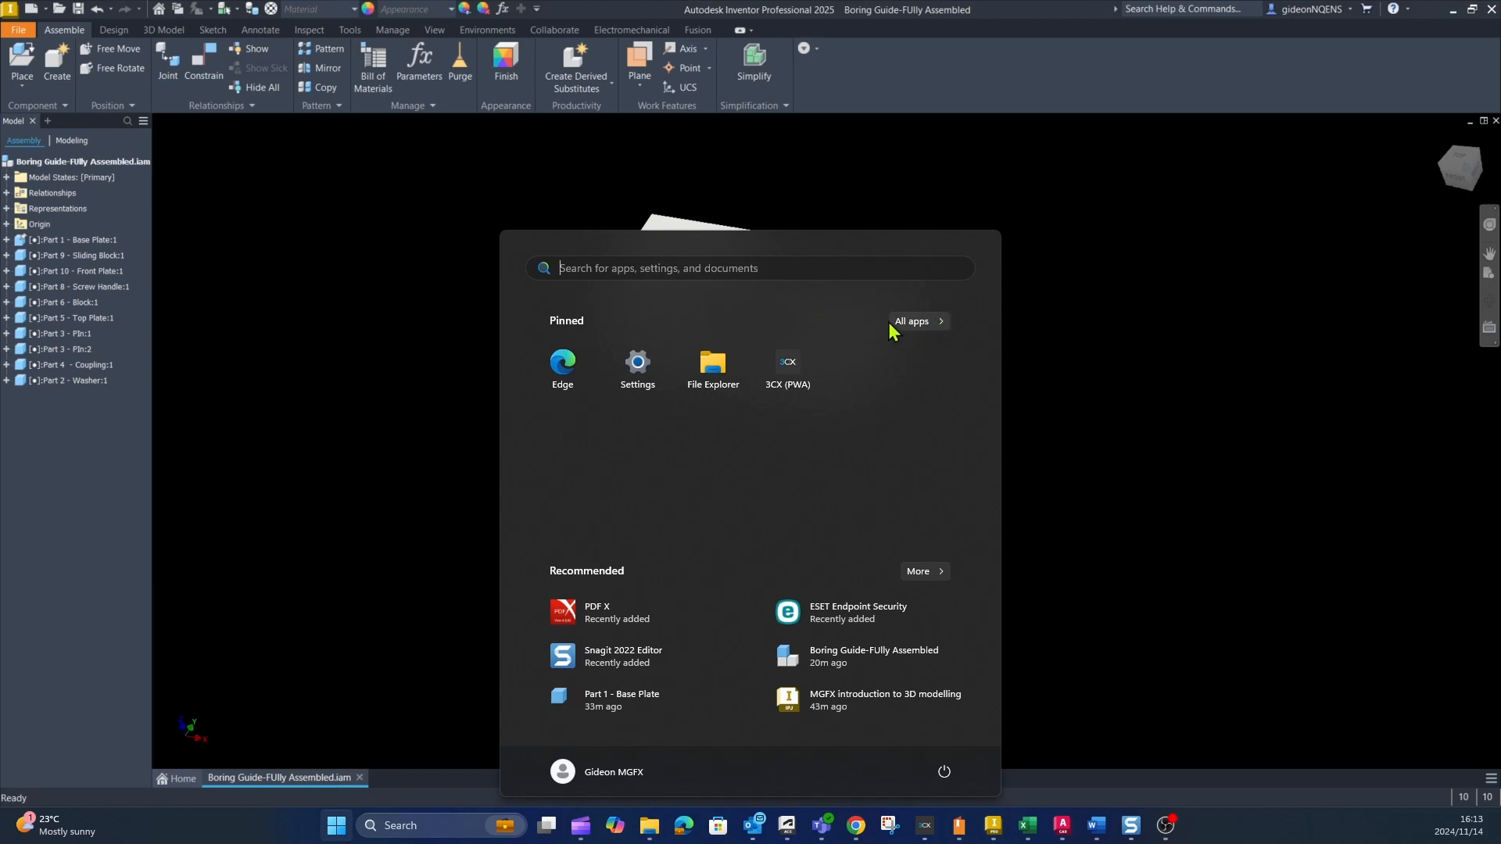
pyautogui.moveTo(904, 338)
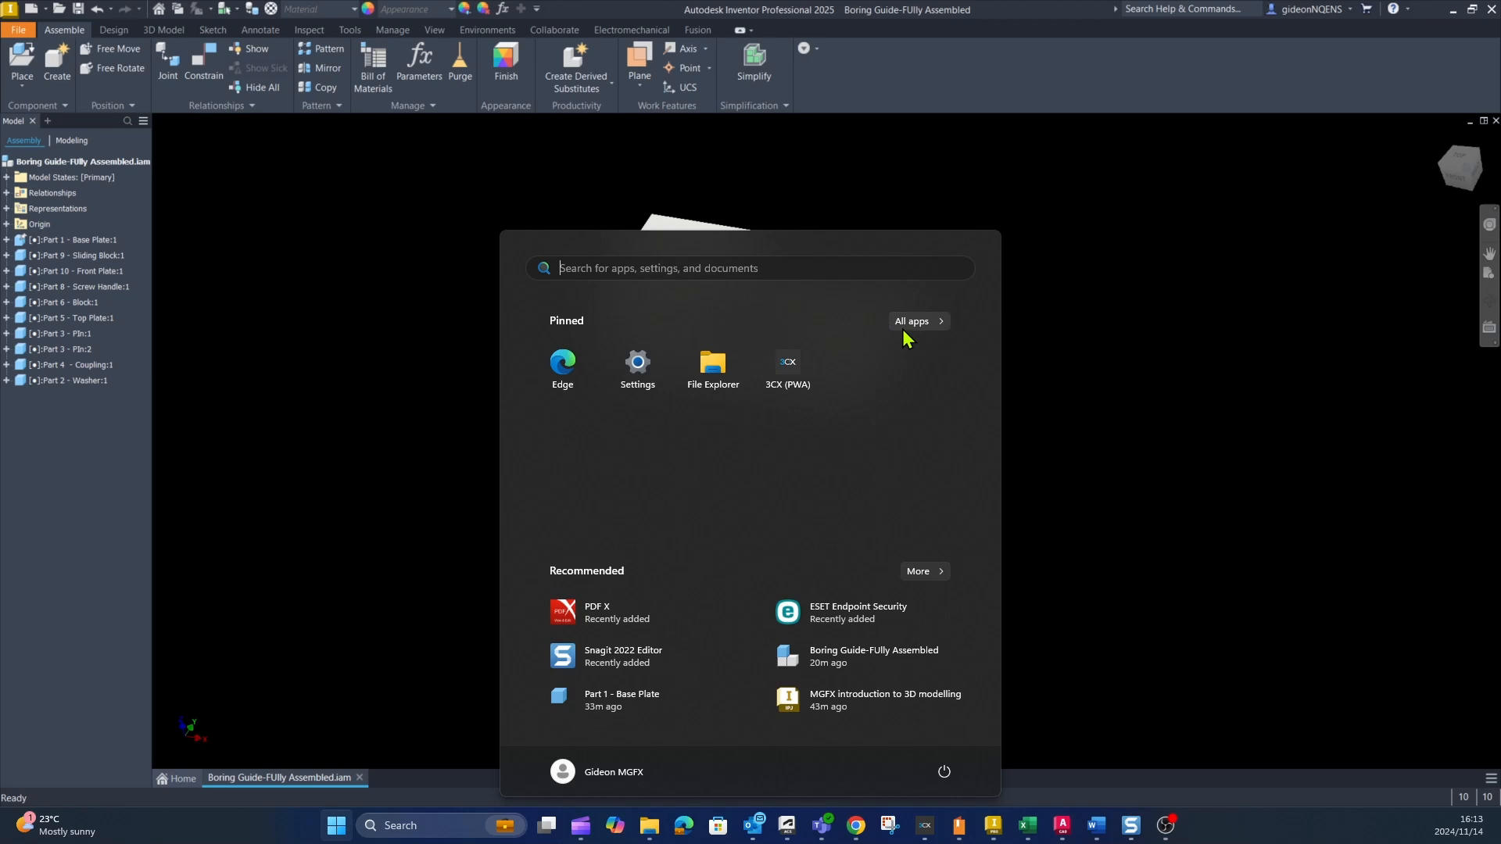
pyautogui.moveTo(928, 322)
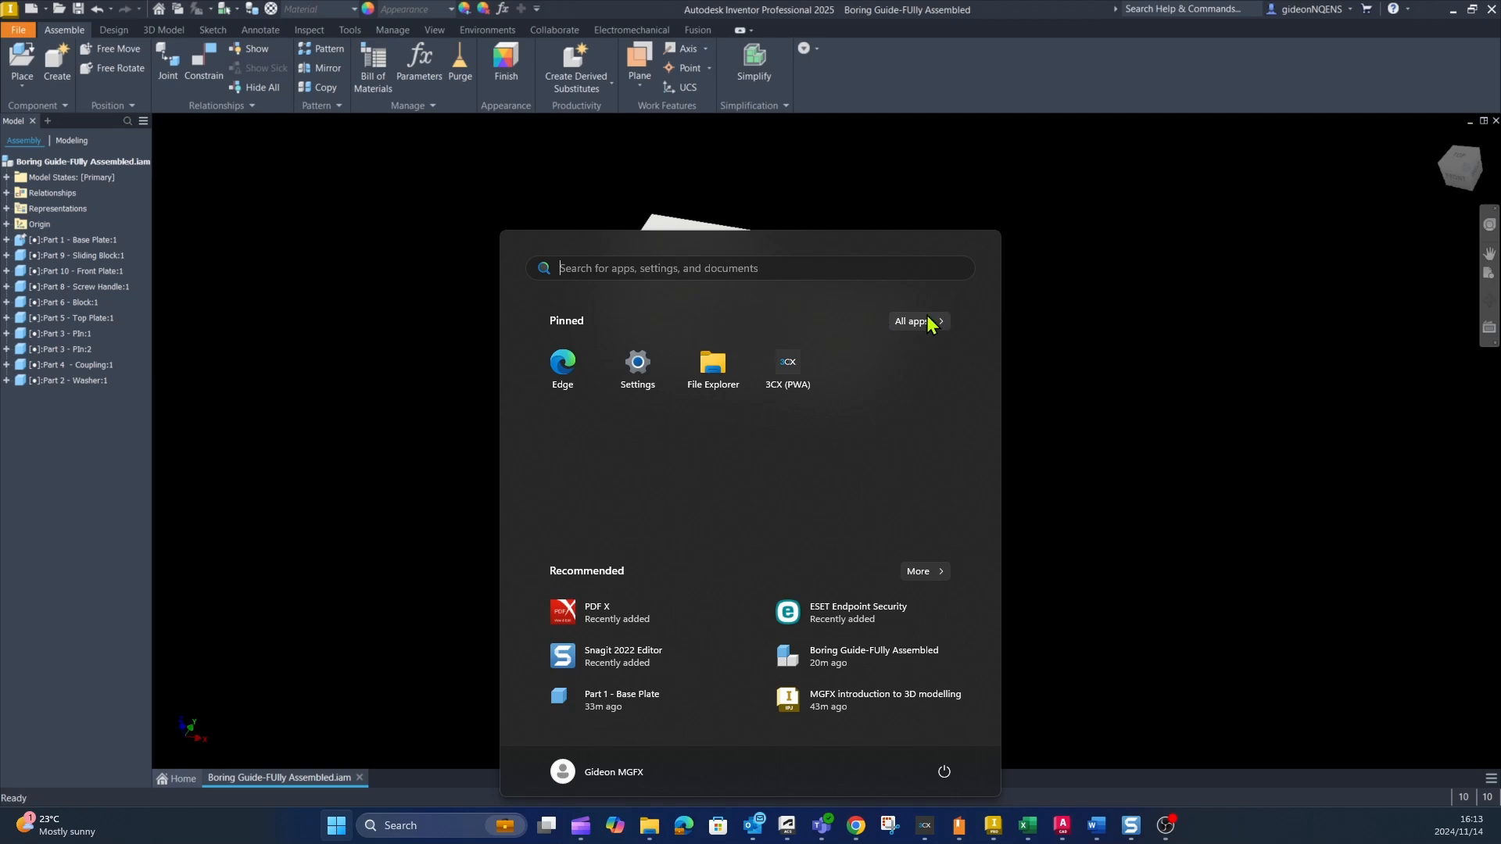
pyautogui.click(910, 321)
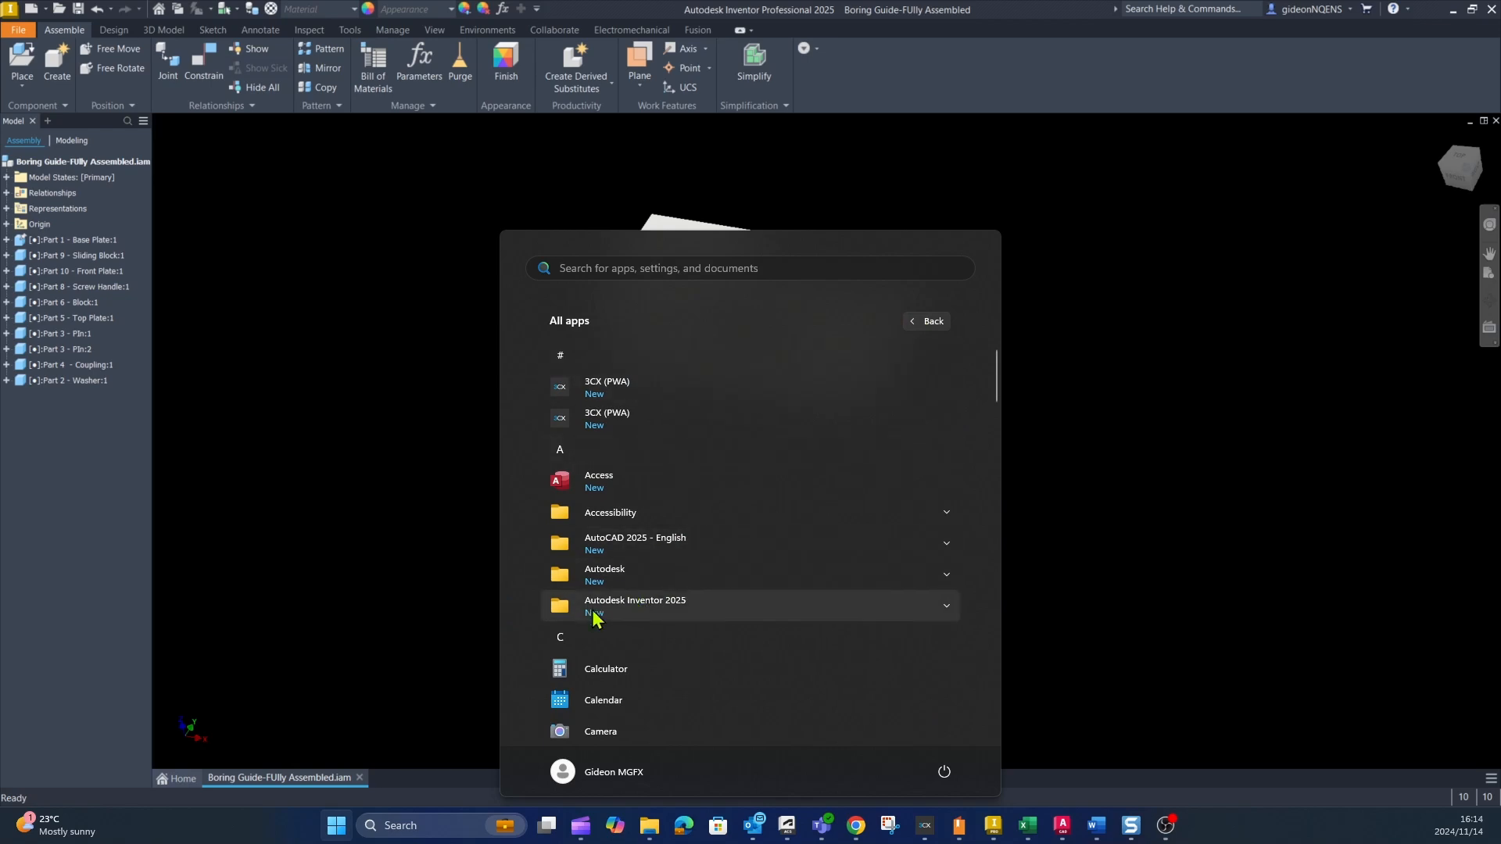
pyautogui.click(635, 606)
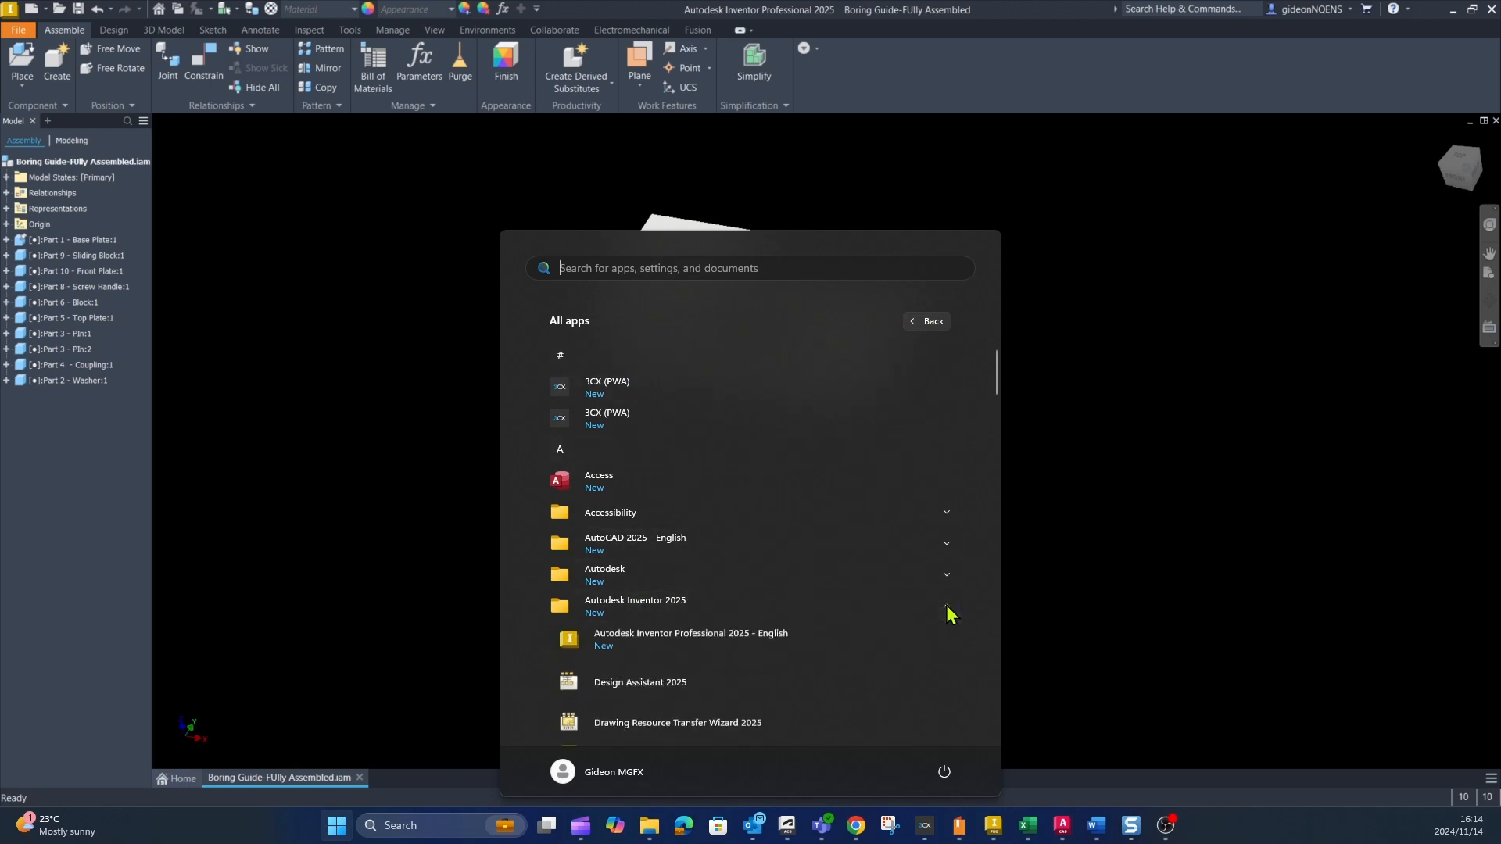
pyautogui.click(635, 606)
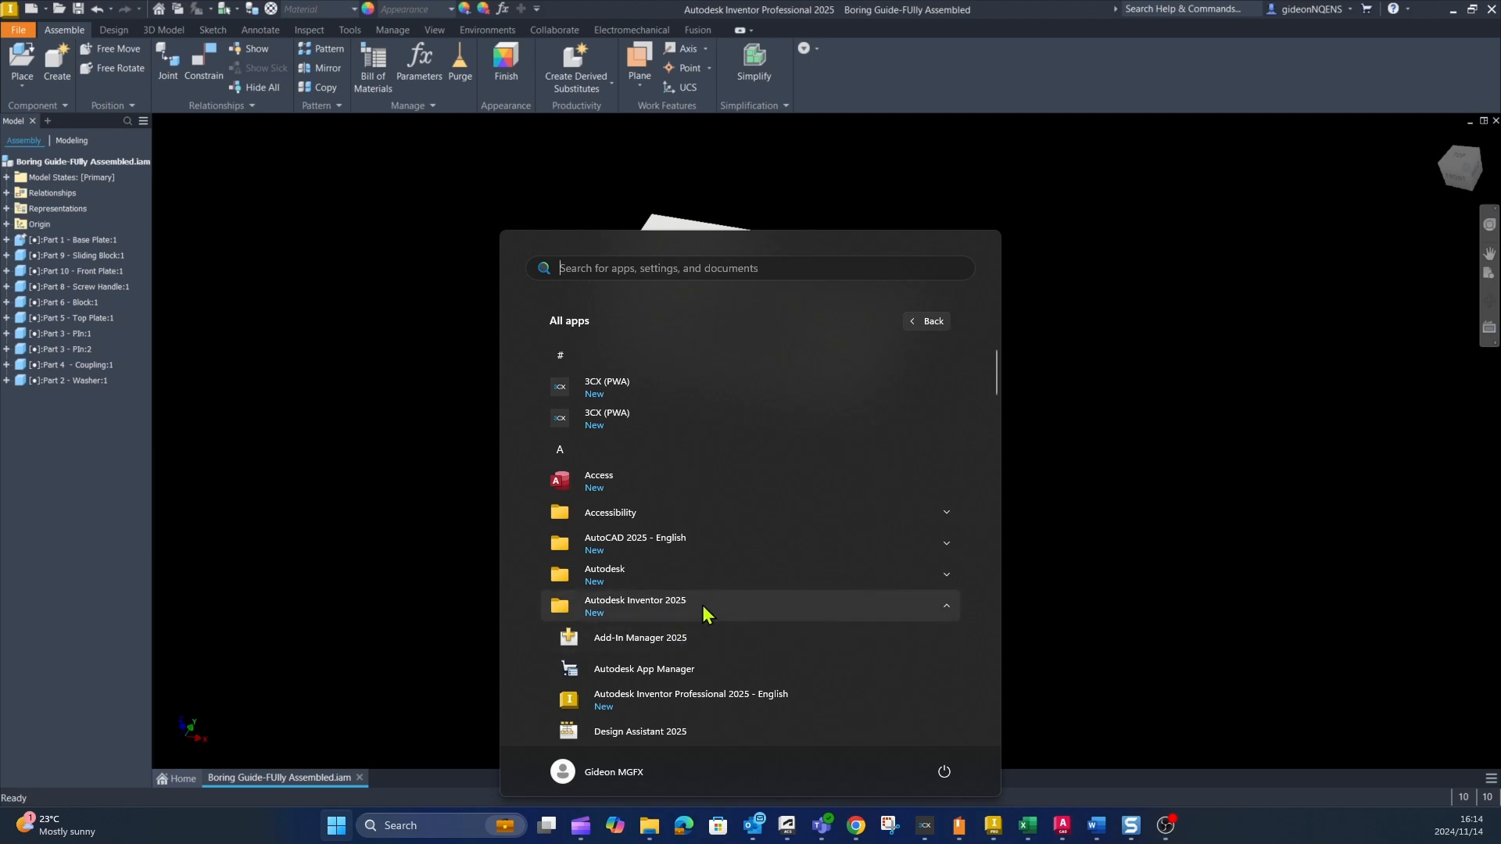
pyautogui.scroll(-3)
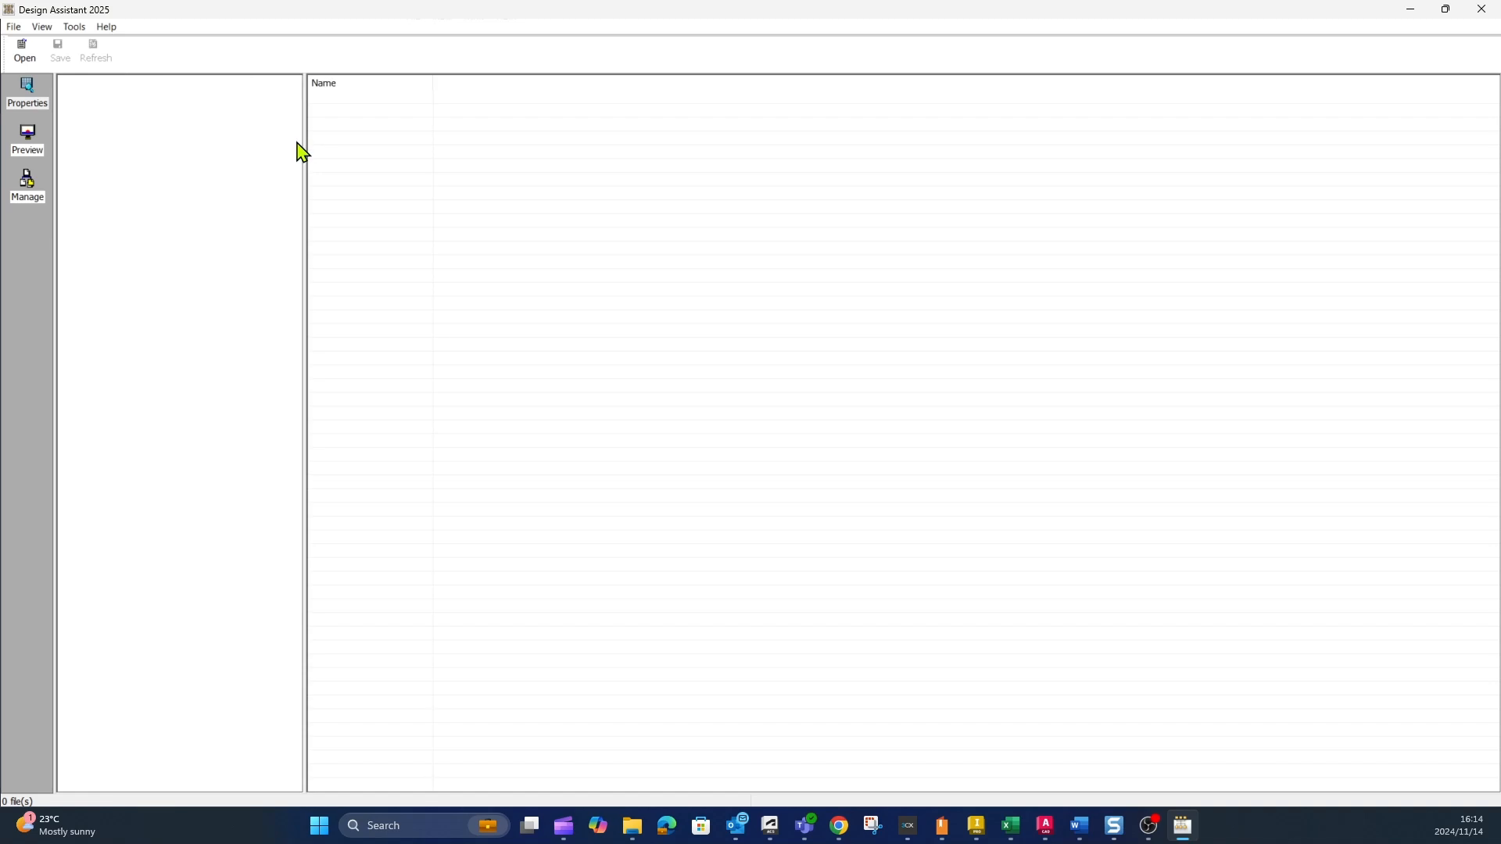
pyautogui.moveTo(27, 187)
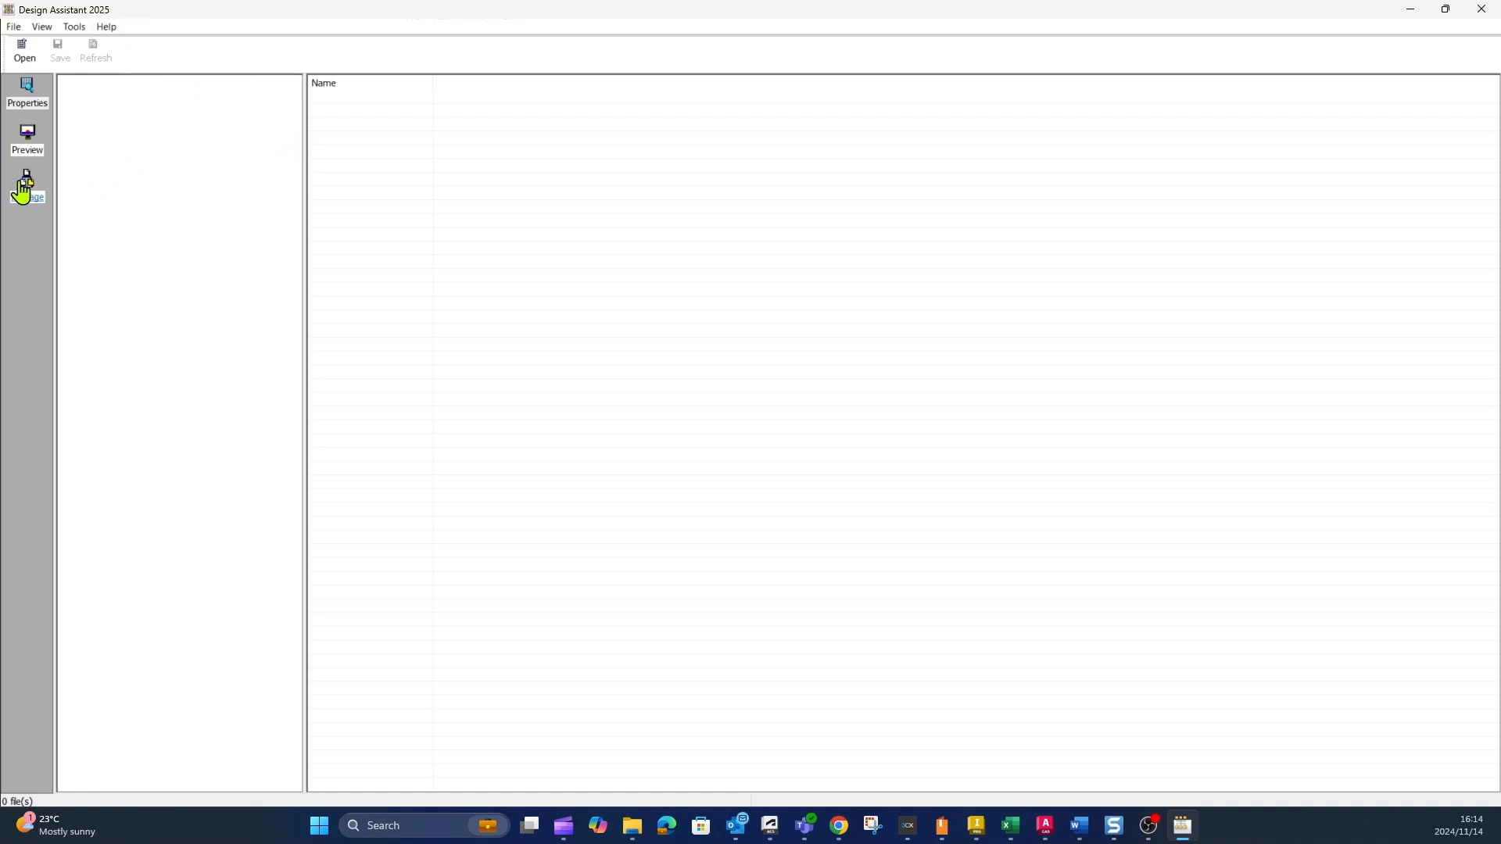
pyautogui.moveTo(113, 88)
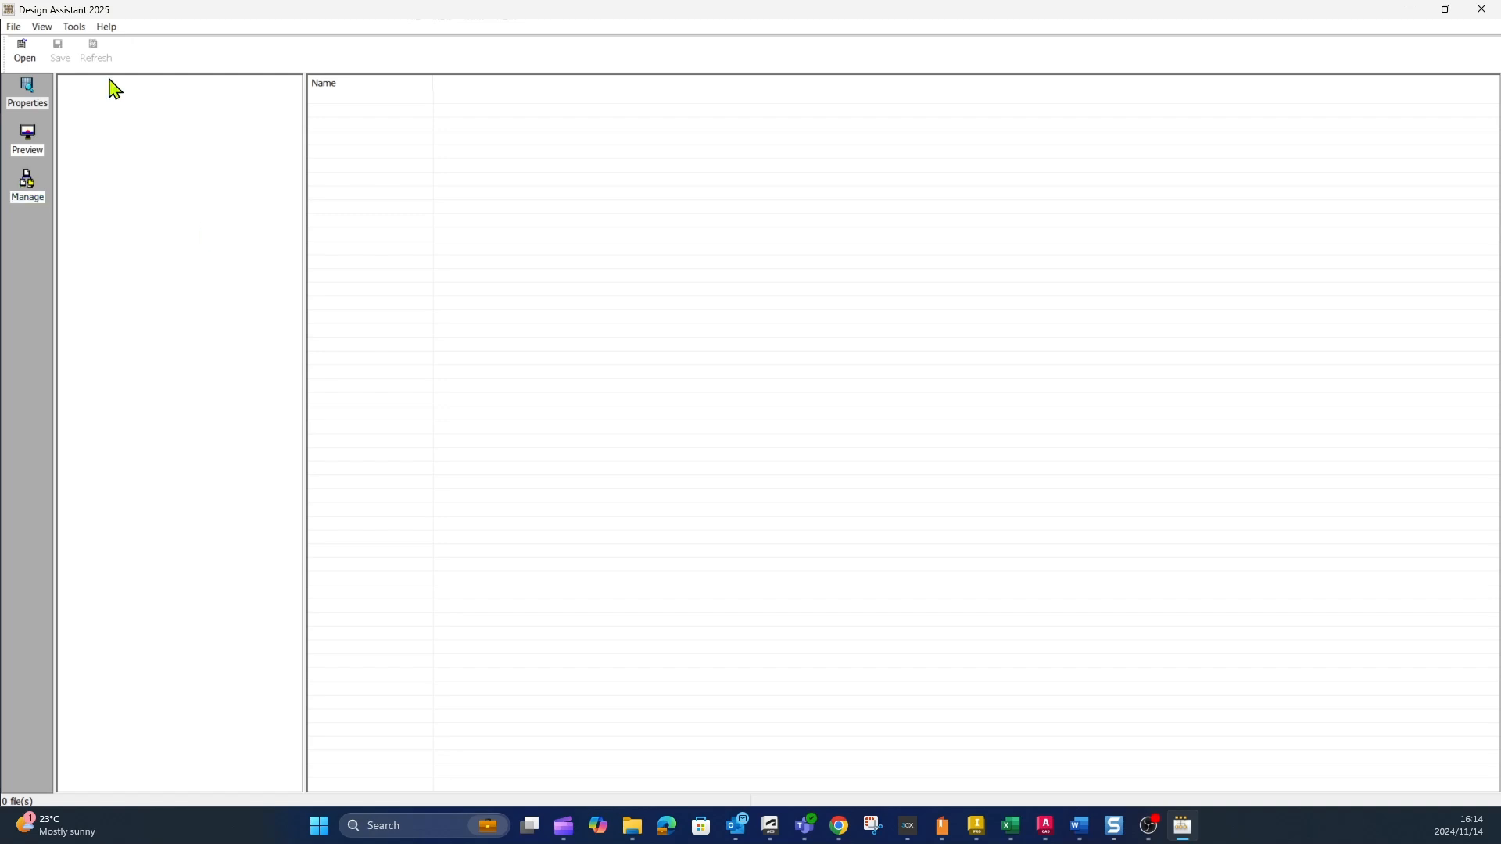
# Open Boring Guide-FUlly Assembled.iam from Training Files > 002-Assemblies > Boring Guide.
pyautogui.click(24, 50)
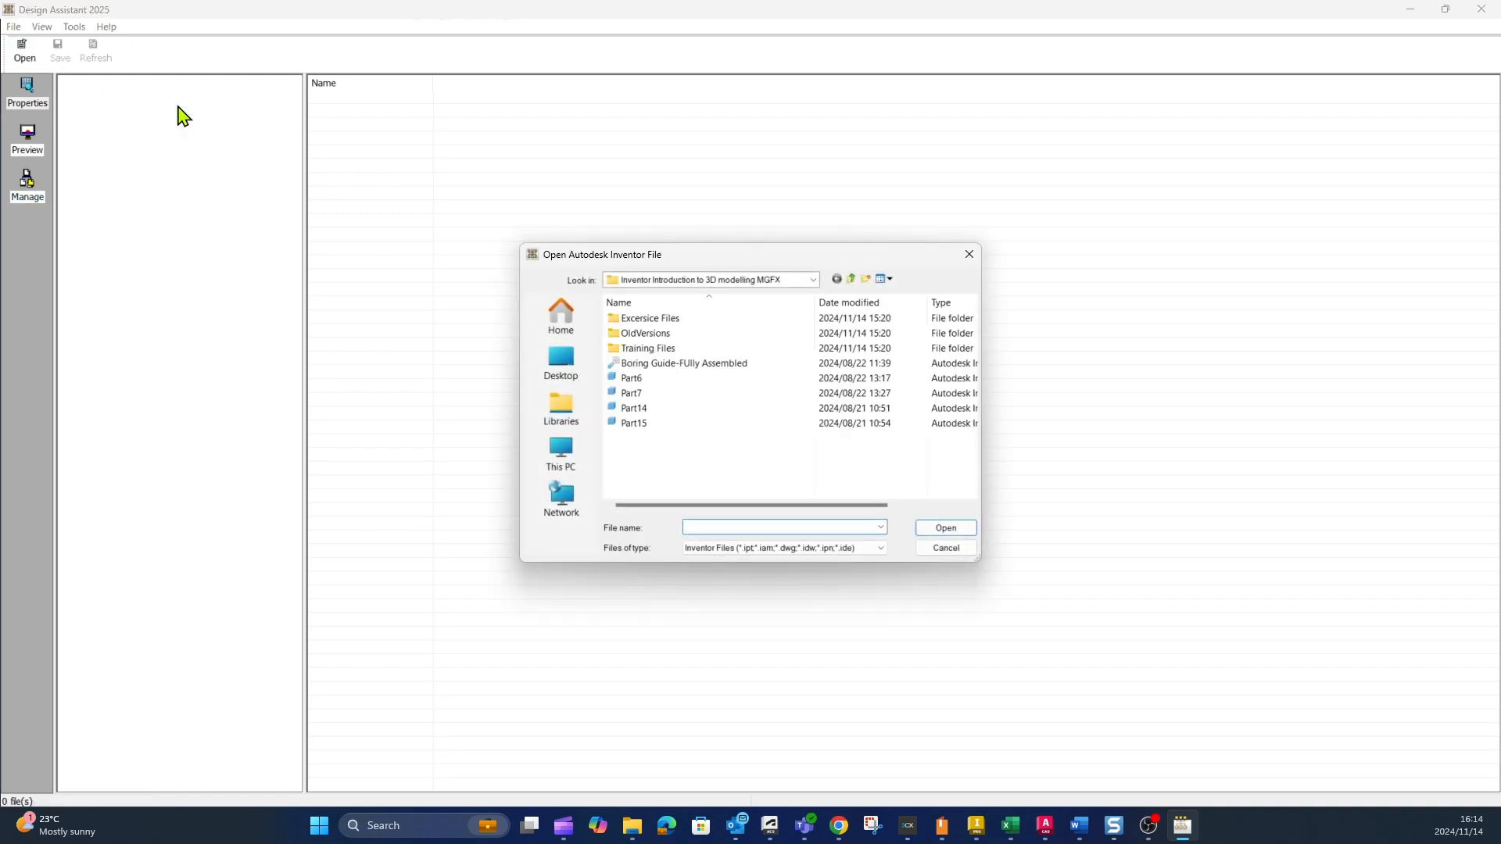
pyautogui.click(645, 333)
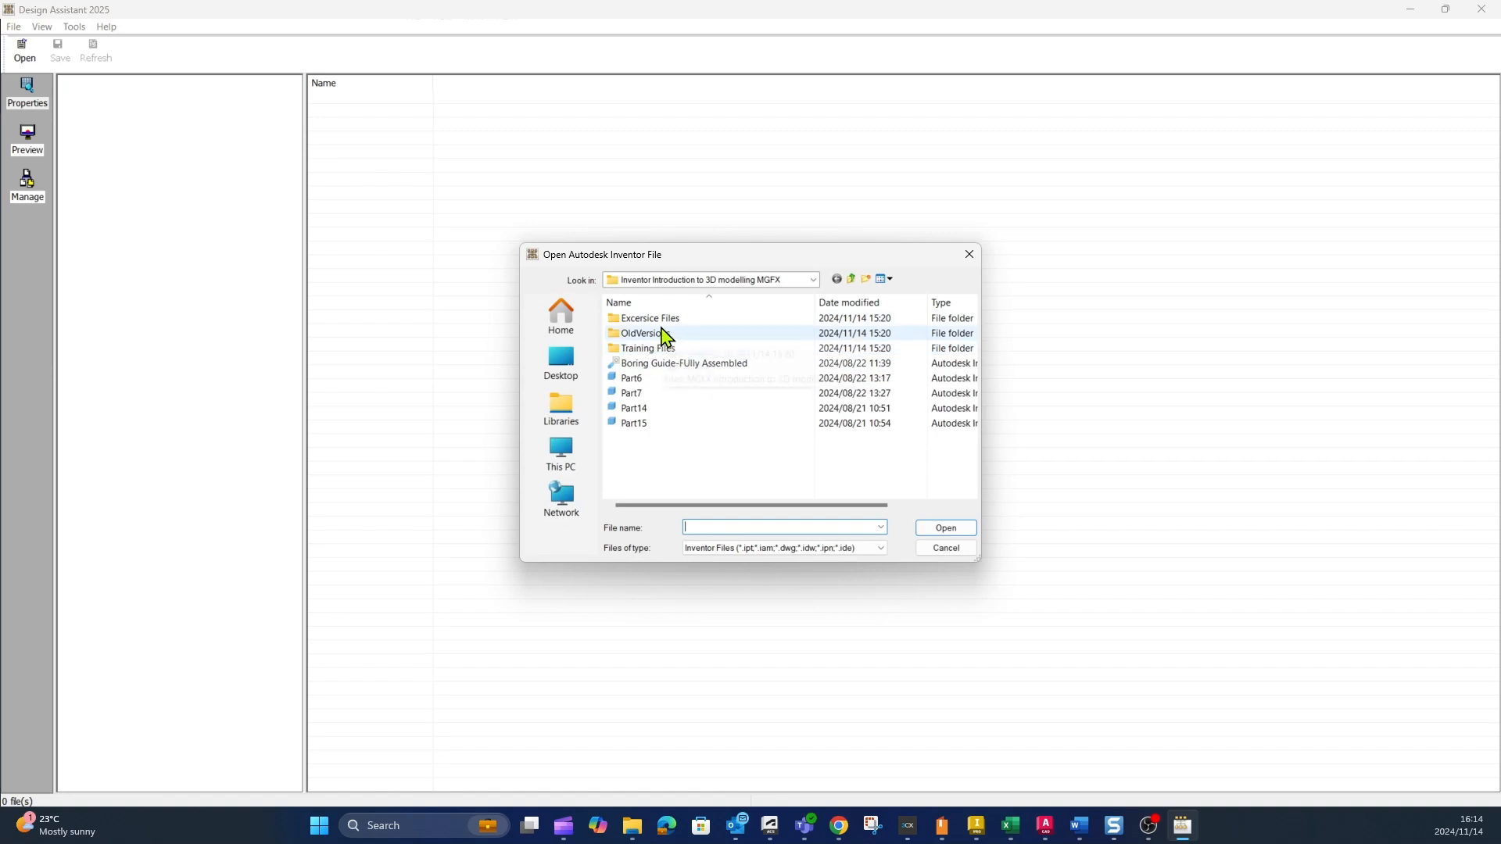
pyautogui.doubleClick(649, 347)
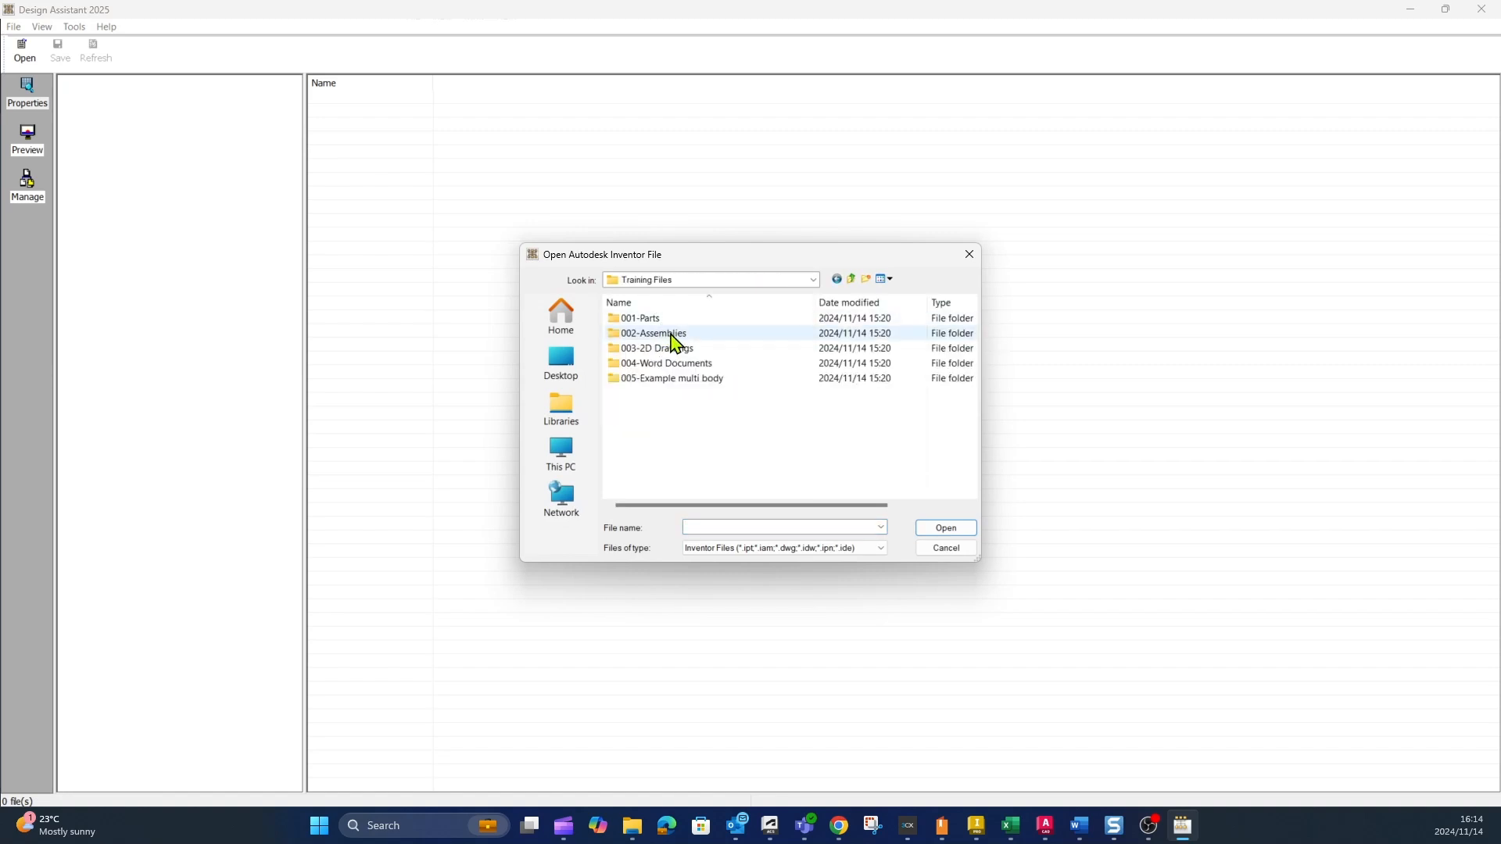
pyautogui.doubleClick(652, 333)
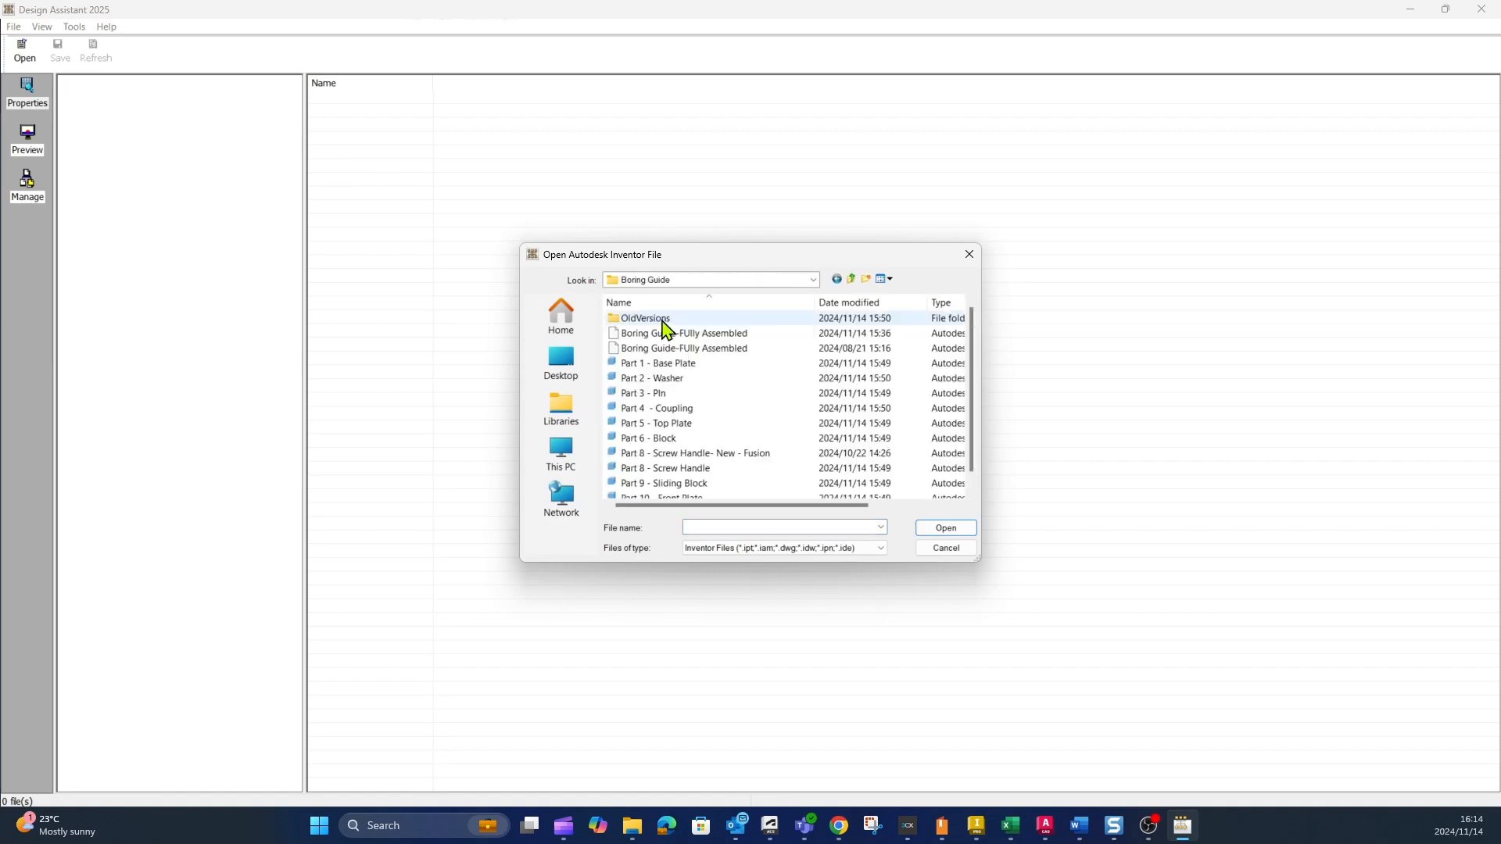
pyautogui.doubleClick(681, 333)
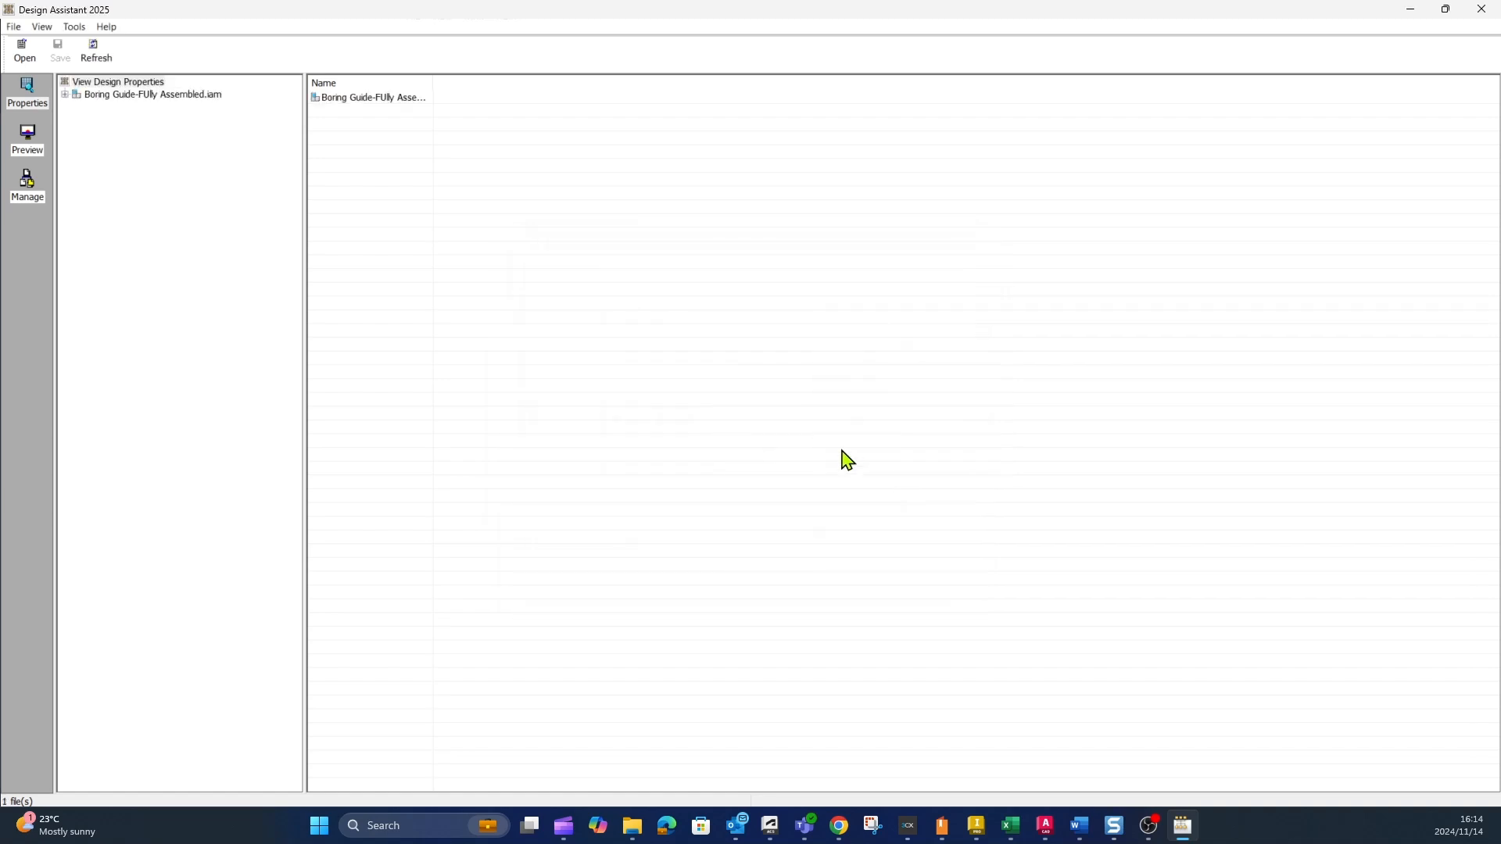
pyautogui.moveTo(90, 81)
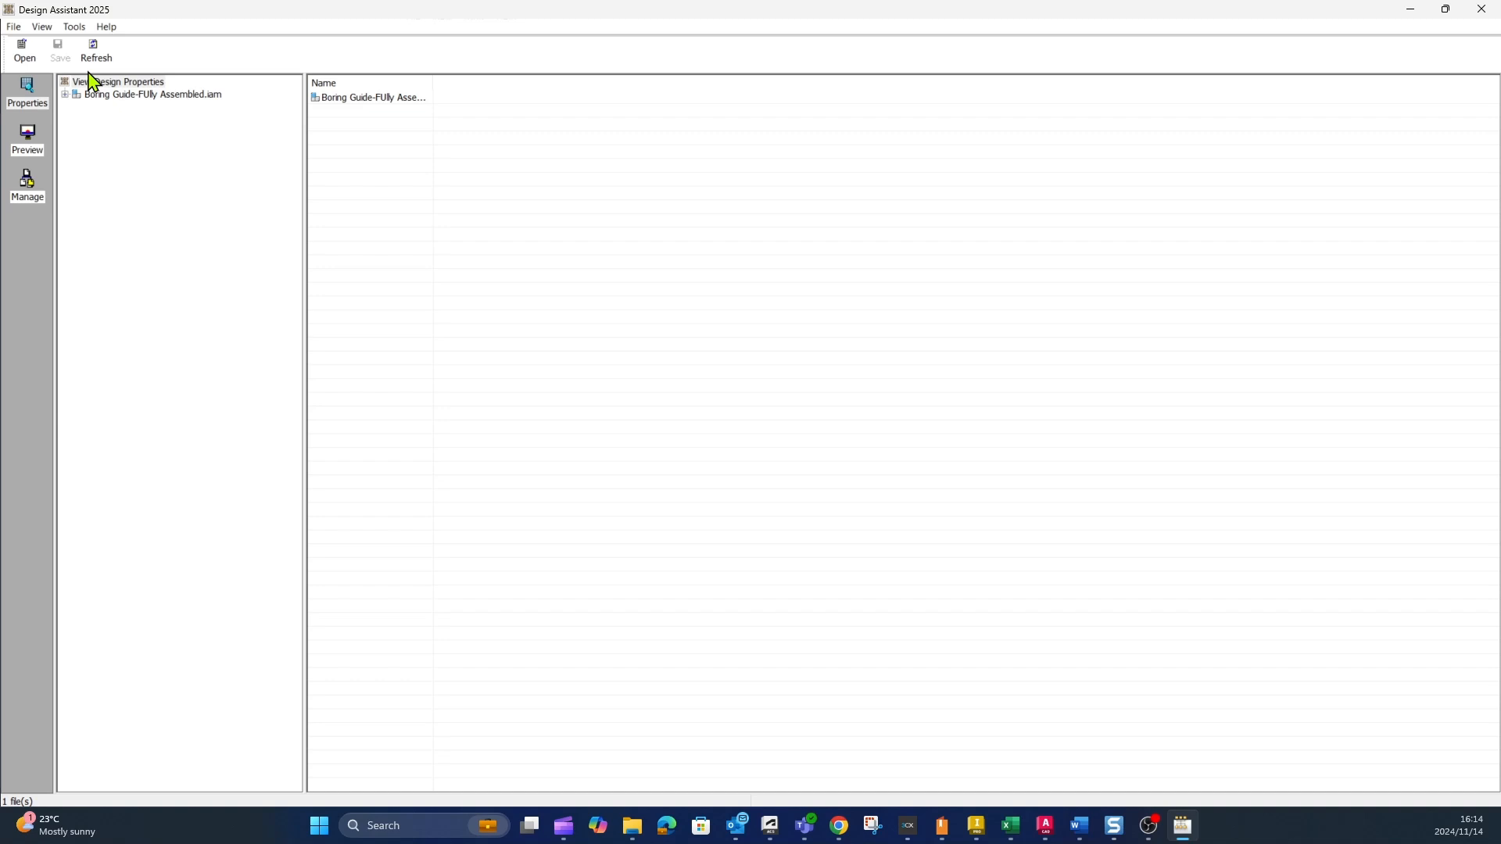
pyautogui.moveTo(132, 99)
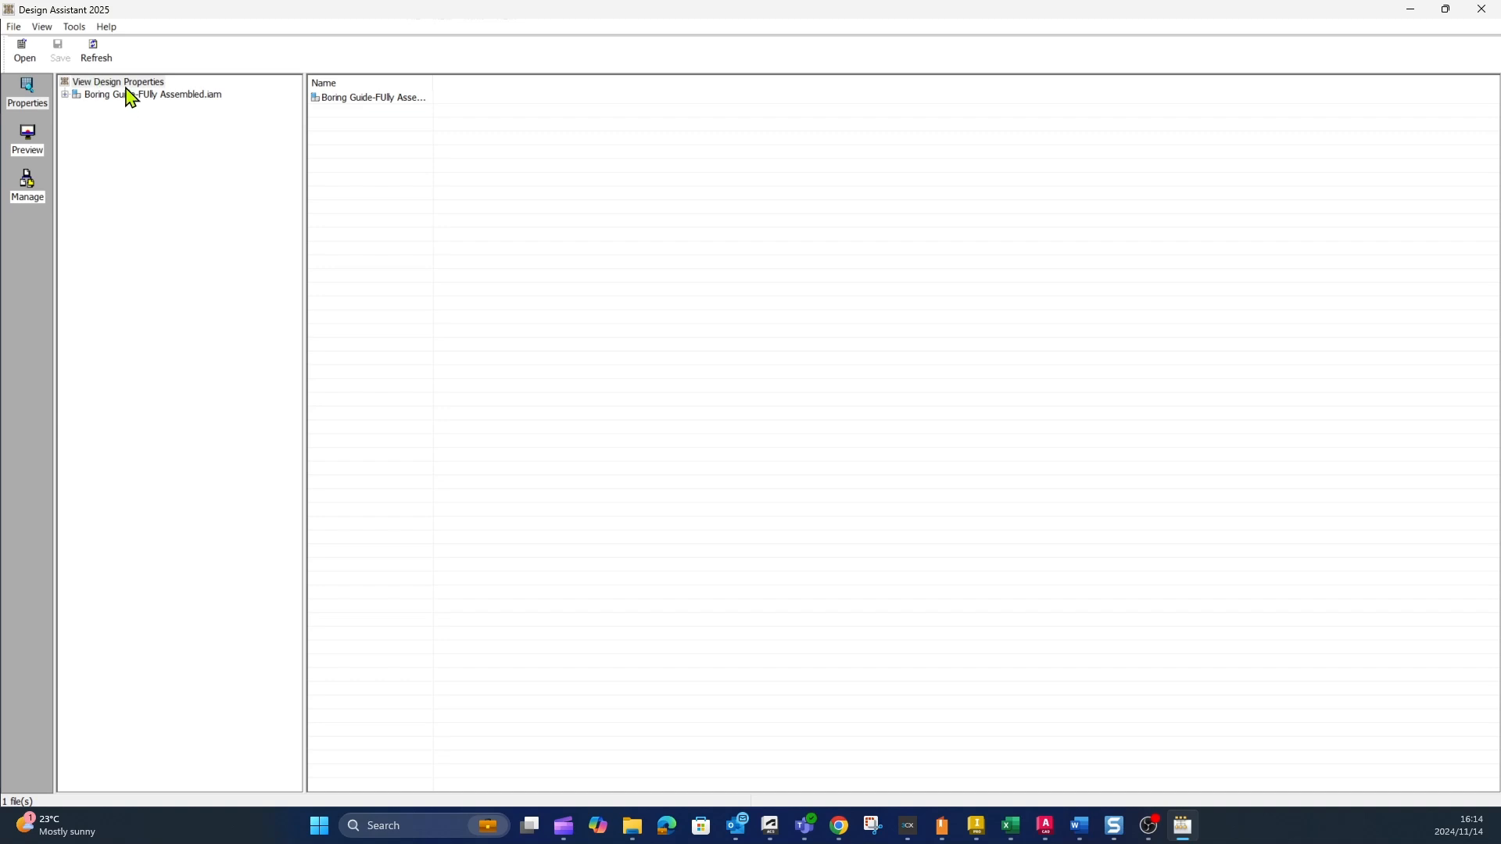
pyautogui.rightClick(114, 94)
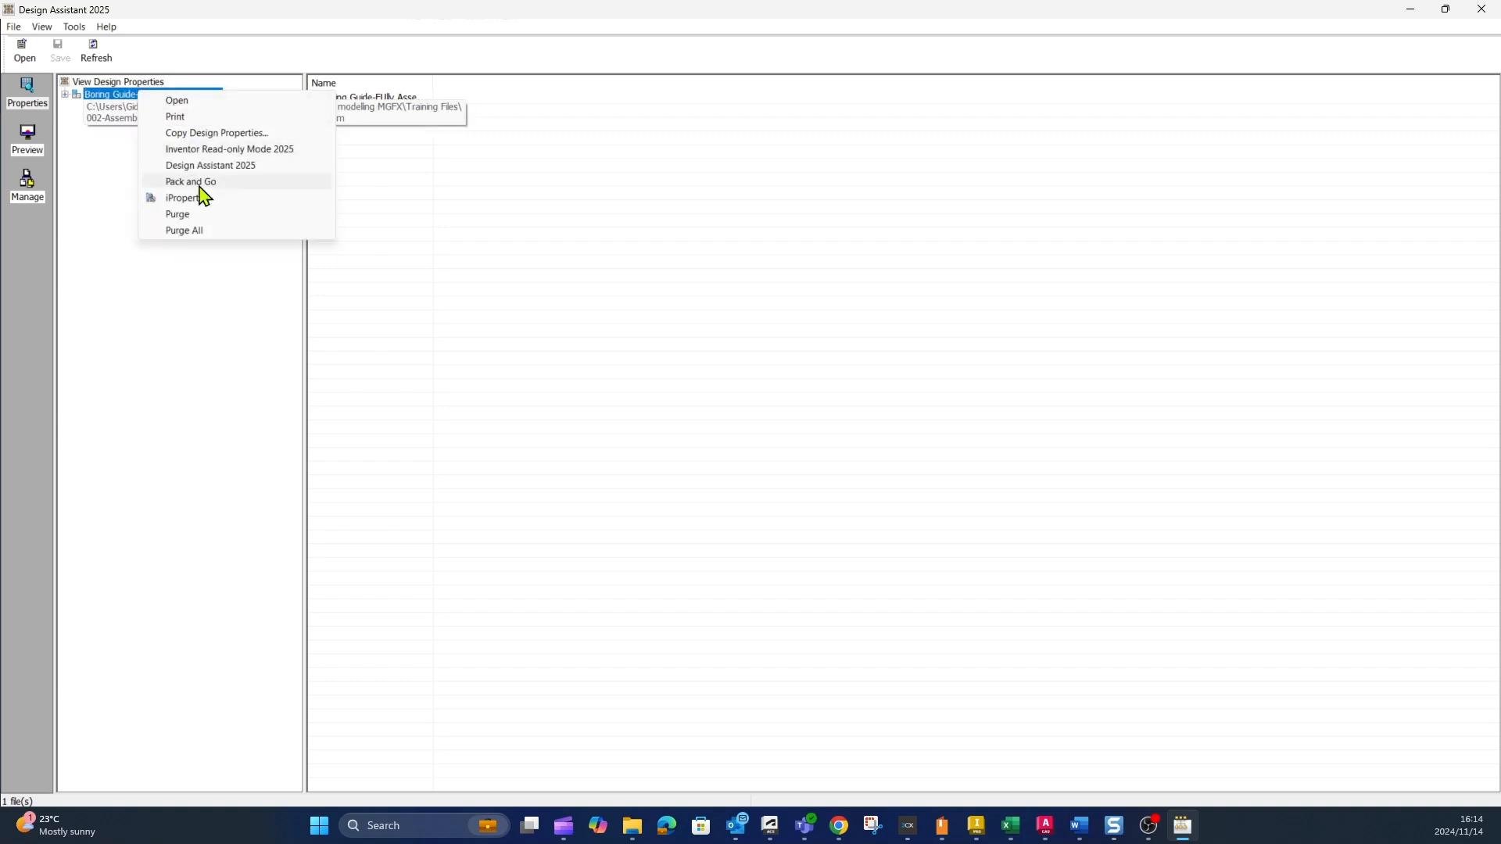
pyautogui.moveTo(202, 213)
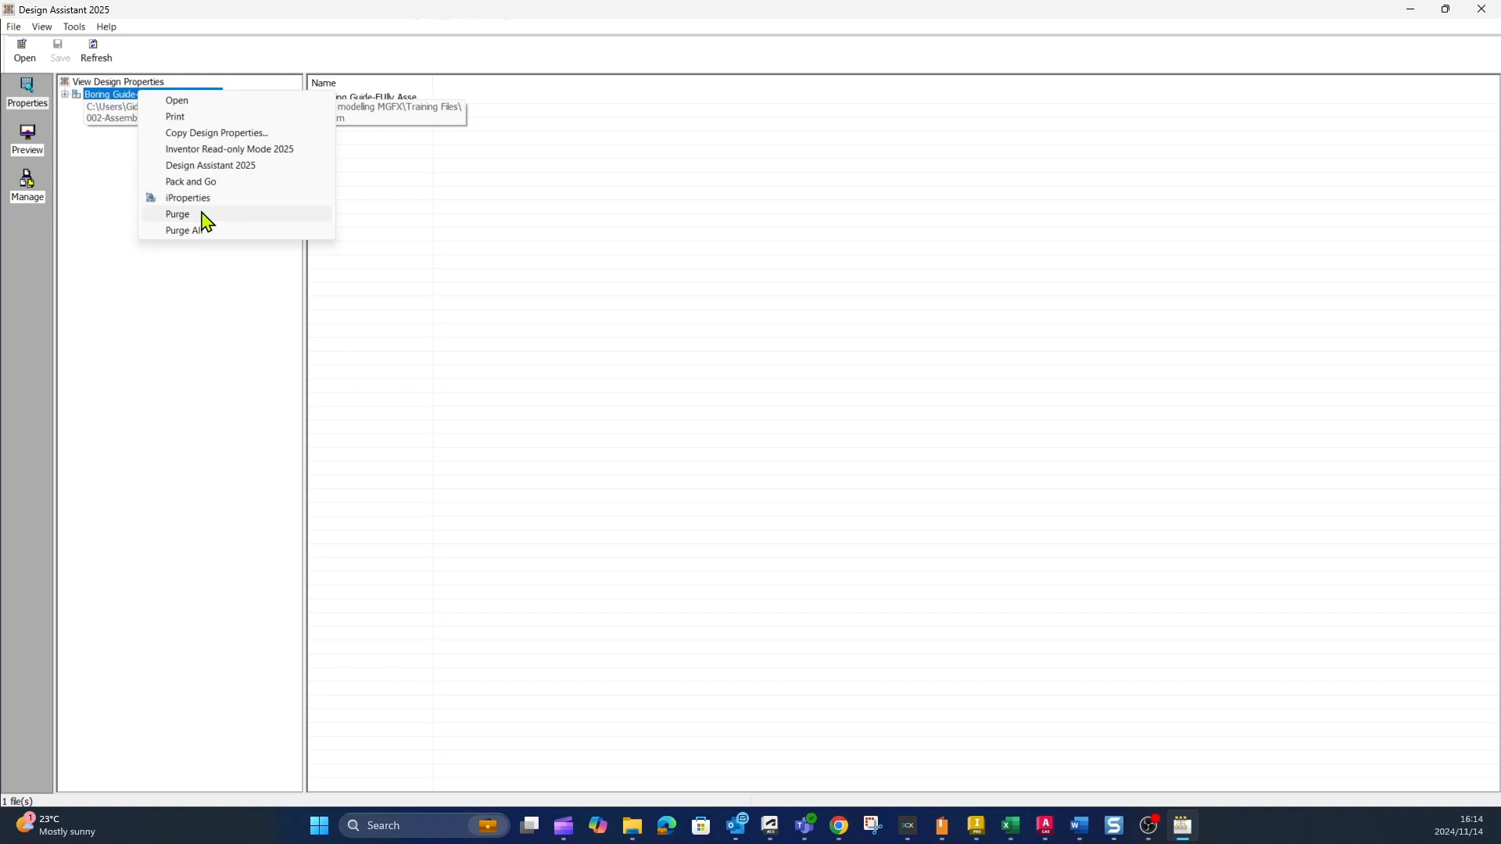
pyautogui.moveTo(222, 217)
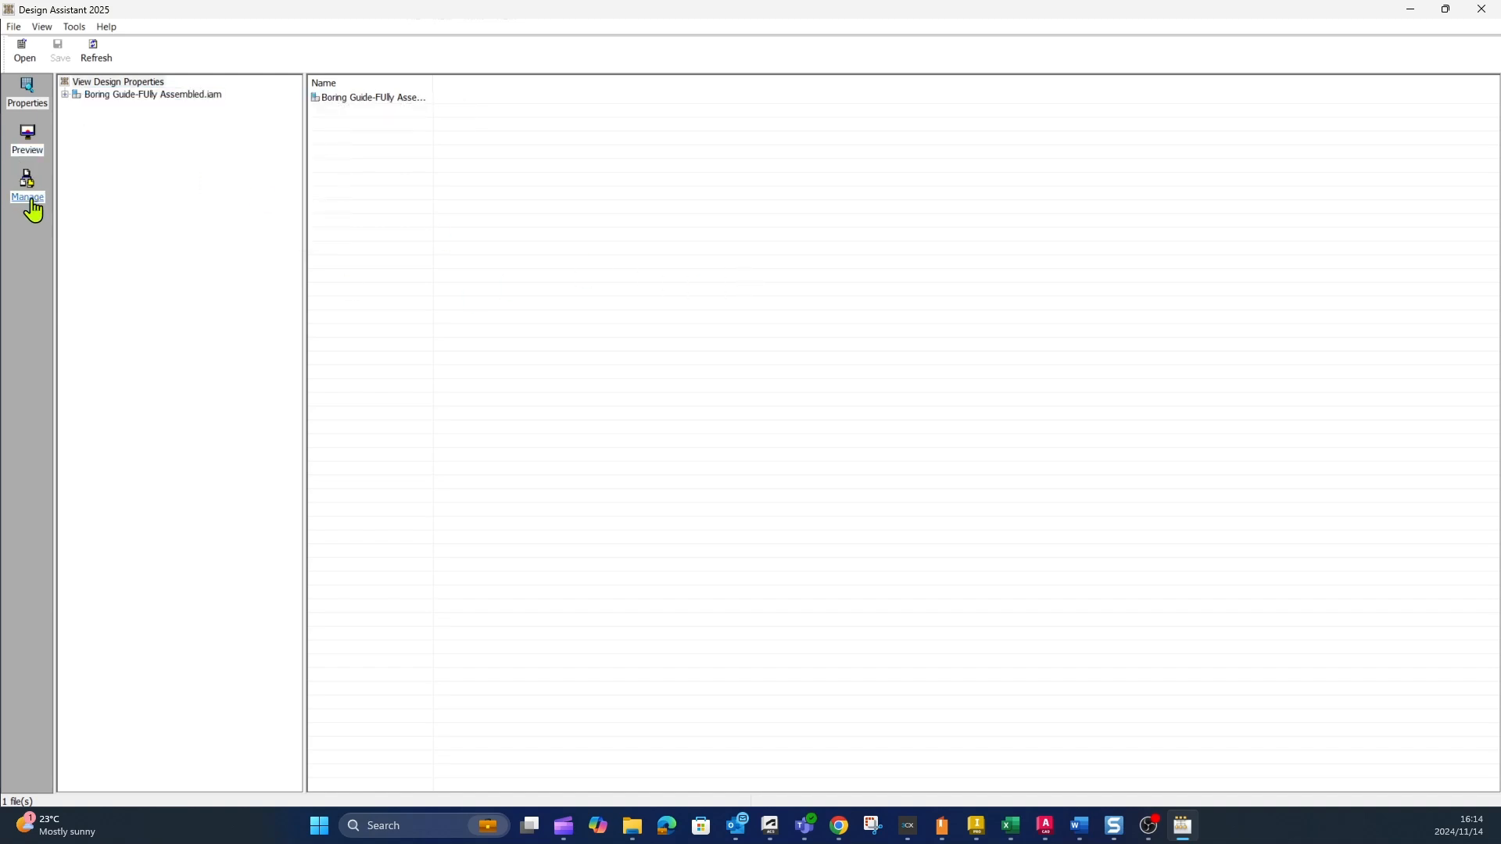
# In Manage view, set Part 1 - Base Plate's Action and type a new part number.
pyautogui.click(27, 187)
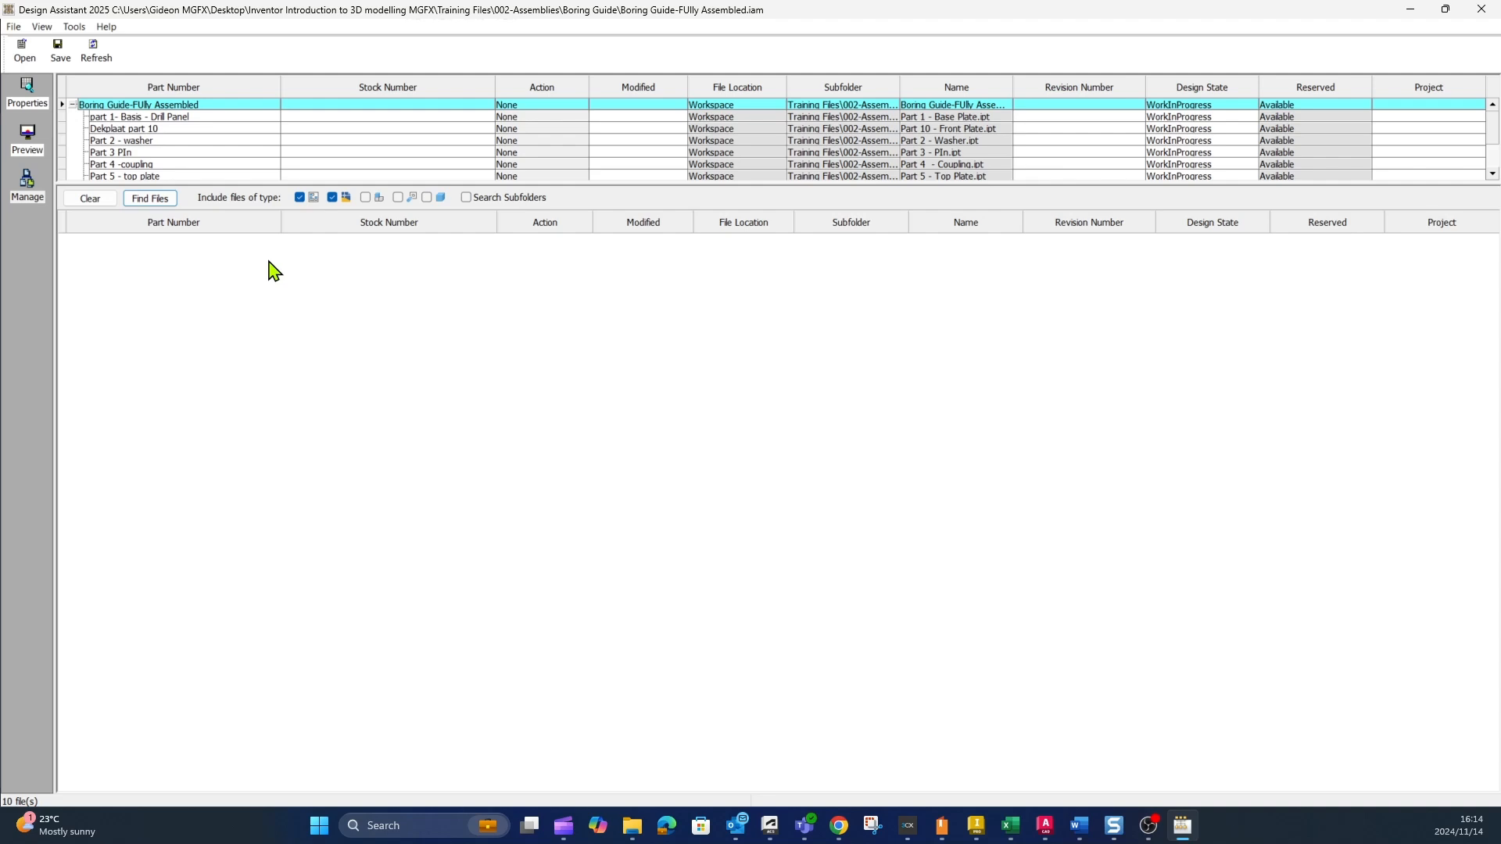
pyautogui.moveTo(344, 180)
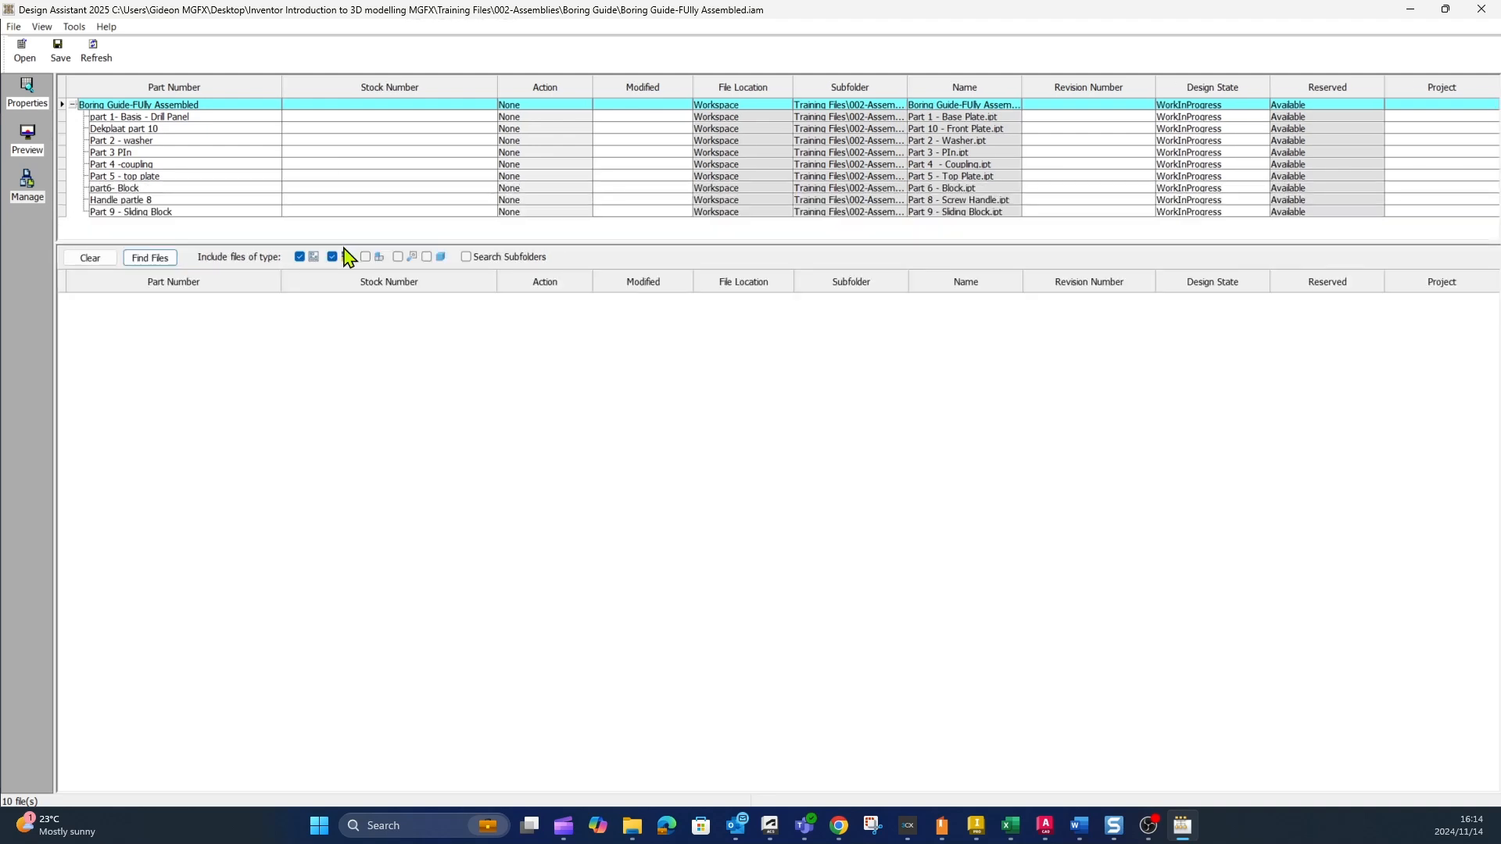
pyautogui.moveTo(497, 119)
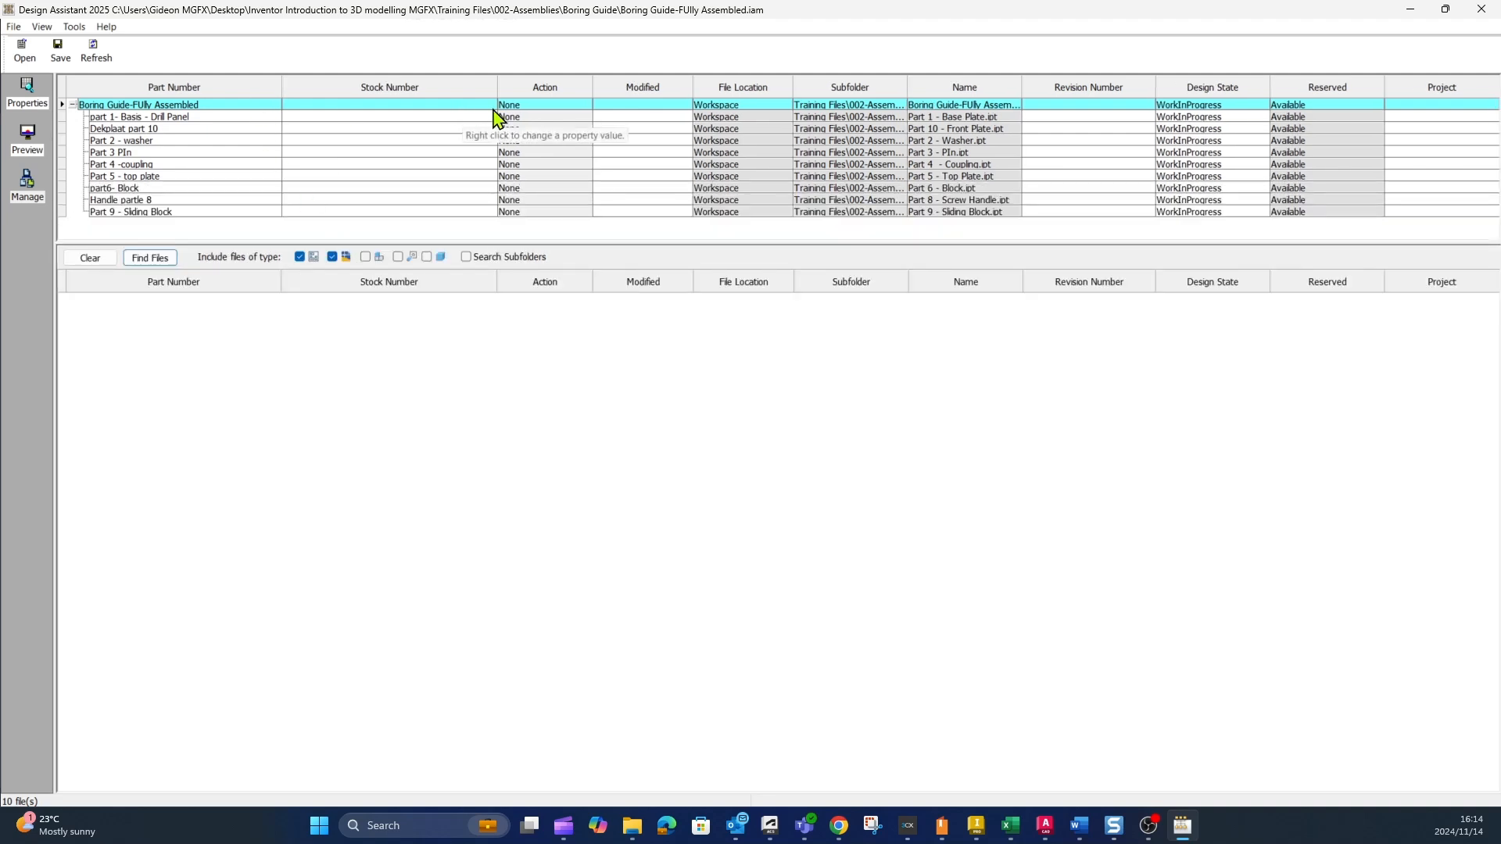
pyautogui.moveTo(146, 79)
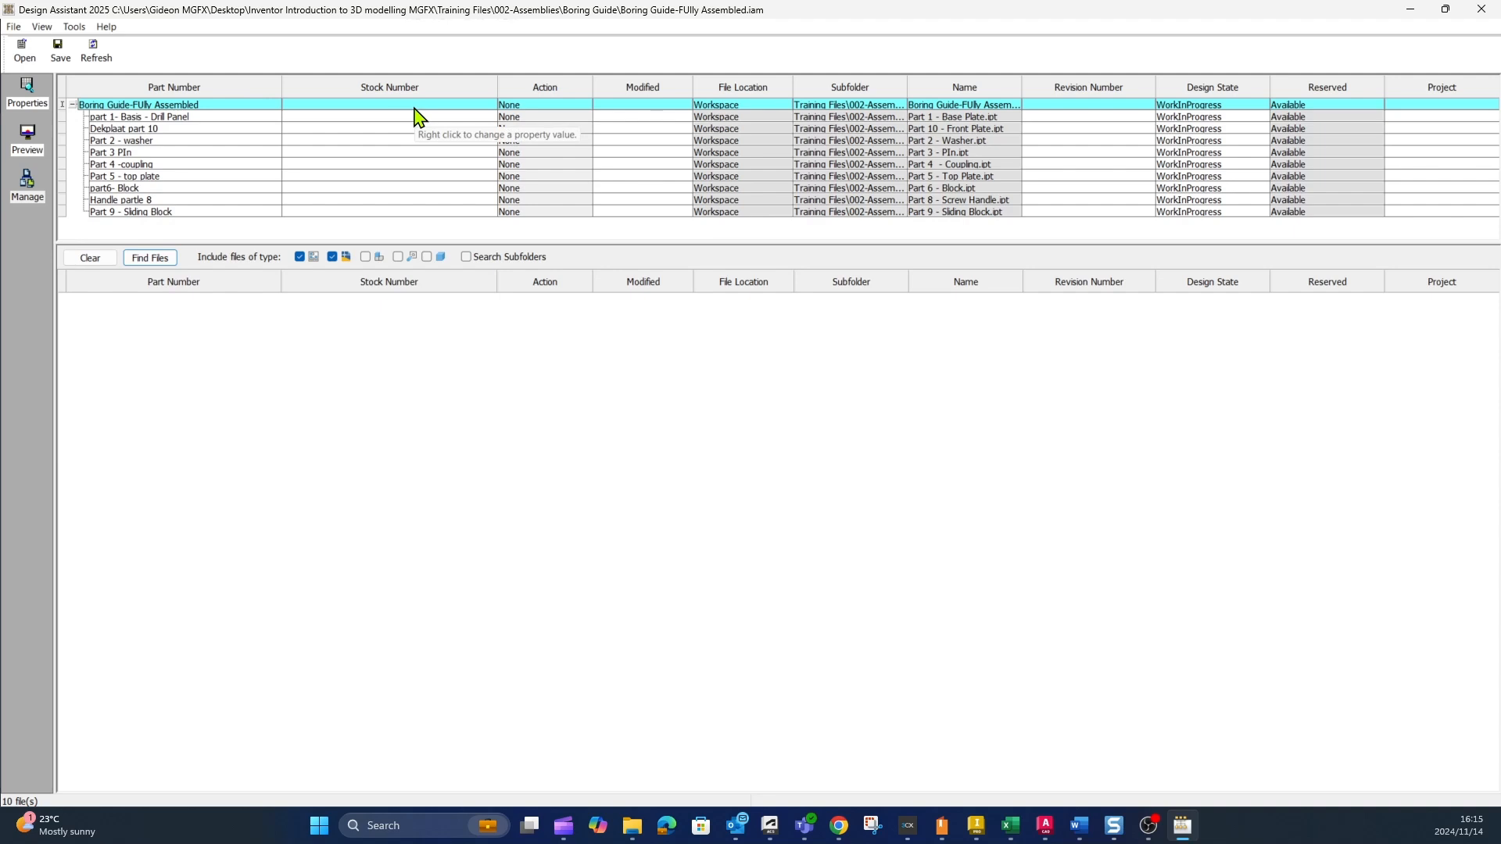
pyautogui.moveTo(416, 119)
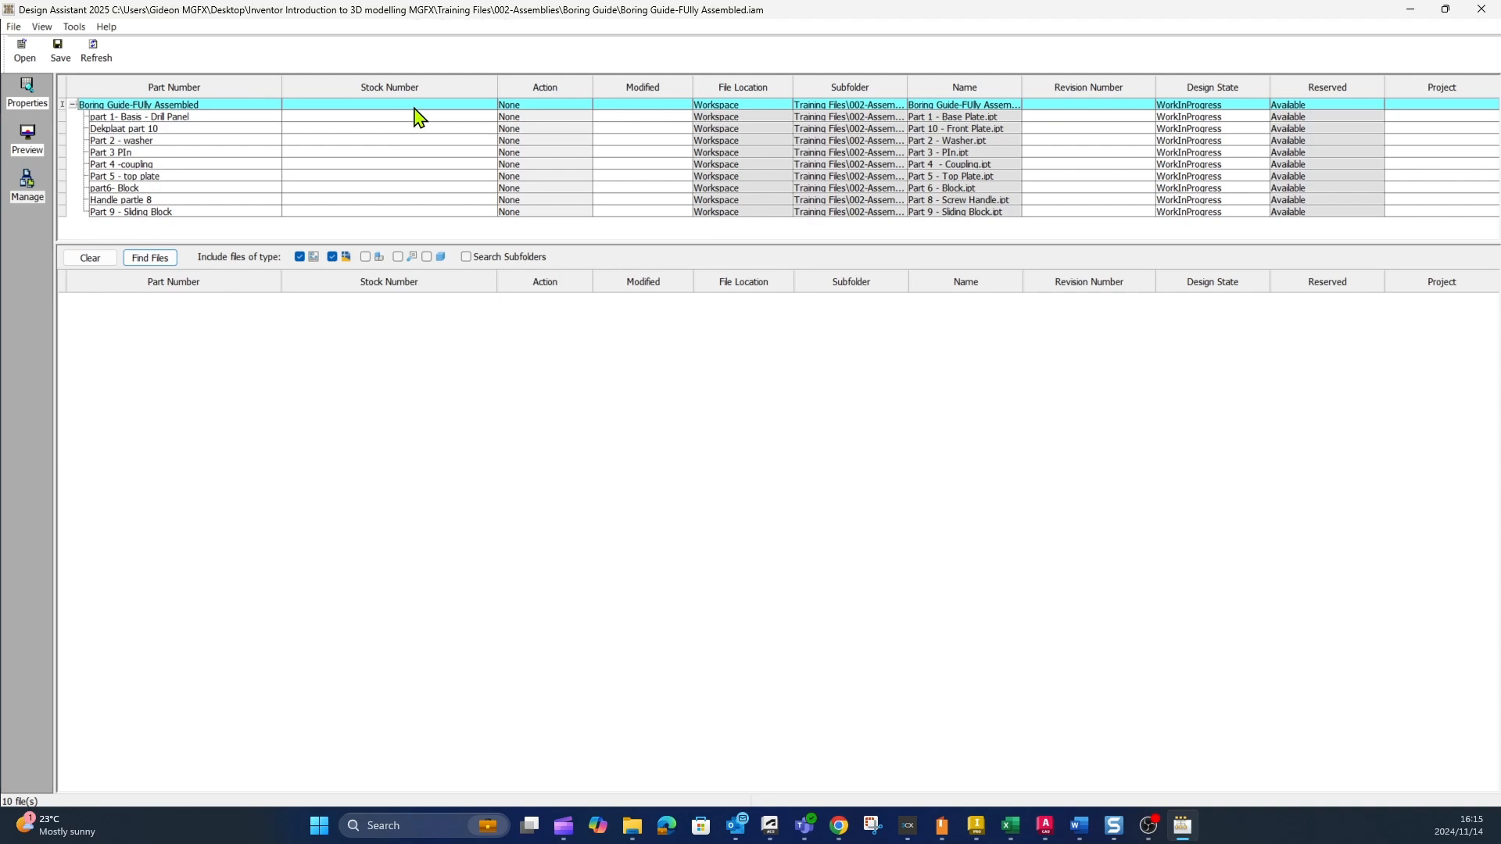
pyautogui.moveTo(183, 134)
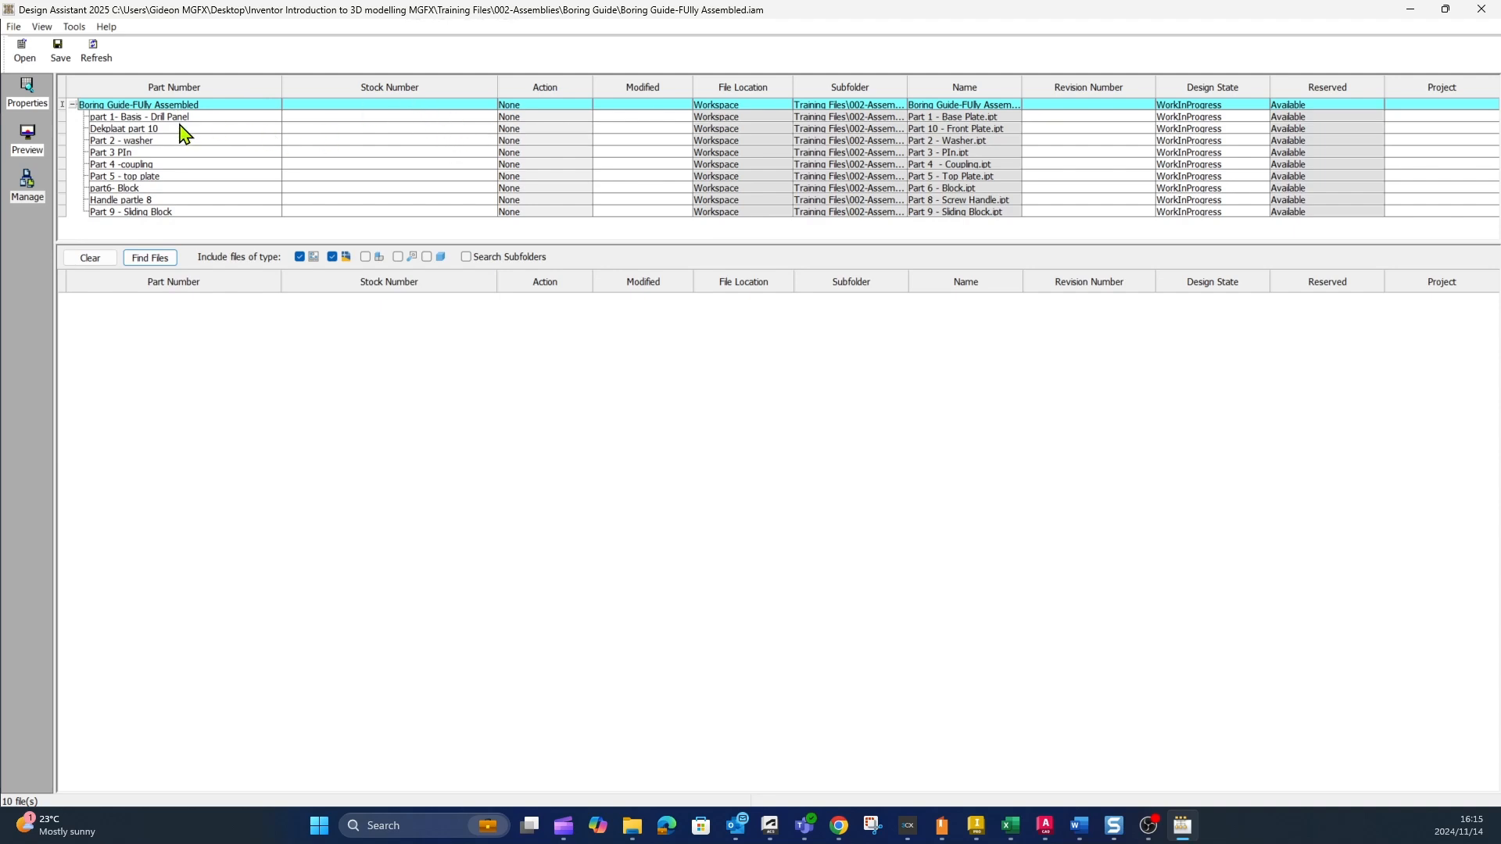
pyautogui.click(140, 116)
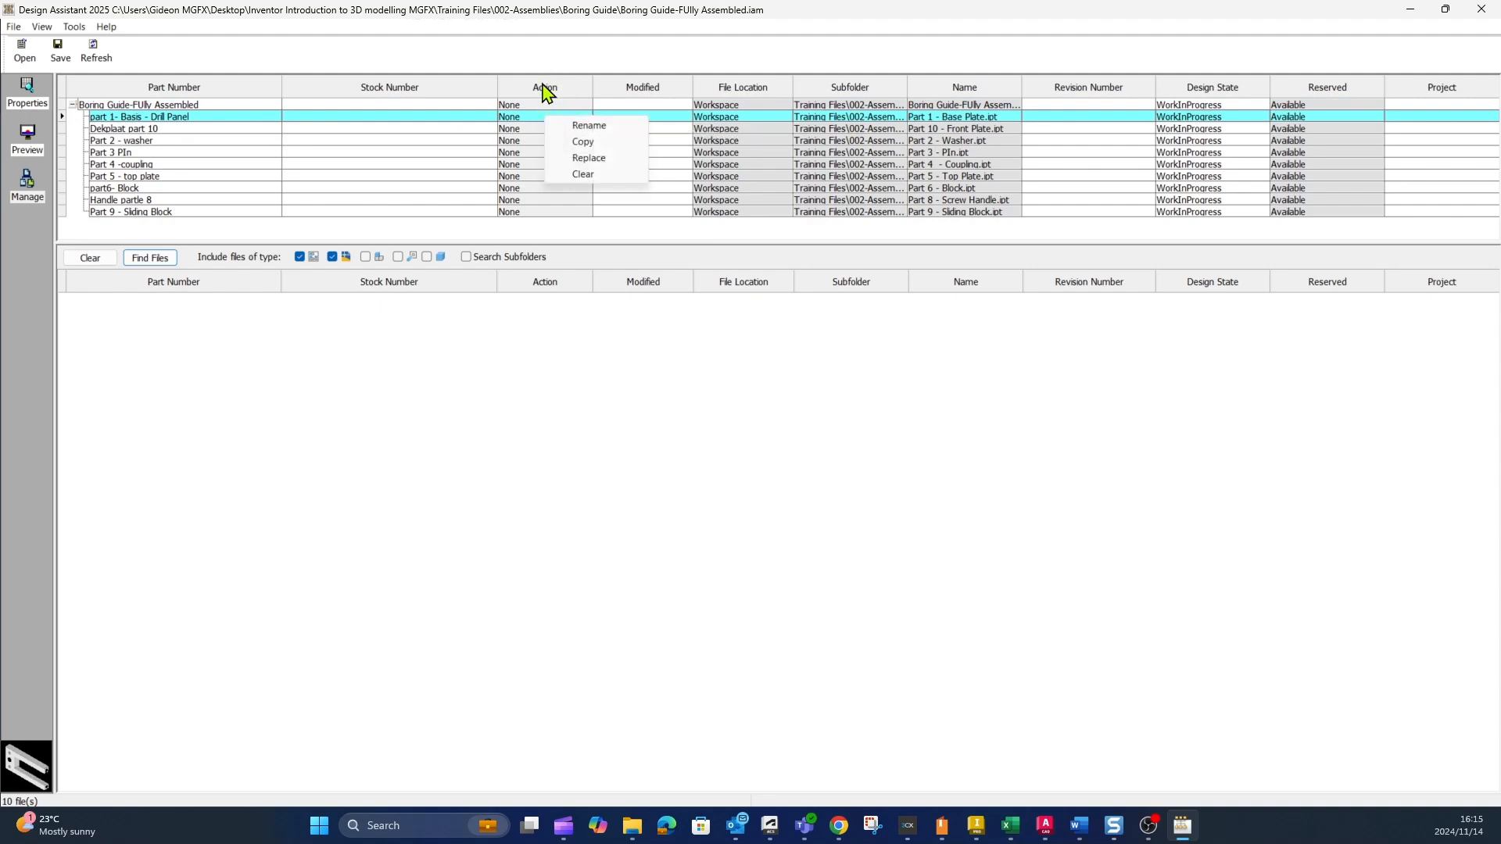
pyautogui.moveTo(593, 133)
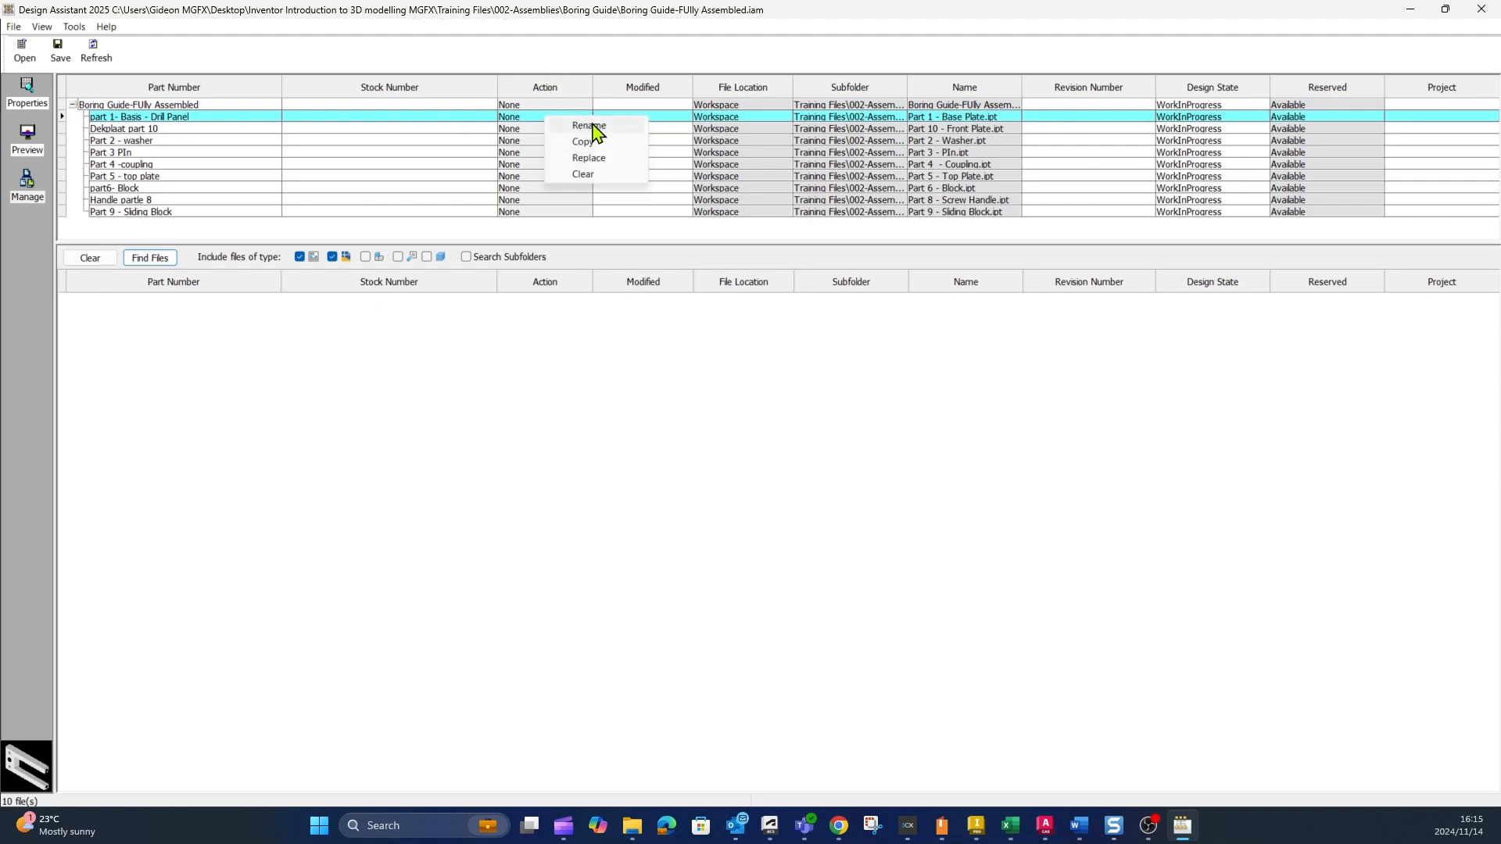
pyautogui.moveTo(596, 134)
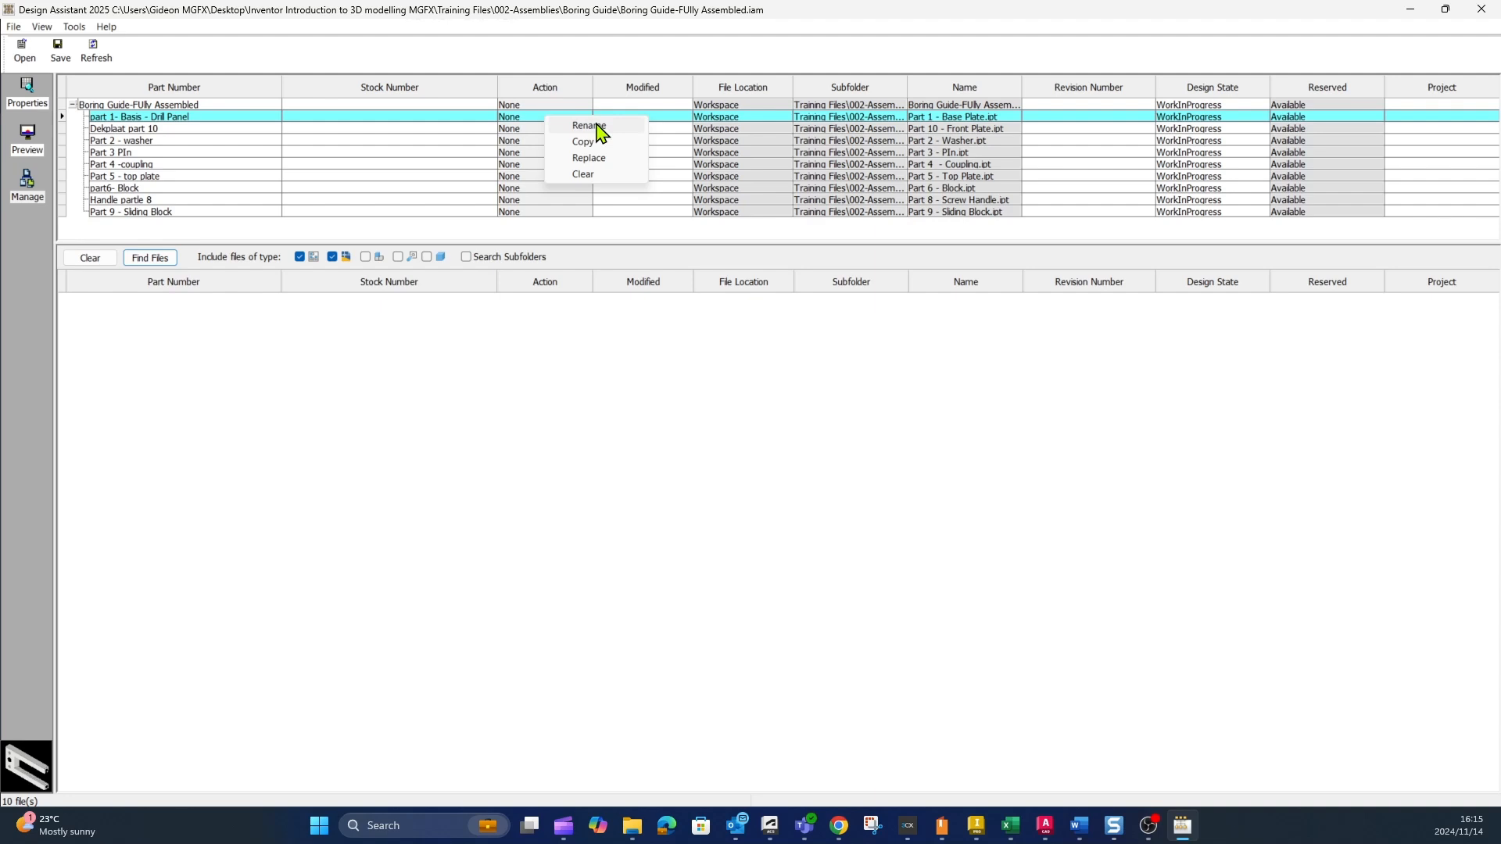
pyautogui.click(587, 125)
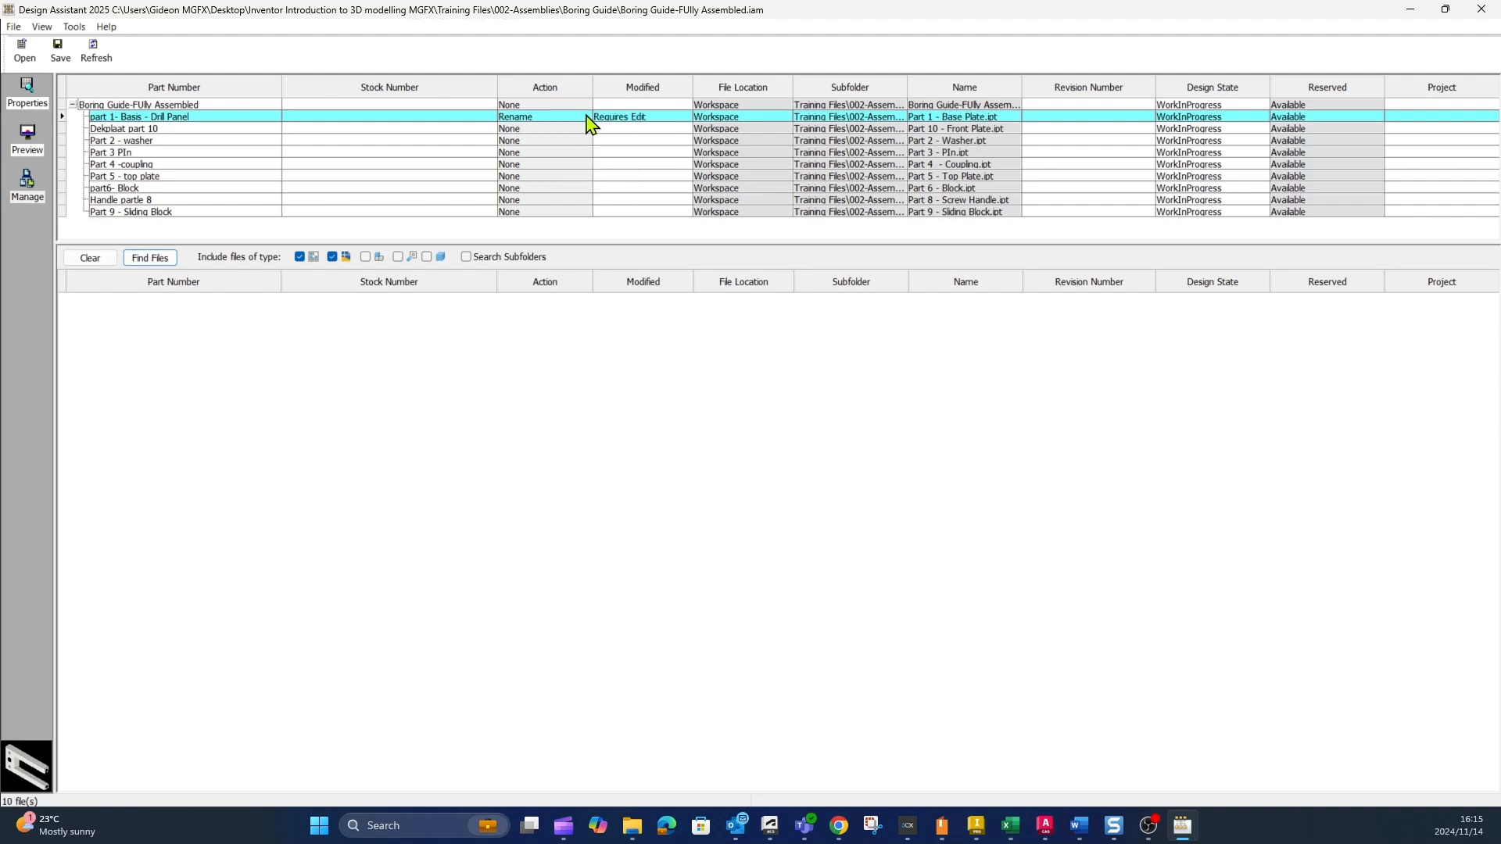
pyautogui.moveTo(577, 117)
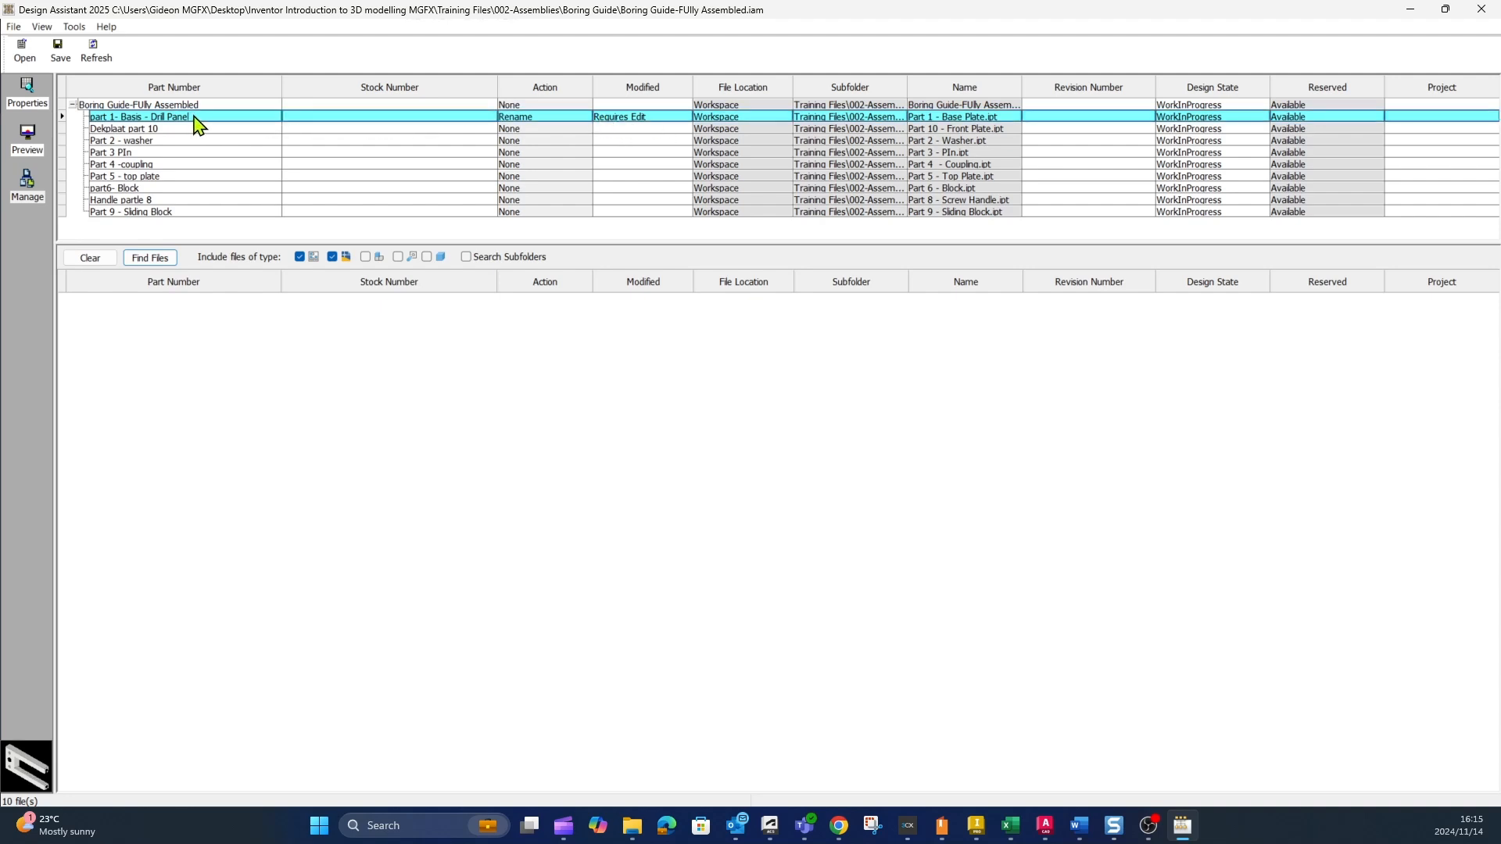
pyautogui.rightClick(140, 117)
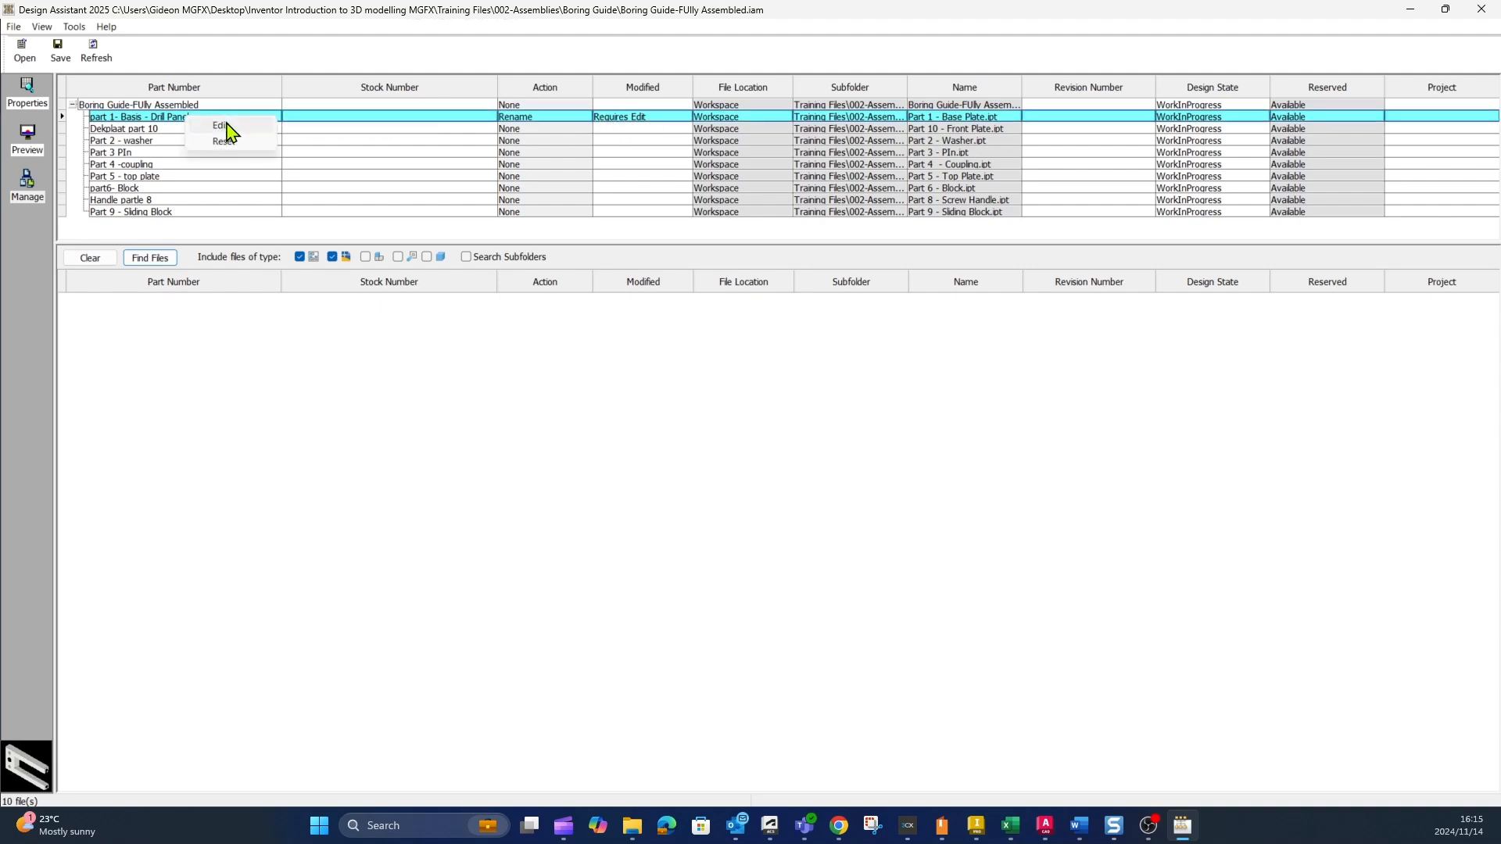
pyautogui.write('jglkjglgkl')
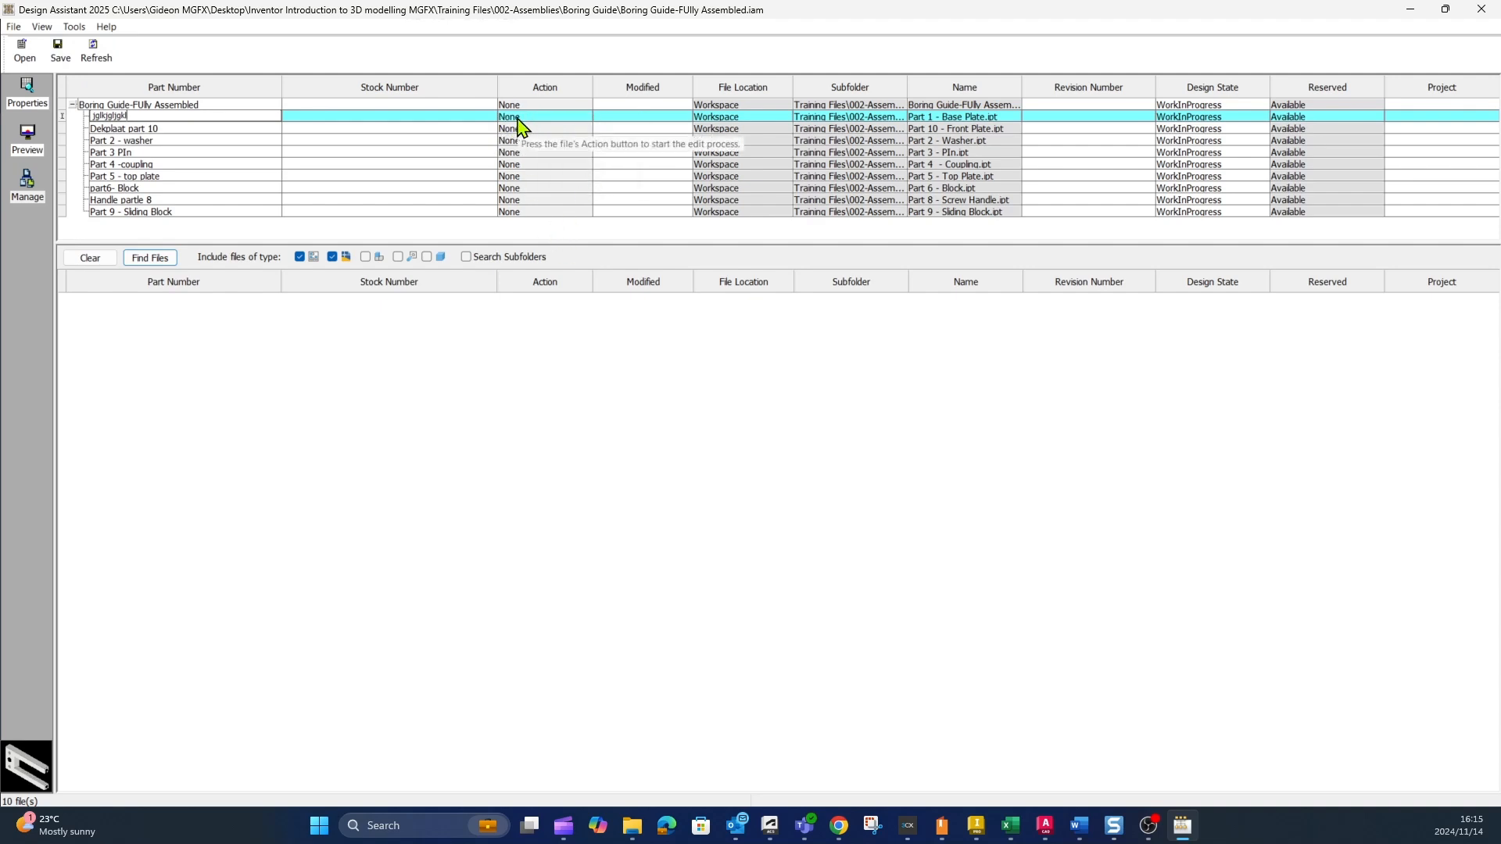
pyautogui.moveTo(584, 154)
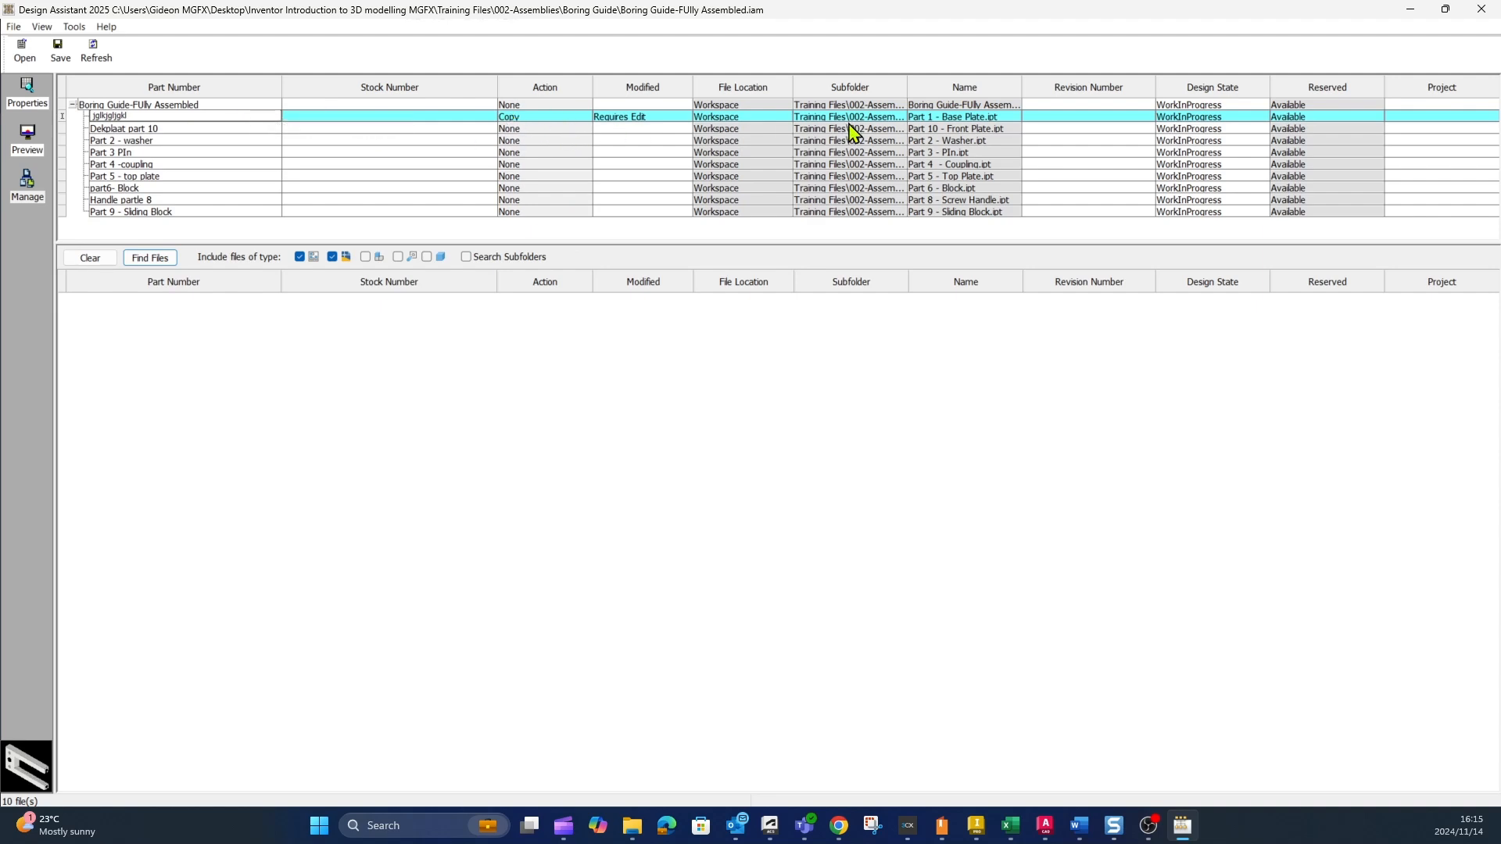
# Set the Base Plate part's action to Replace, accepting the replacement warning.
pyautogui.rightClick(950, 116)
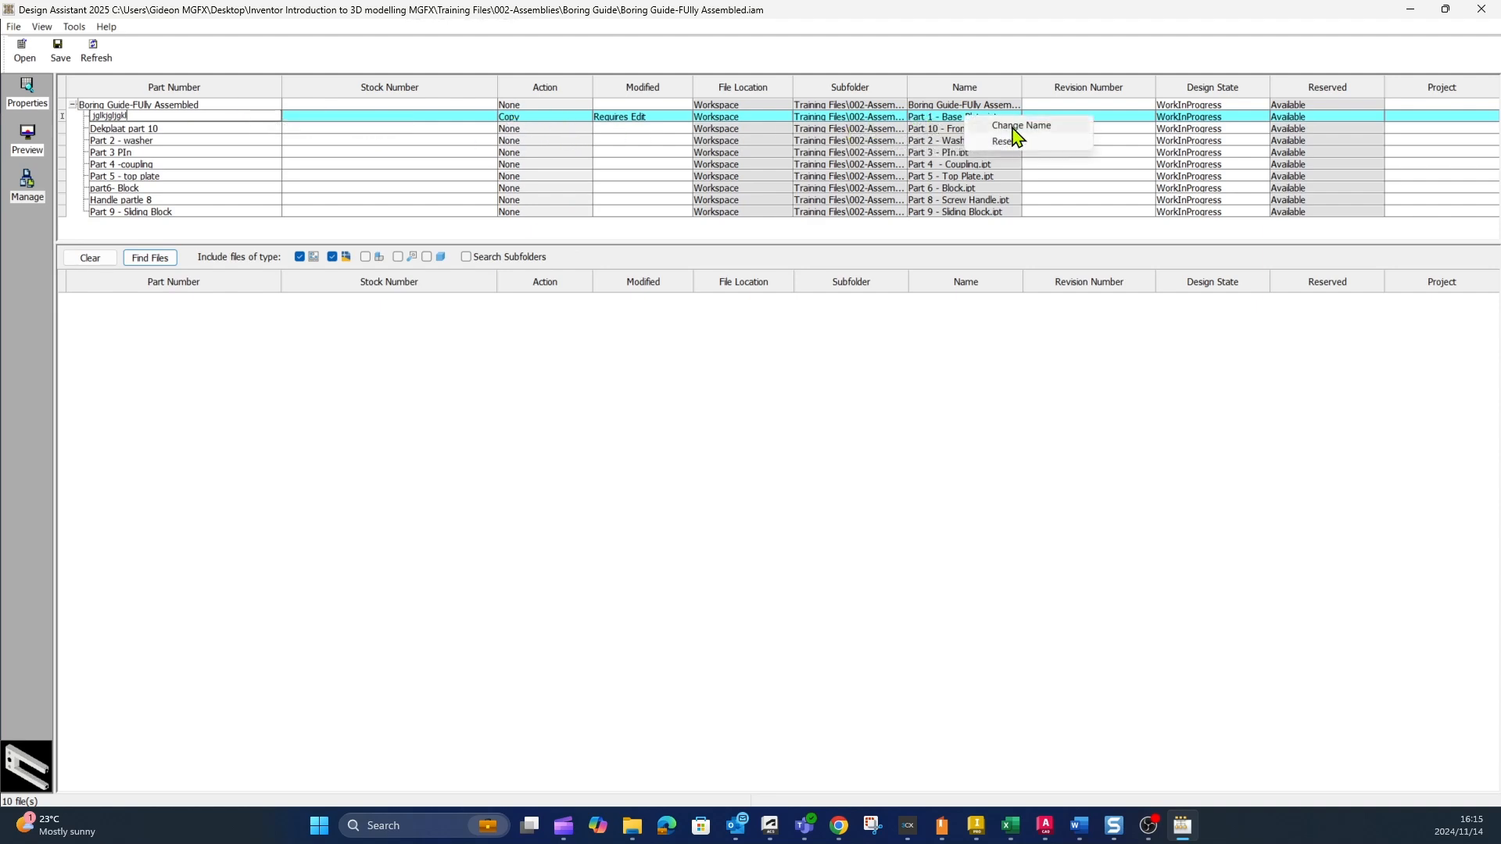
pyautogui.moveTo(532, 125)
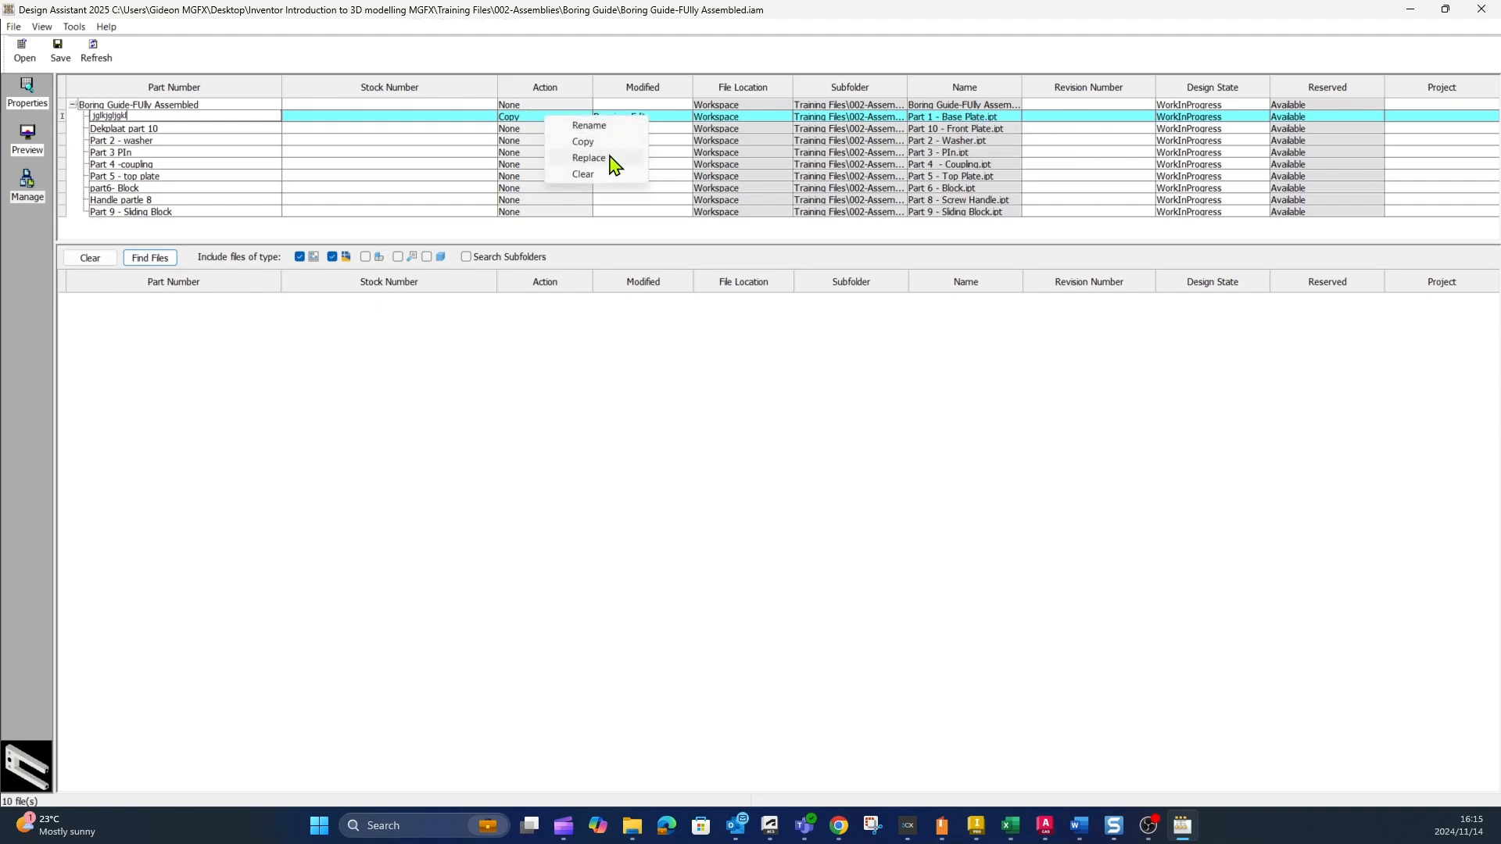
pyautogui.click(589, 158)
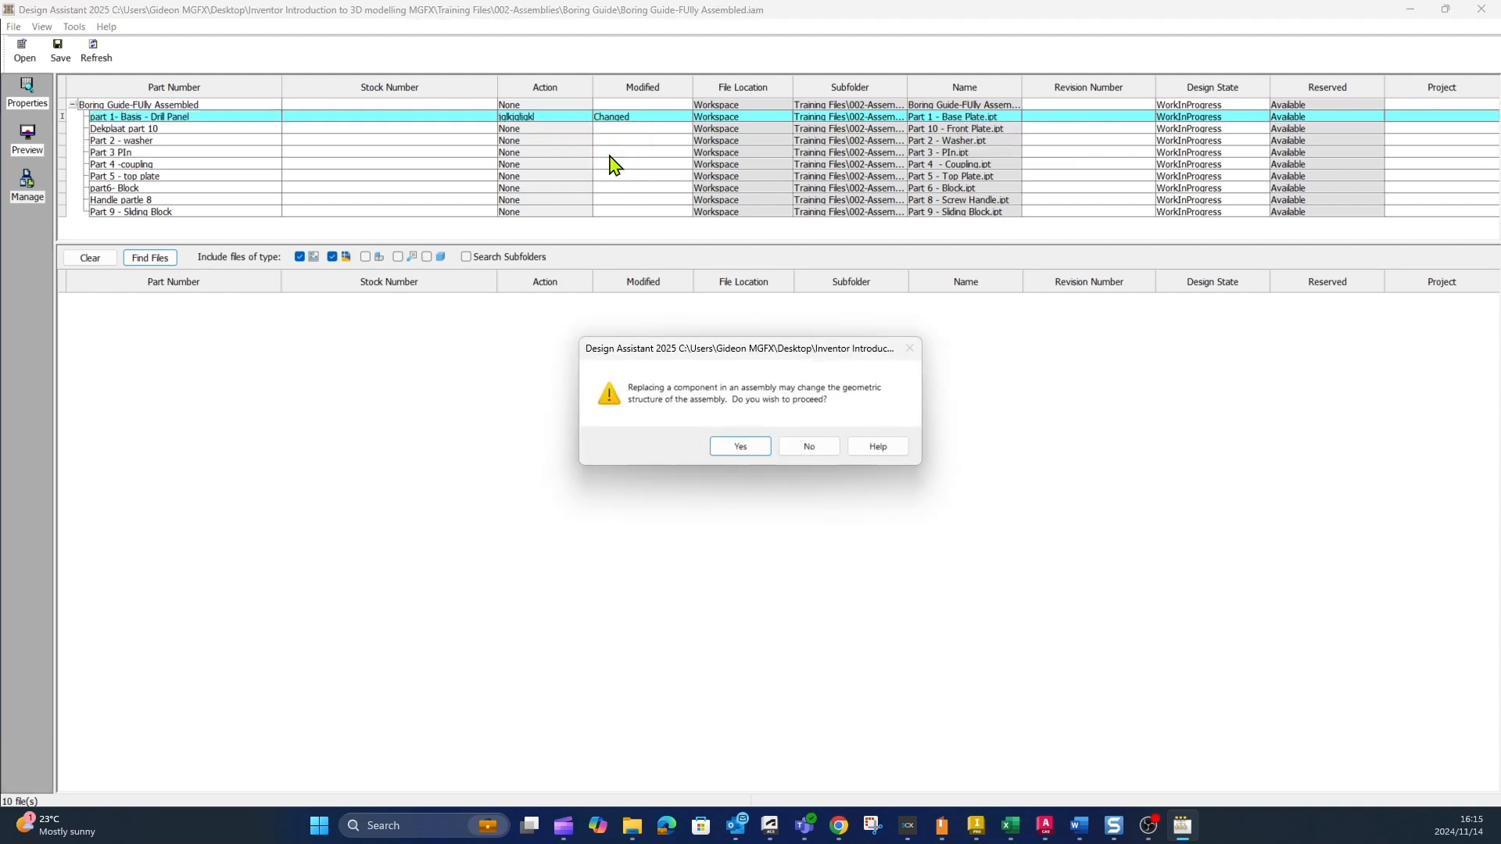
pyautogui.click(738, 446)
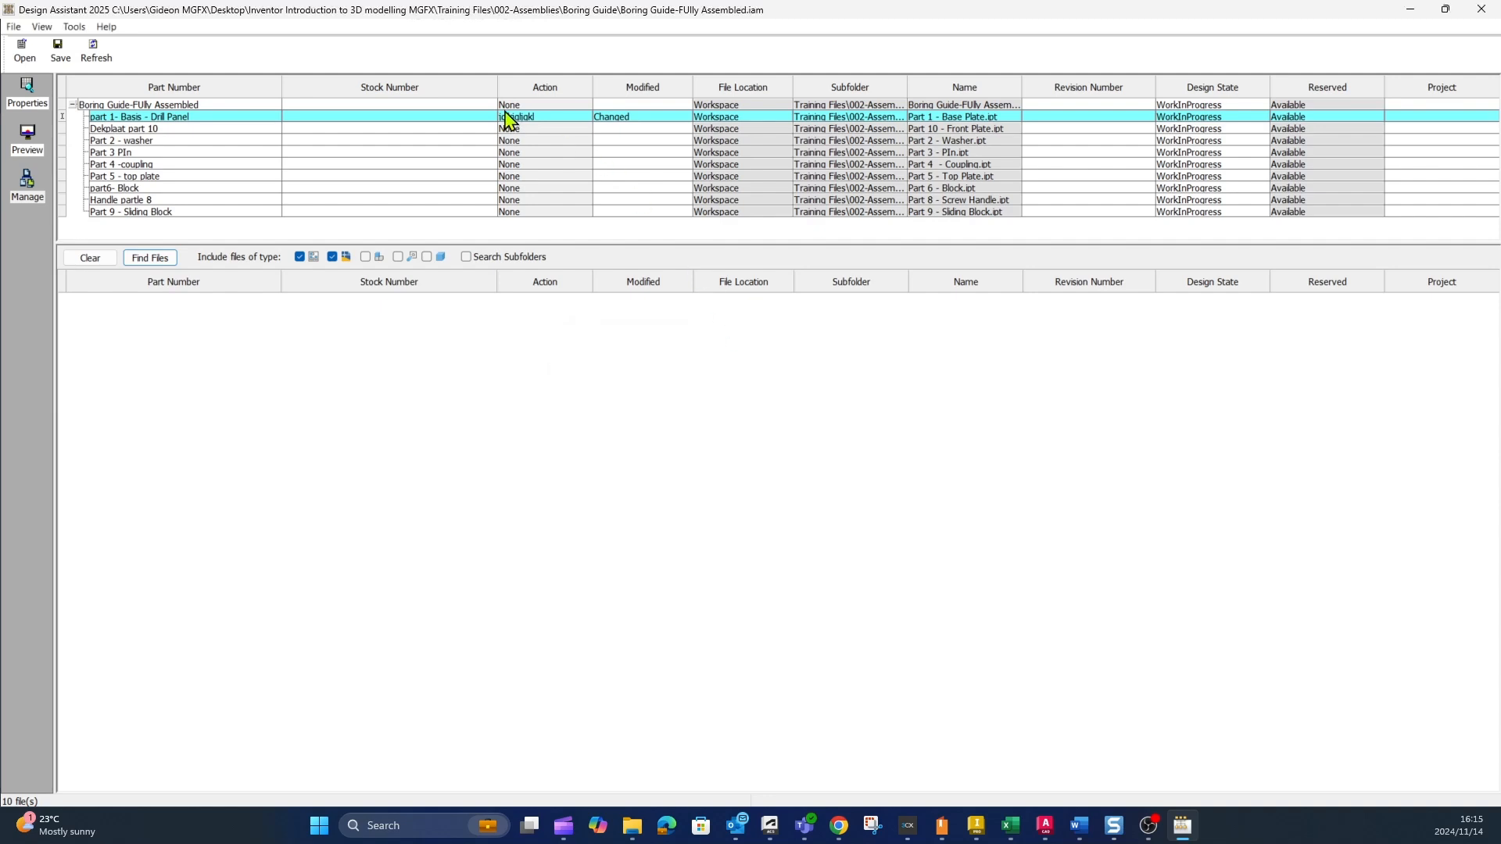
pyautogui.rightClick(517, 116)
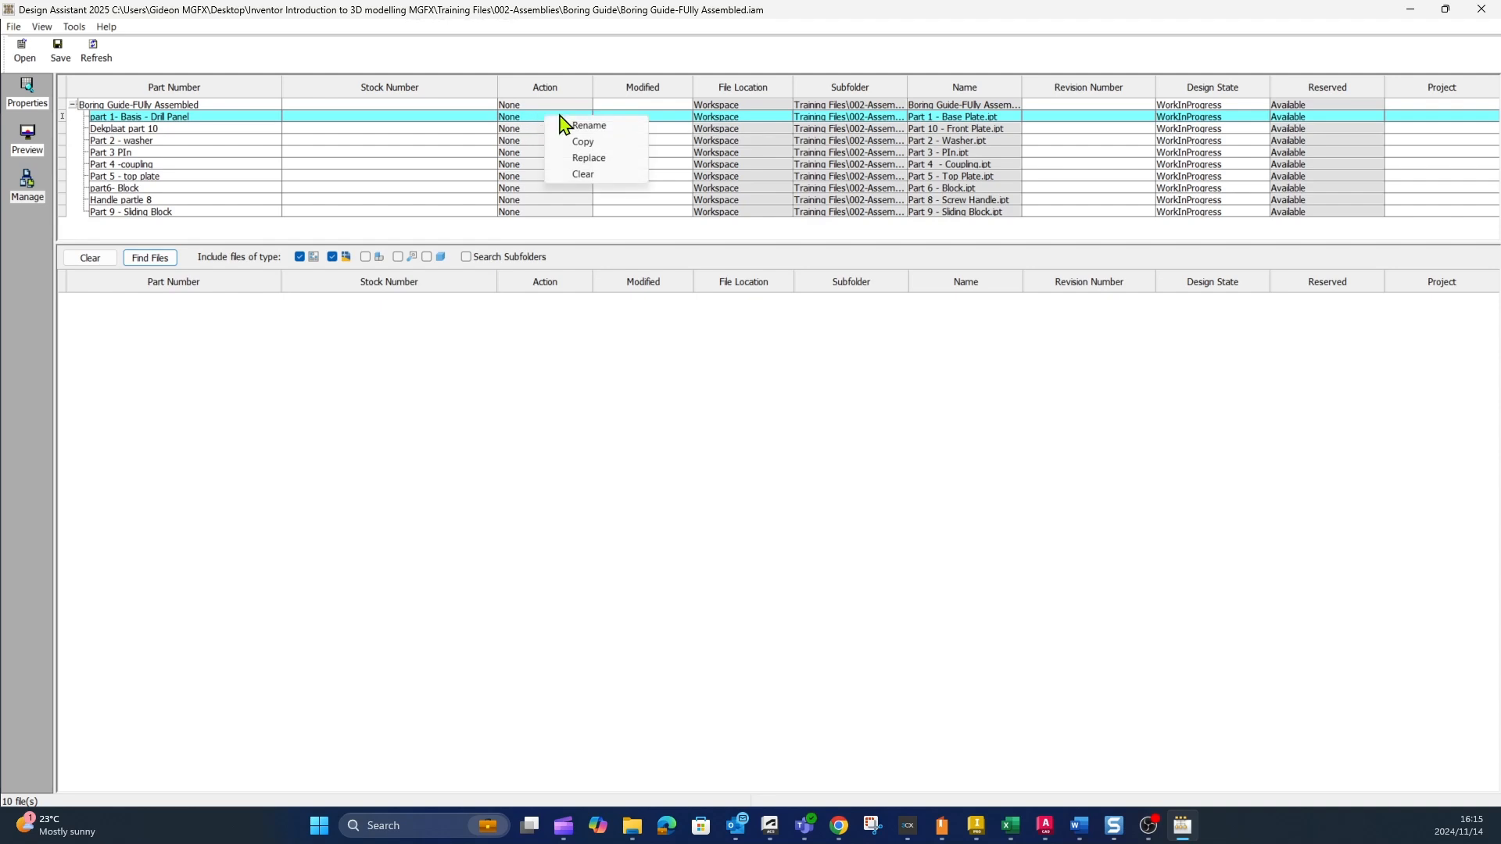
pyautogui.click(588, 158)
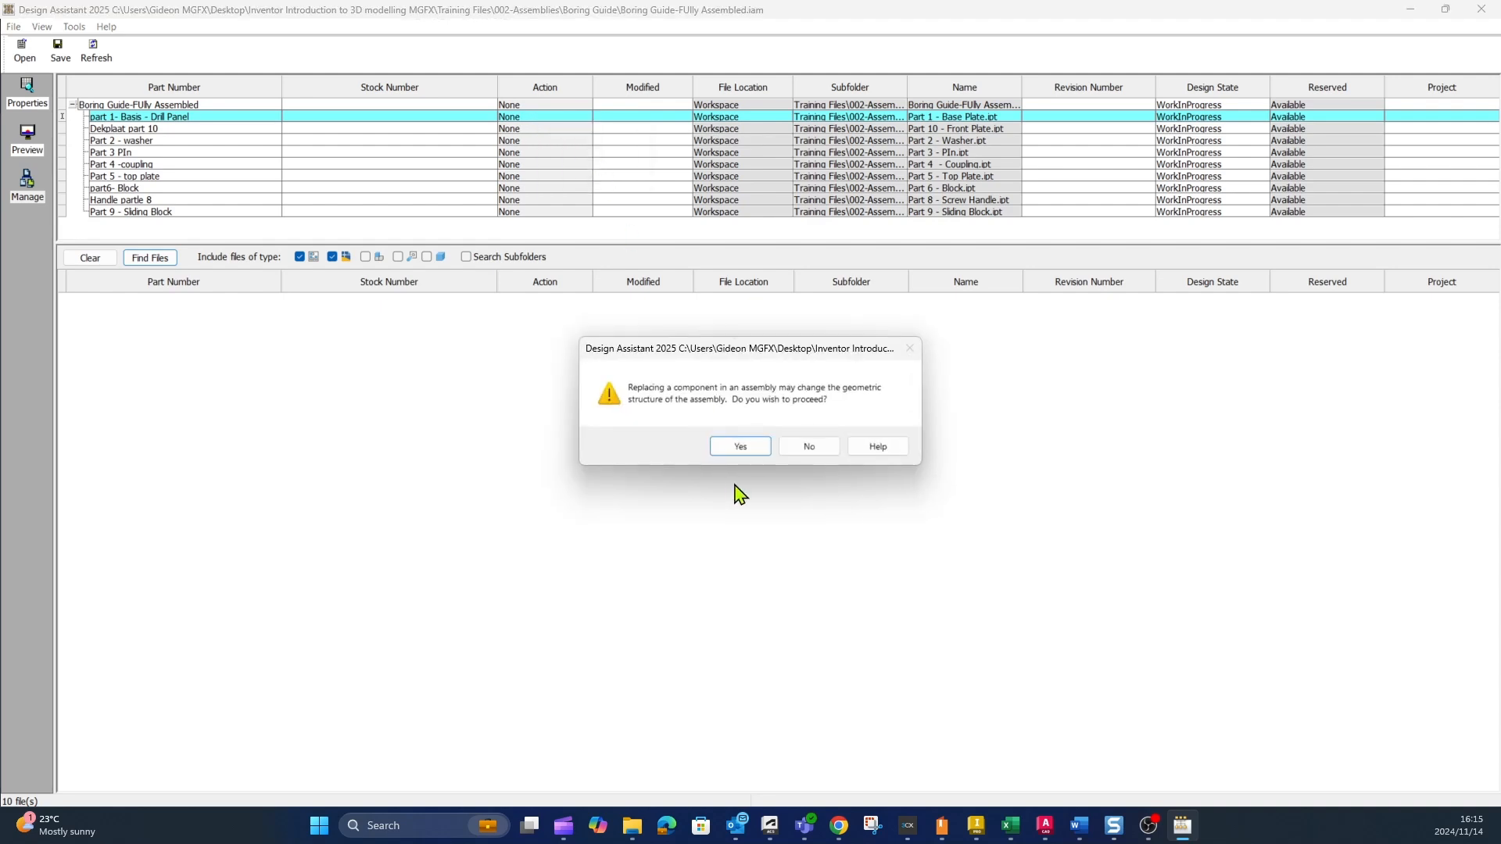
pyautogui.click(739, 446)
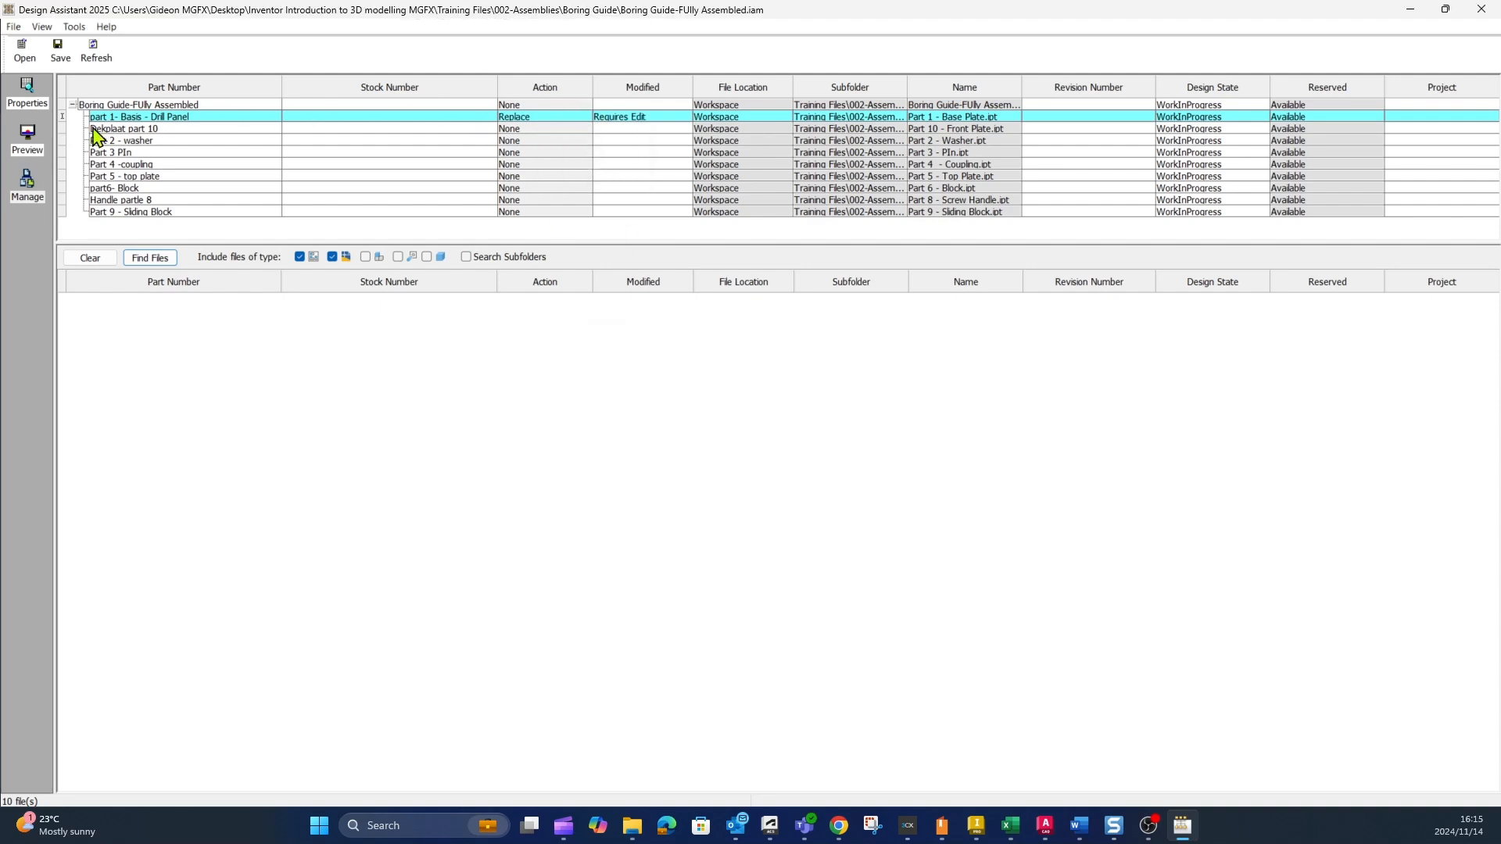
pyautogui.moveTo(172, 128)
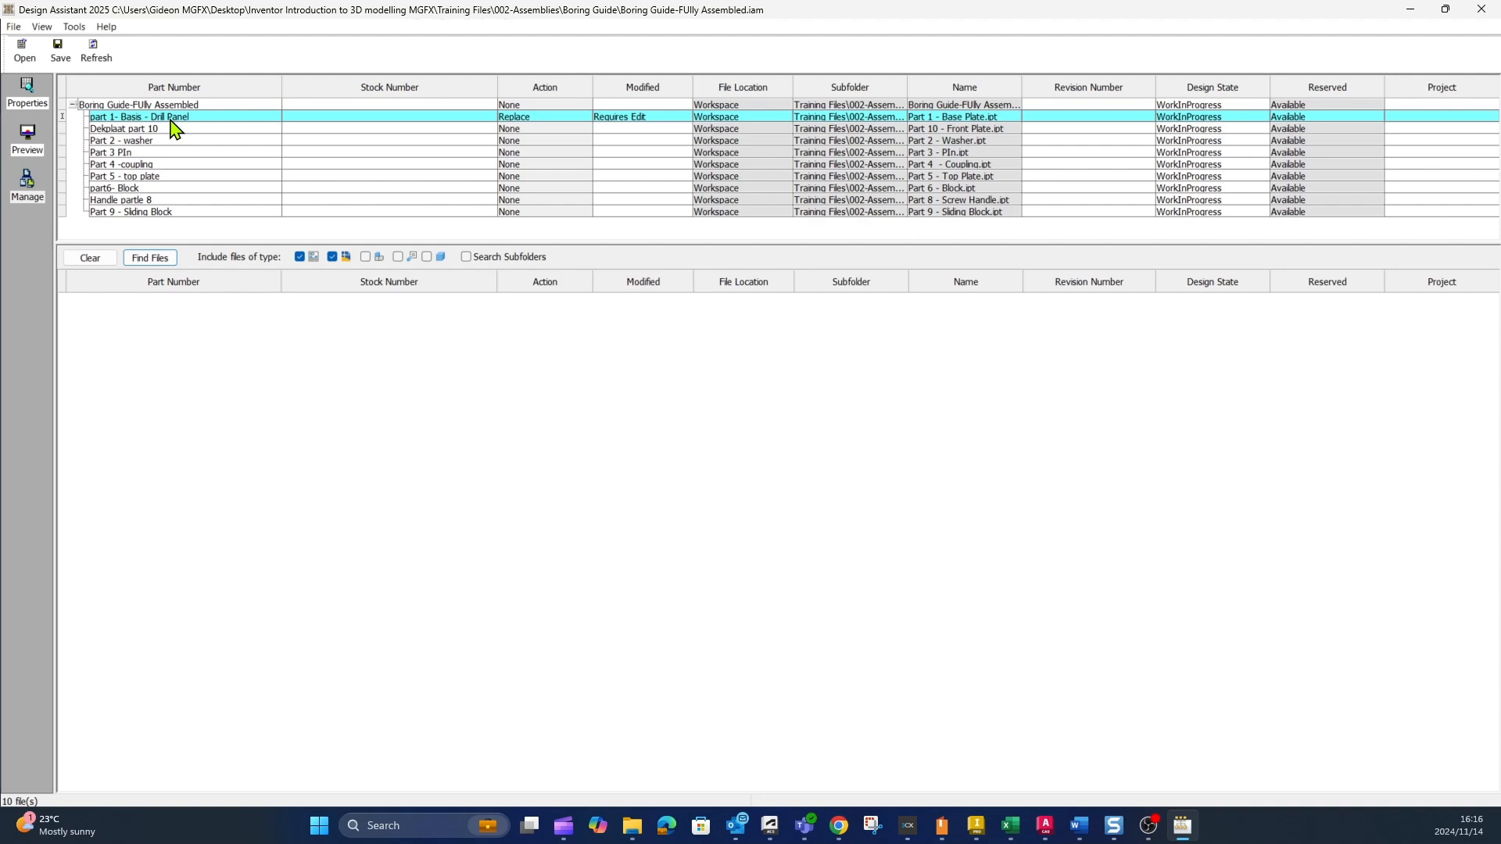
pyautogui.moveTo(641, 110)
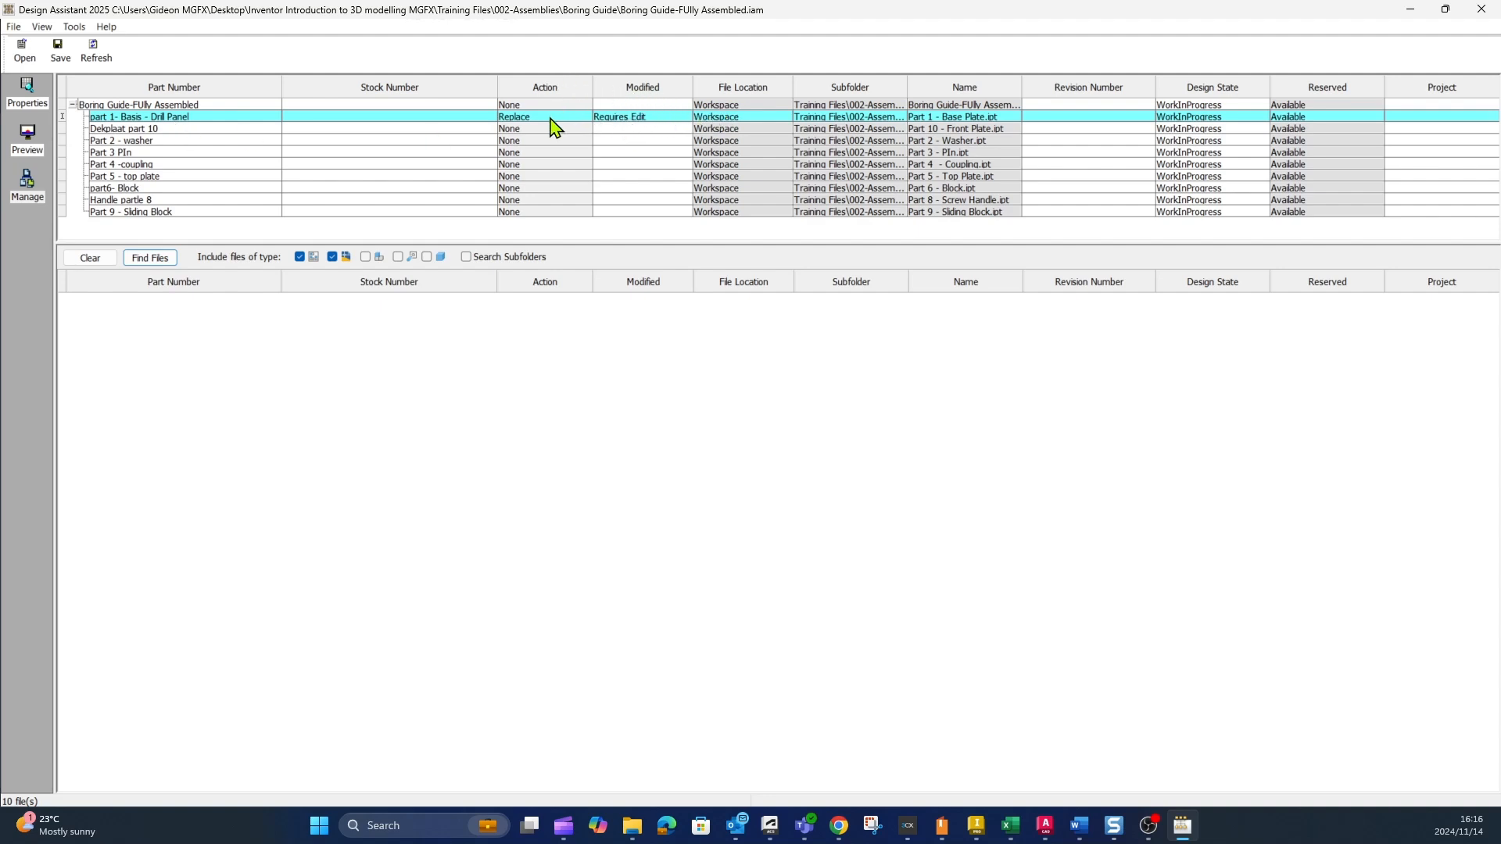
pyautogui.moveTo(206, 125)
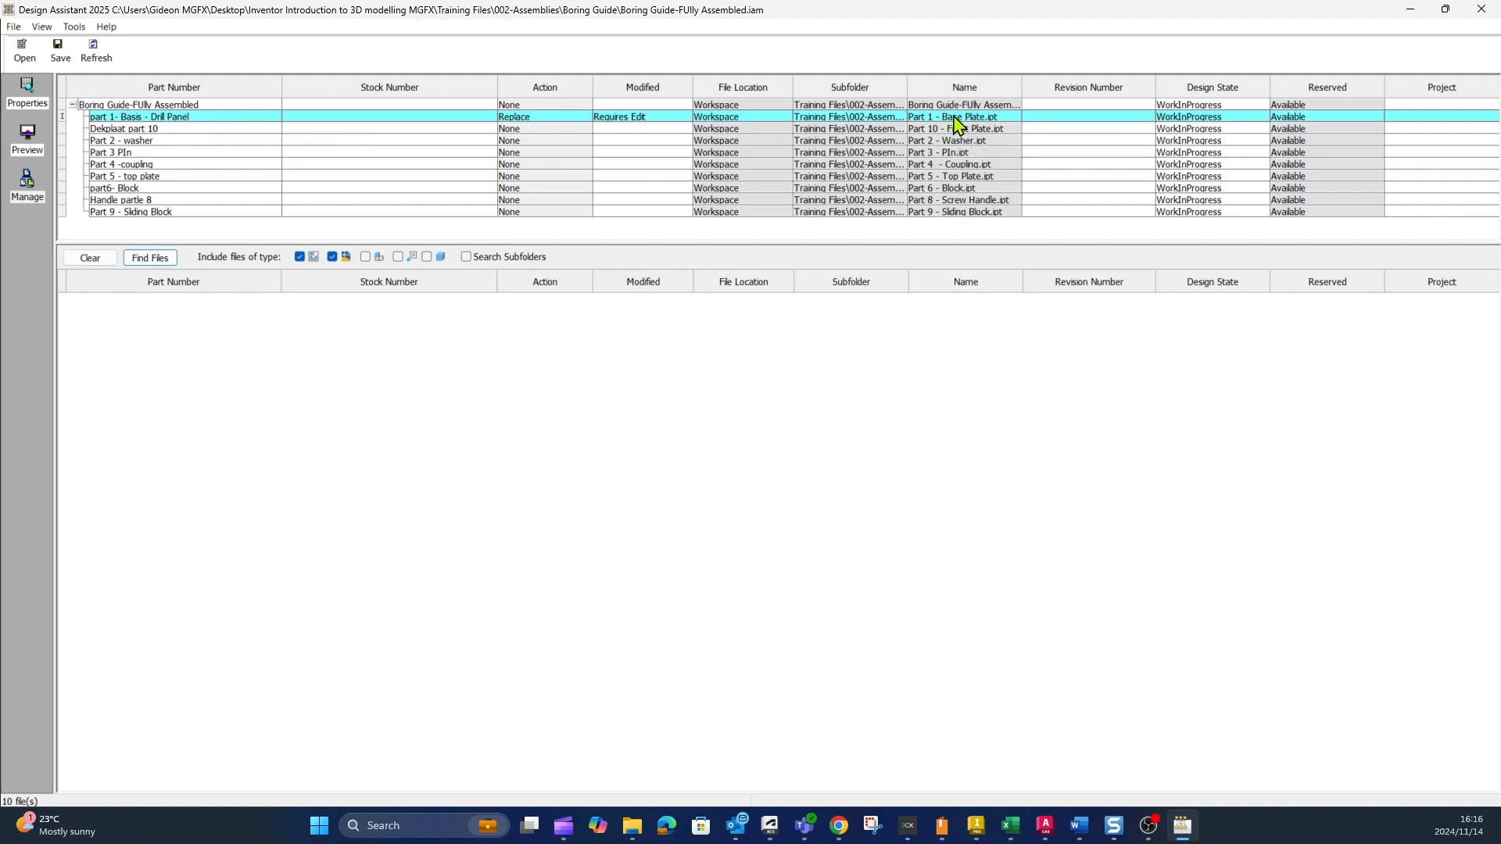
pyautogui.rightClick(952, 116)
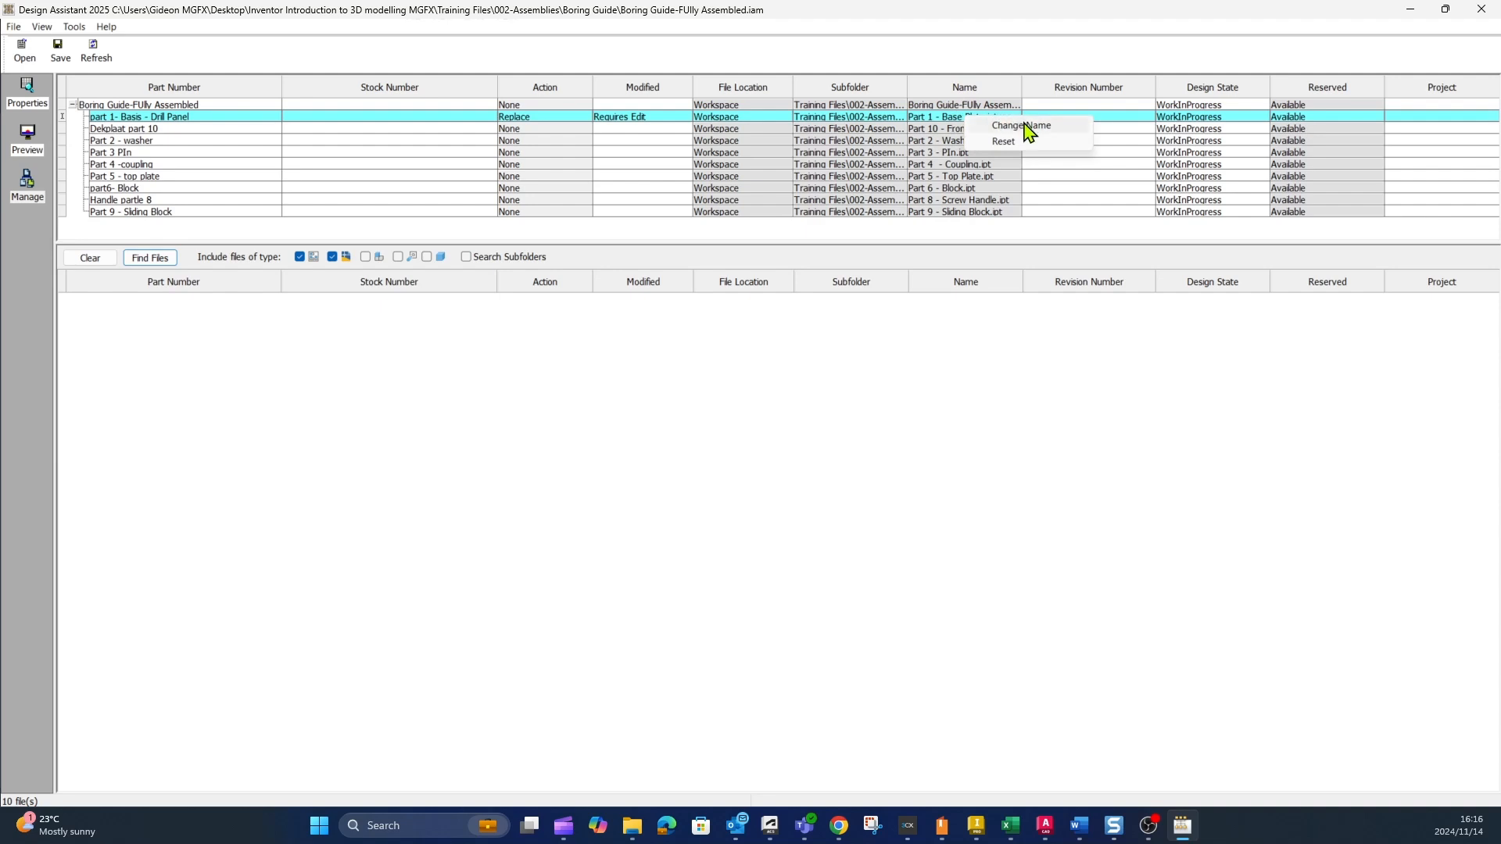
pyautogui.click(1020, 125)
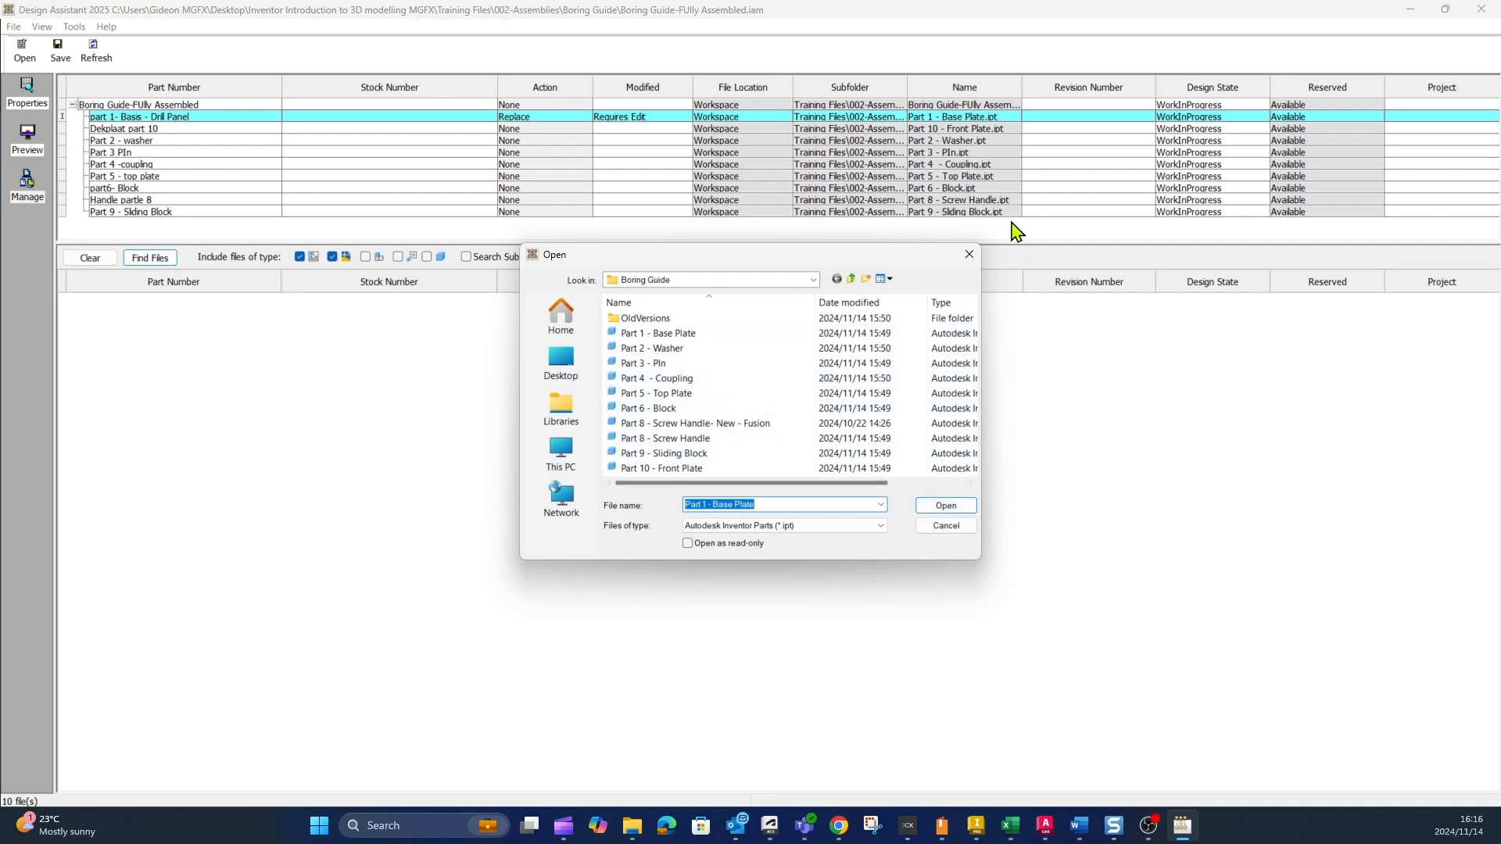
pyautogui.click(942, 526)
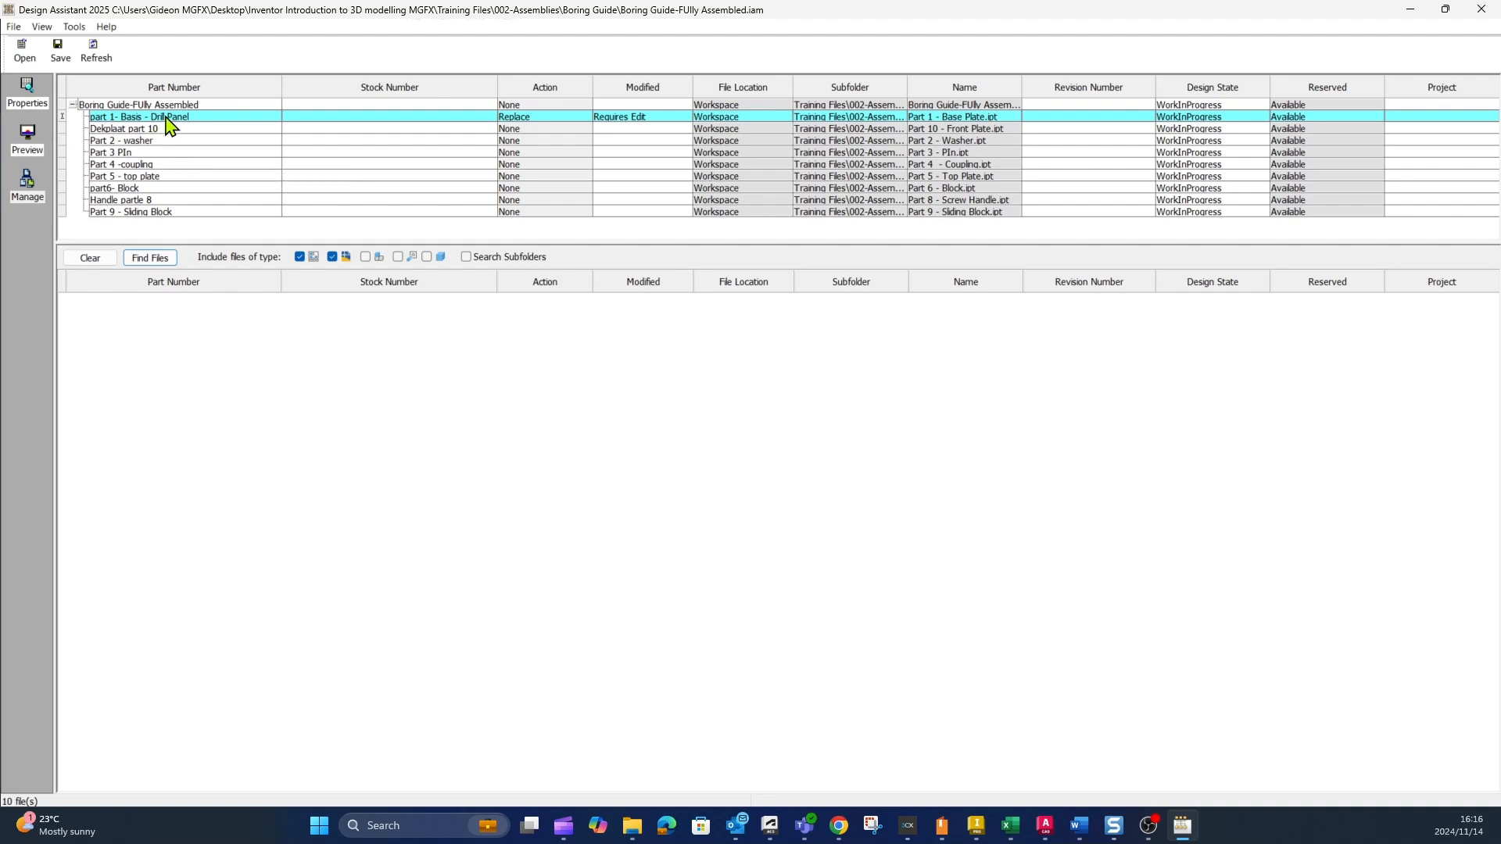
pyautogui.moveTo(182, 119)
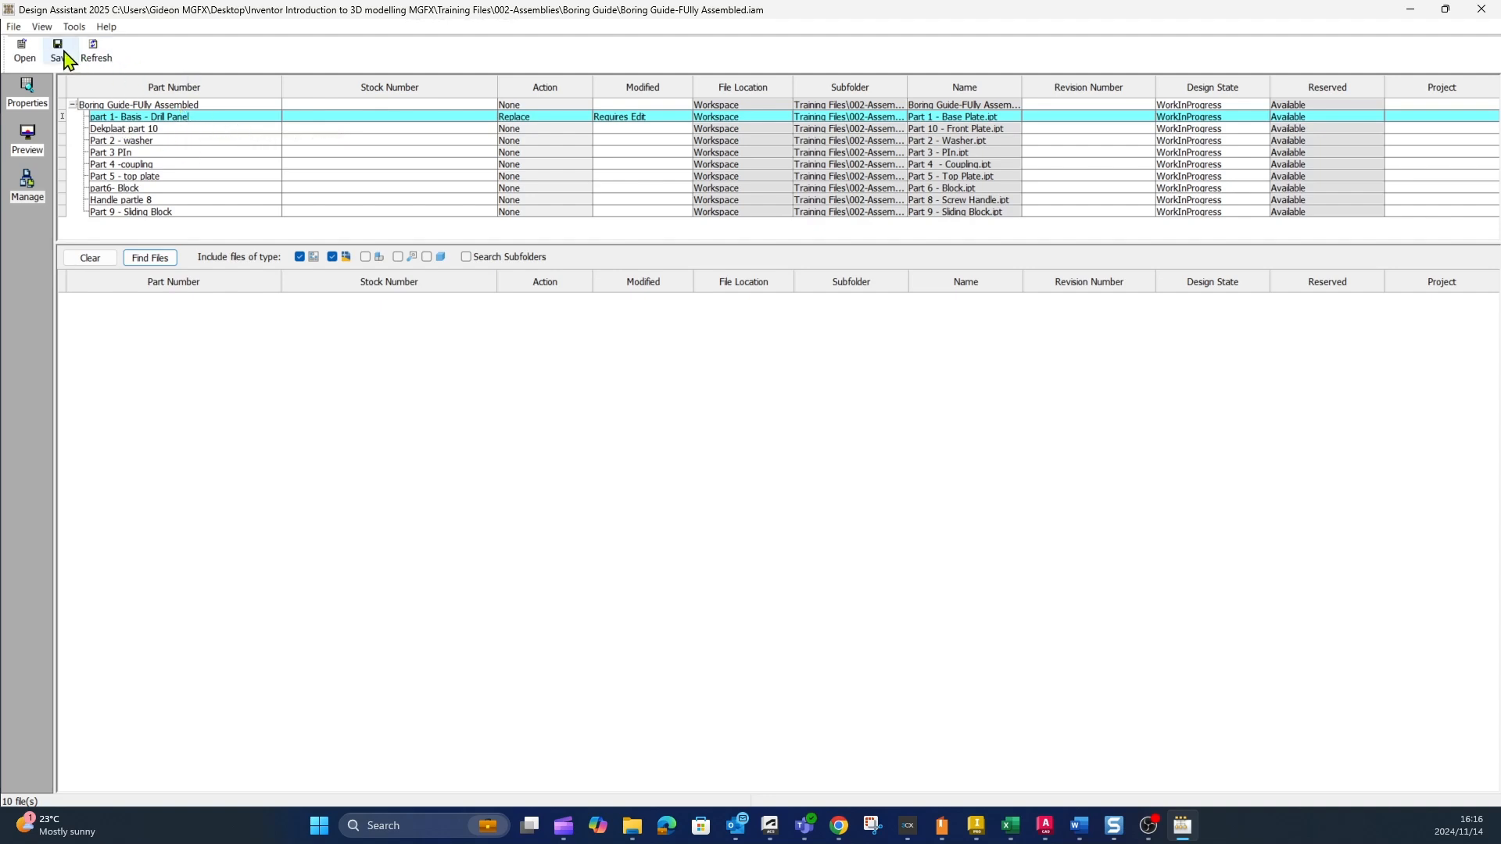
pyautogui.moveTo(57, 50)
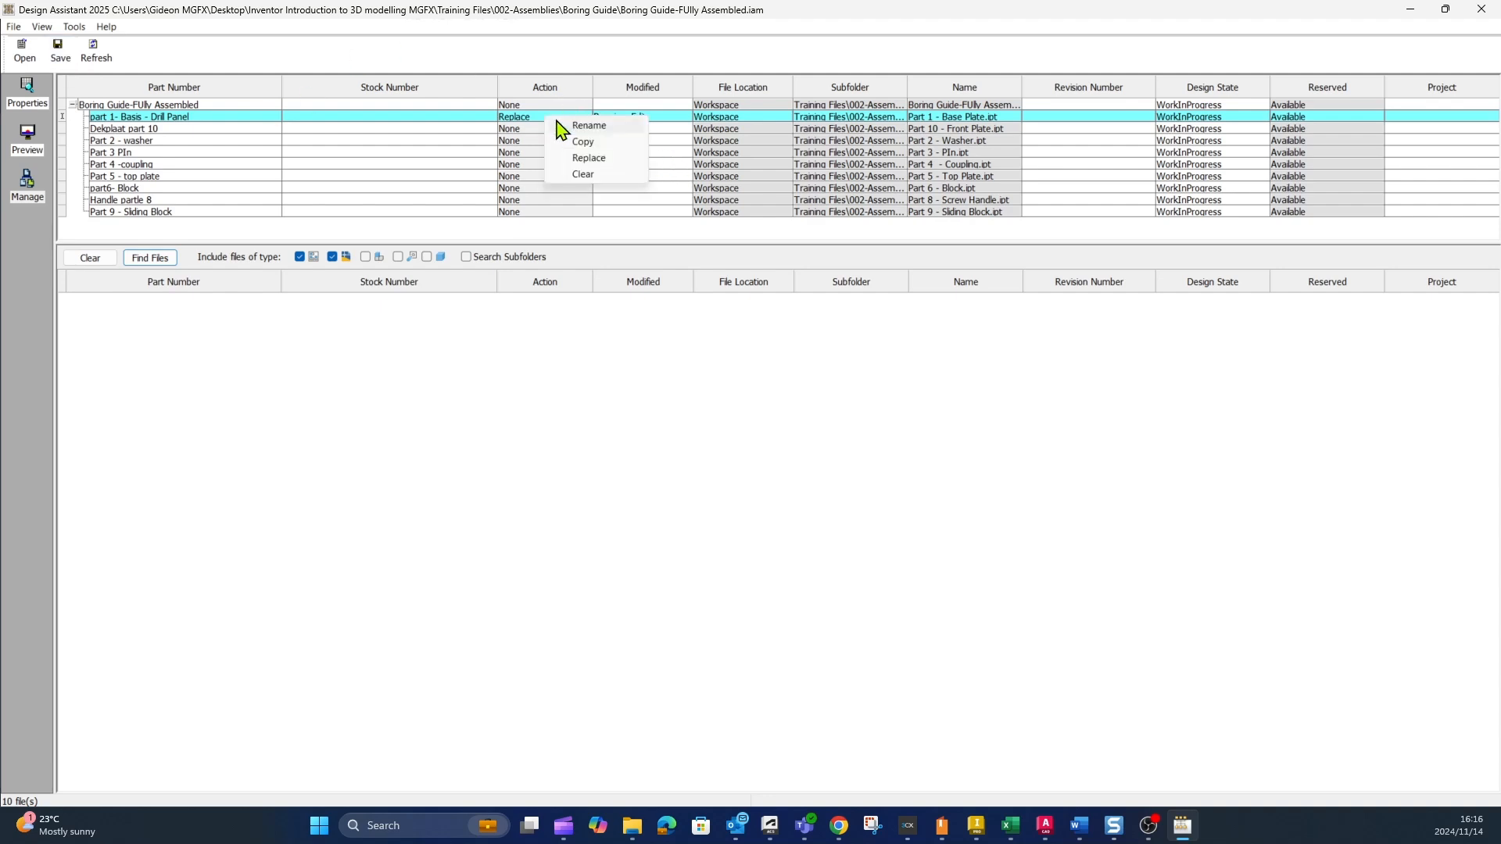
# Clear the Drill Panel part's Replace action so it returns to None.
pyautogui.click(582, 175)
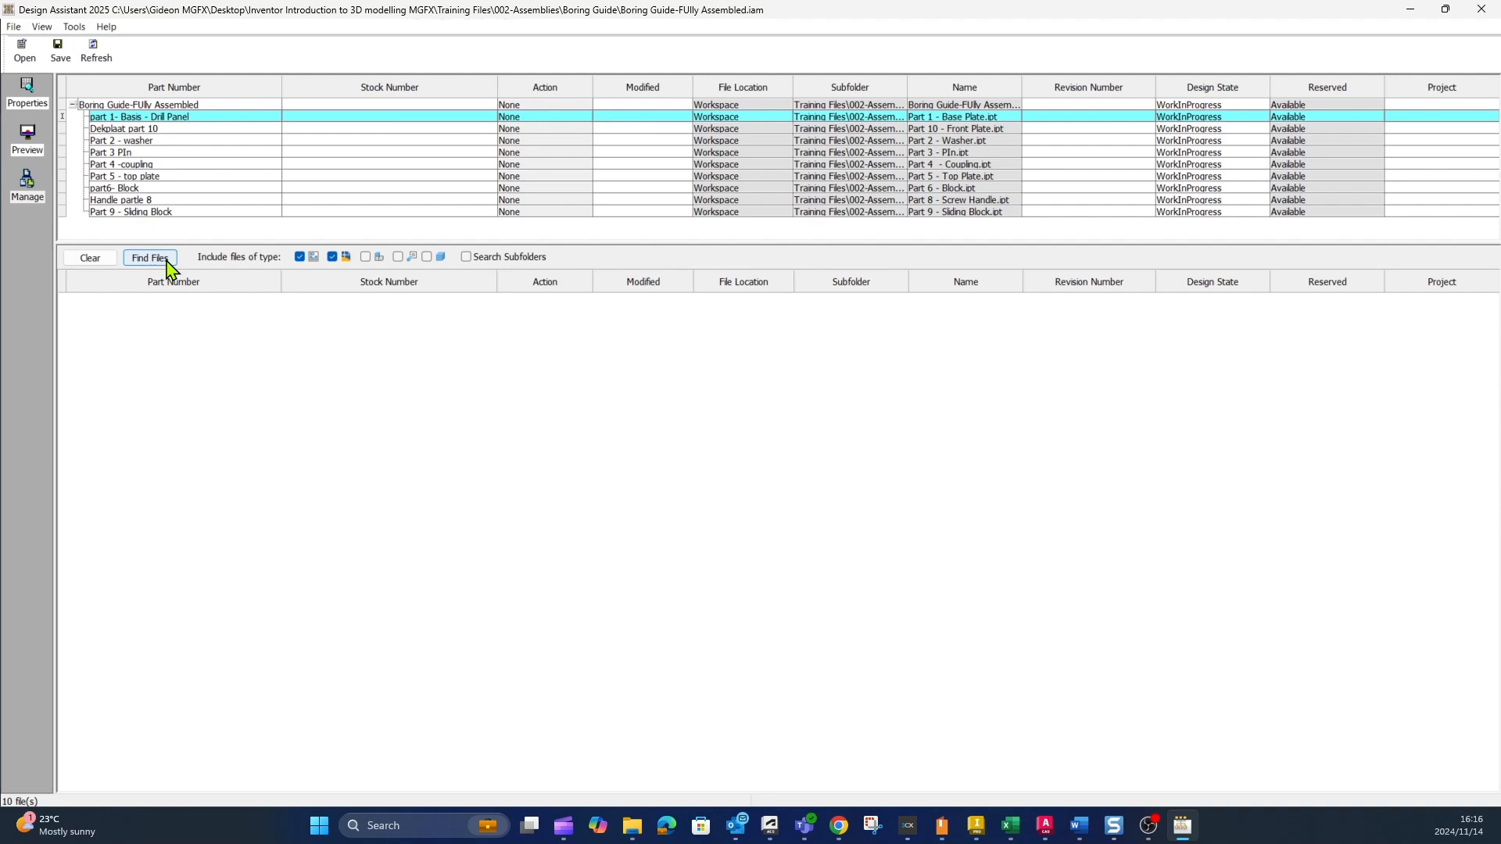
pyautogui.moveTo(151, 131)
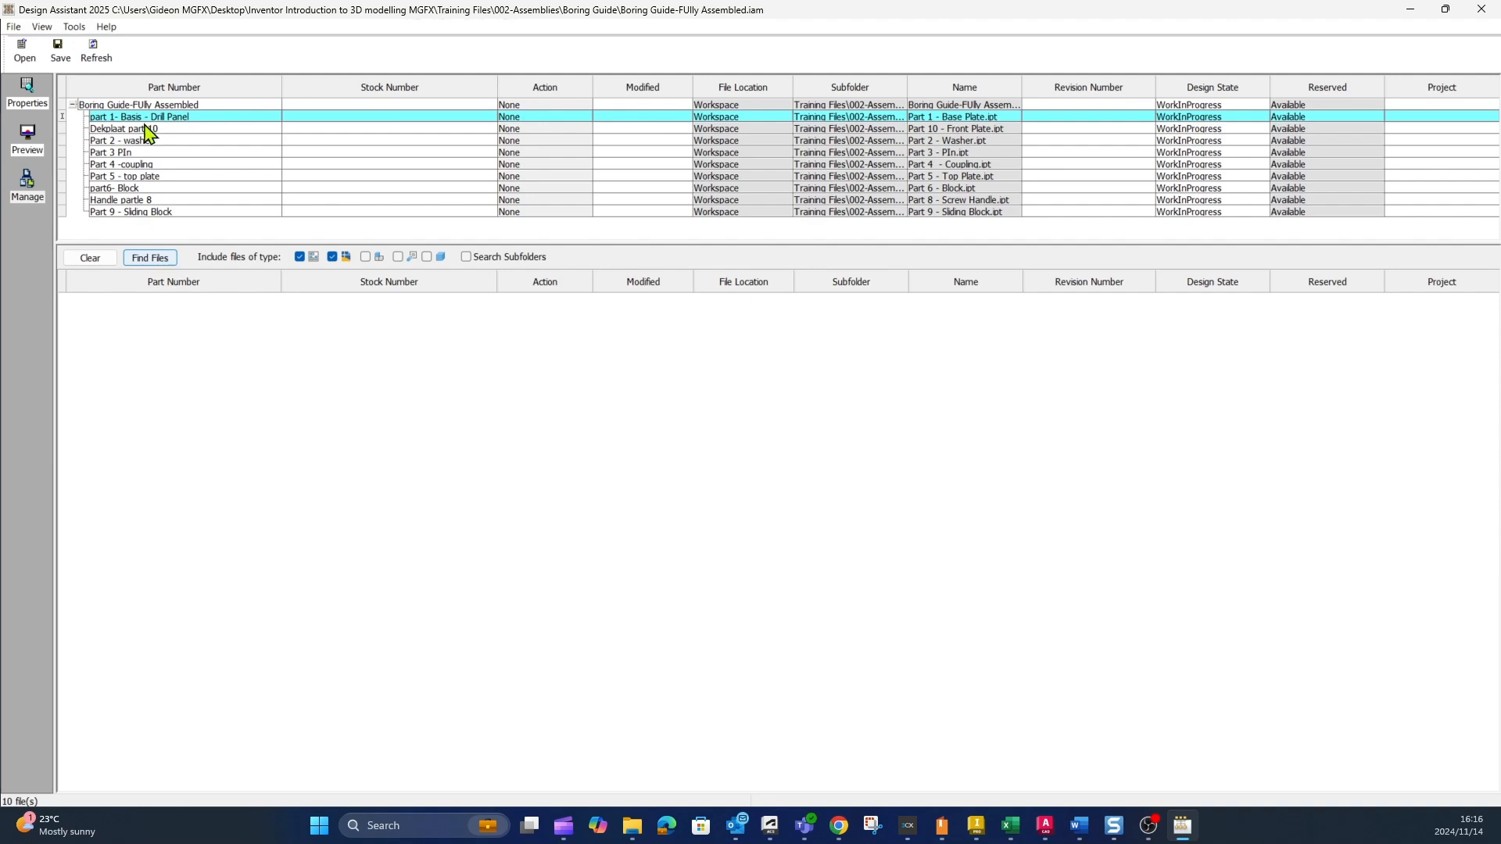
pyautogui.click(73, 26)
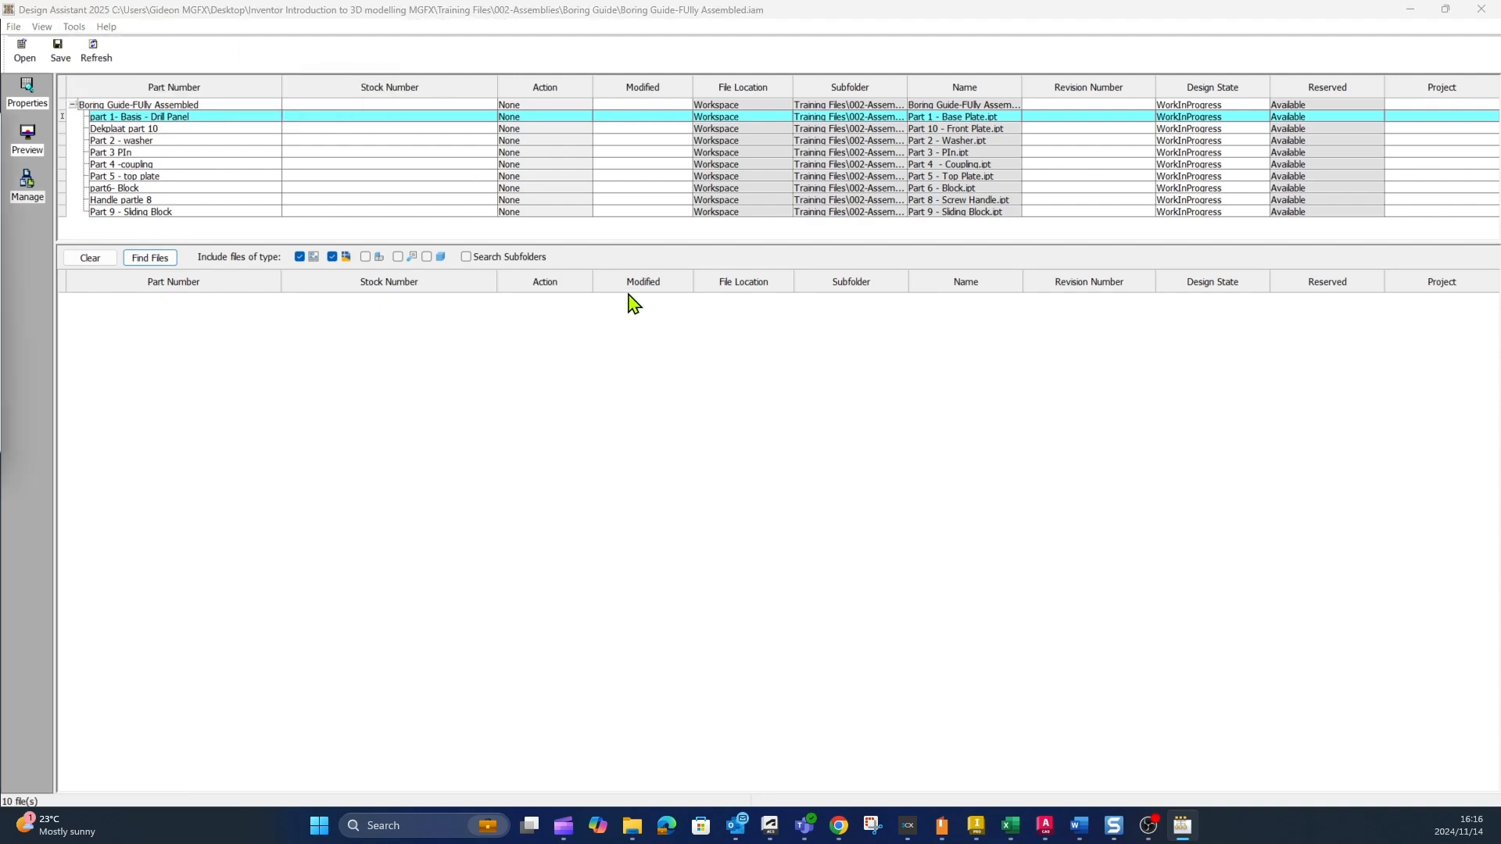
pyautogui.click(149, 258)
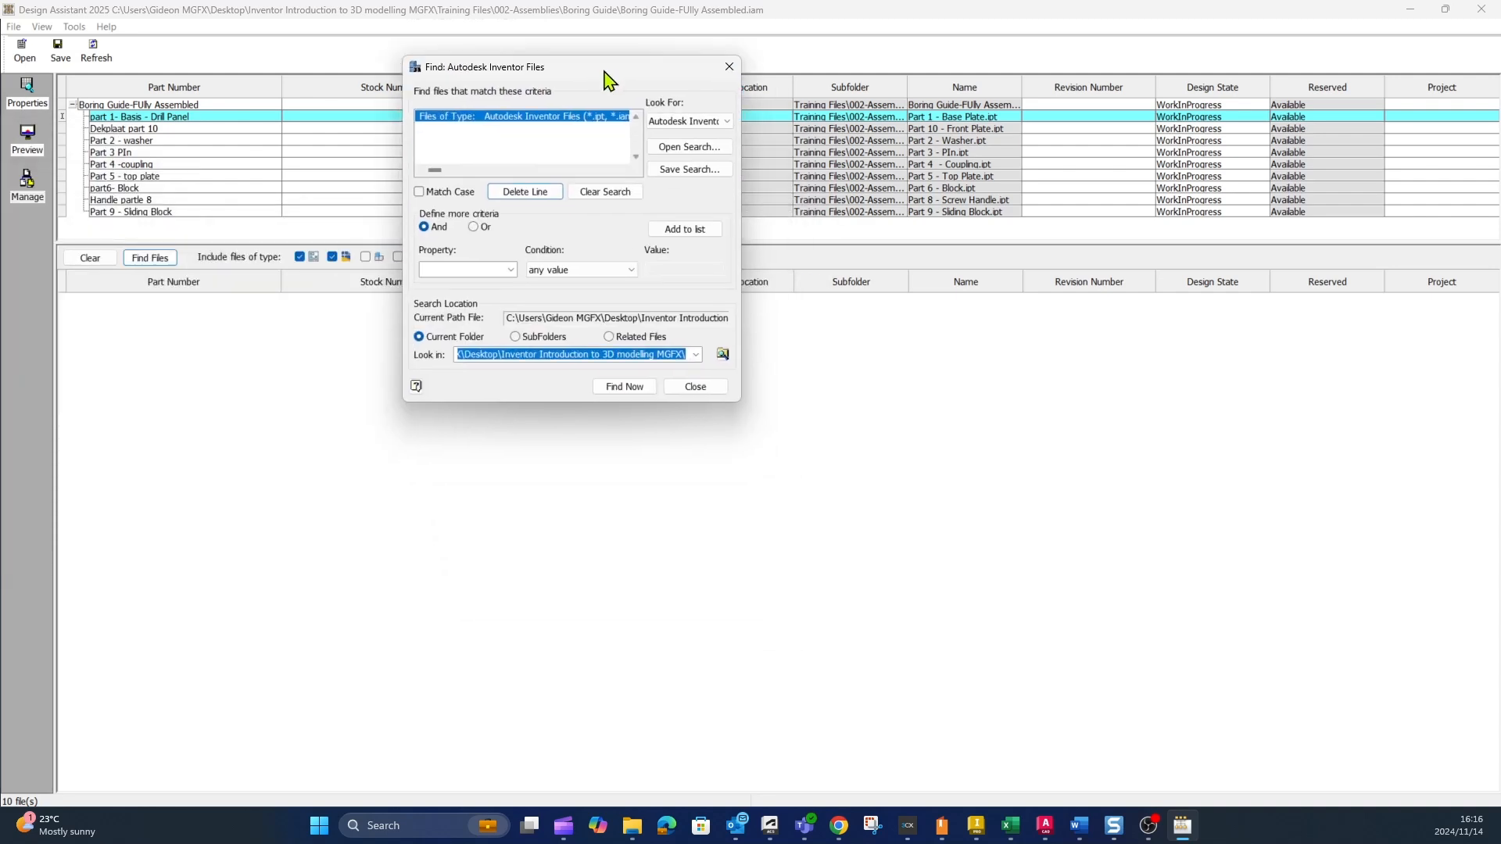
pyautogui.moveTo(603, 67); pyautogui.dragTo(550, 51)
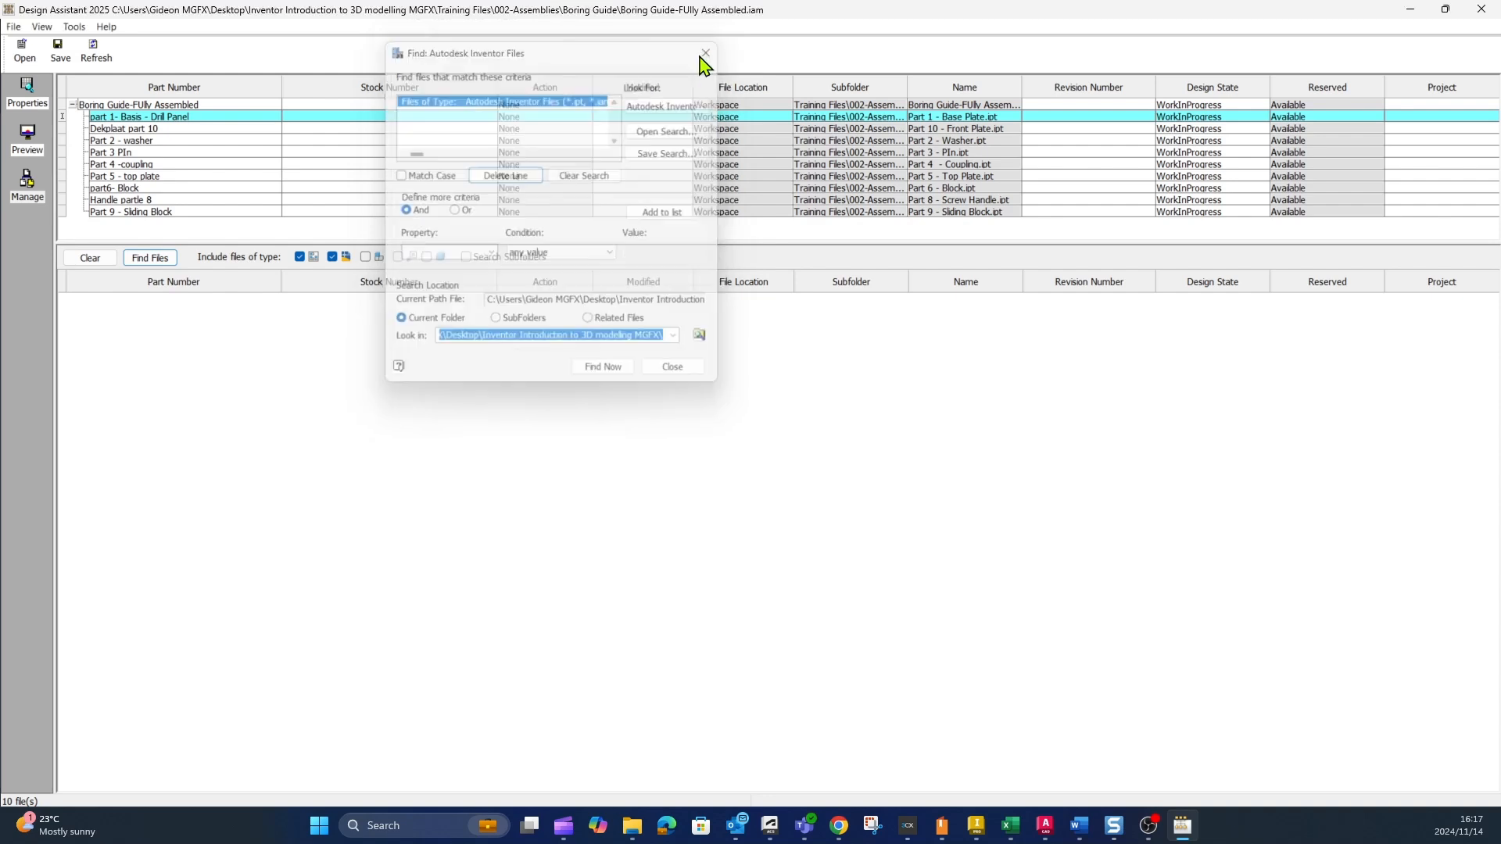
pyautogui.click(704, 52)
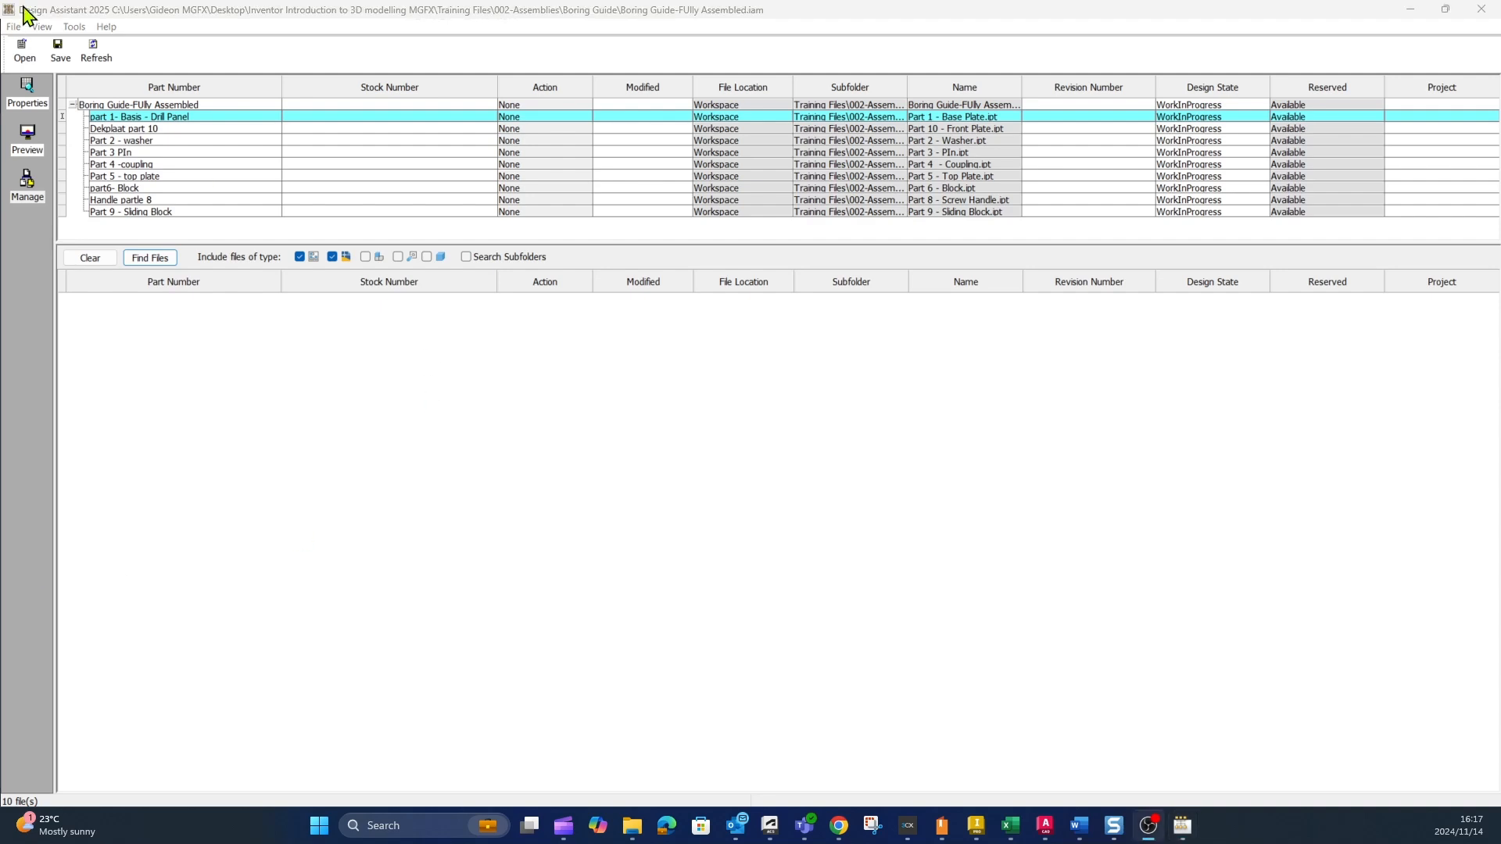
# Check the Help menu, then show Tools > Find: Inventor Files, String, Where Used.
pyautogui.click(105, 26)
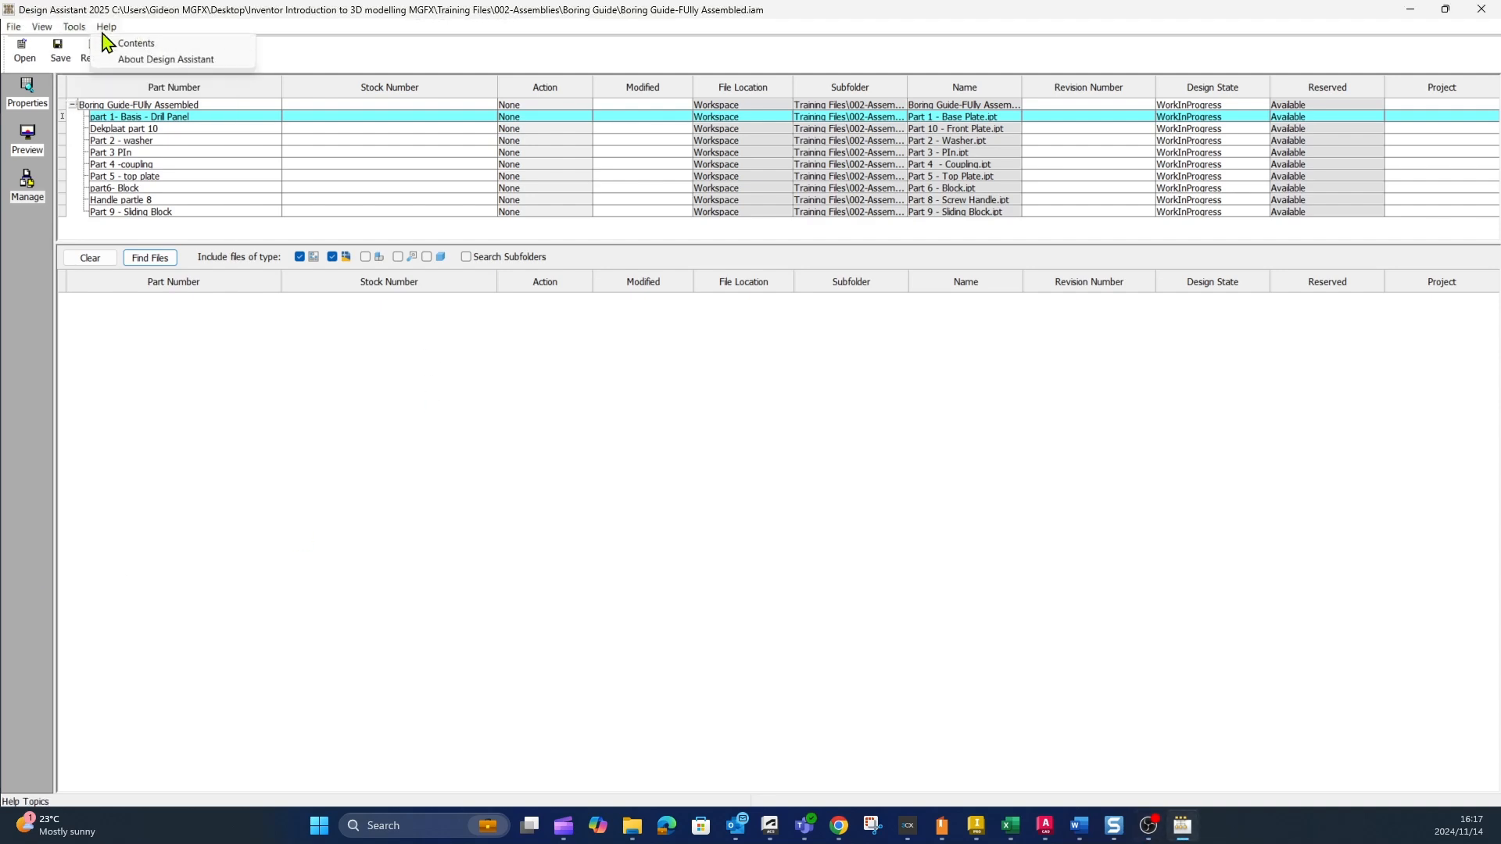
pyautogui.click(74, 26)
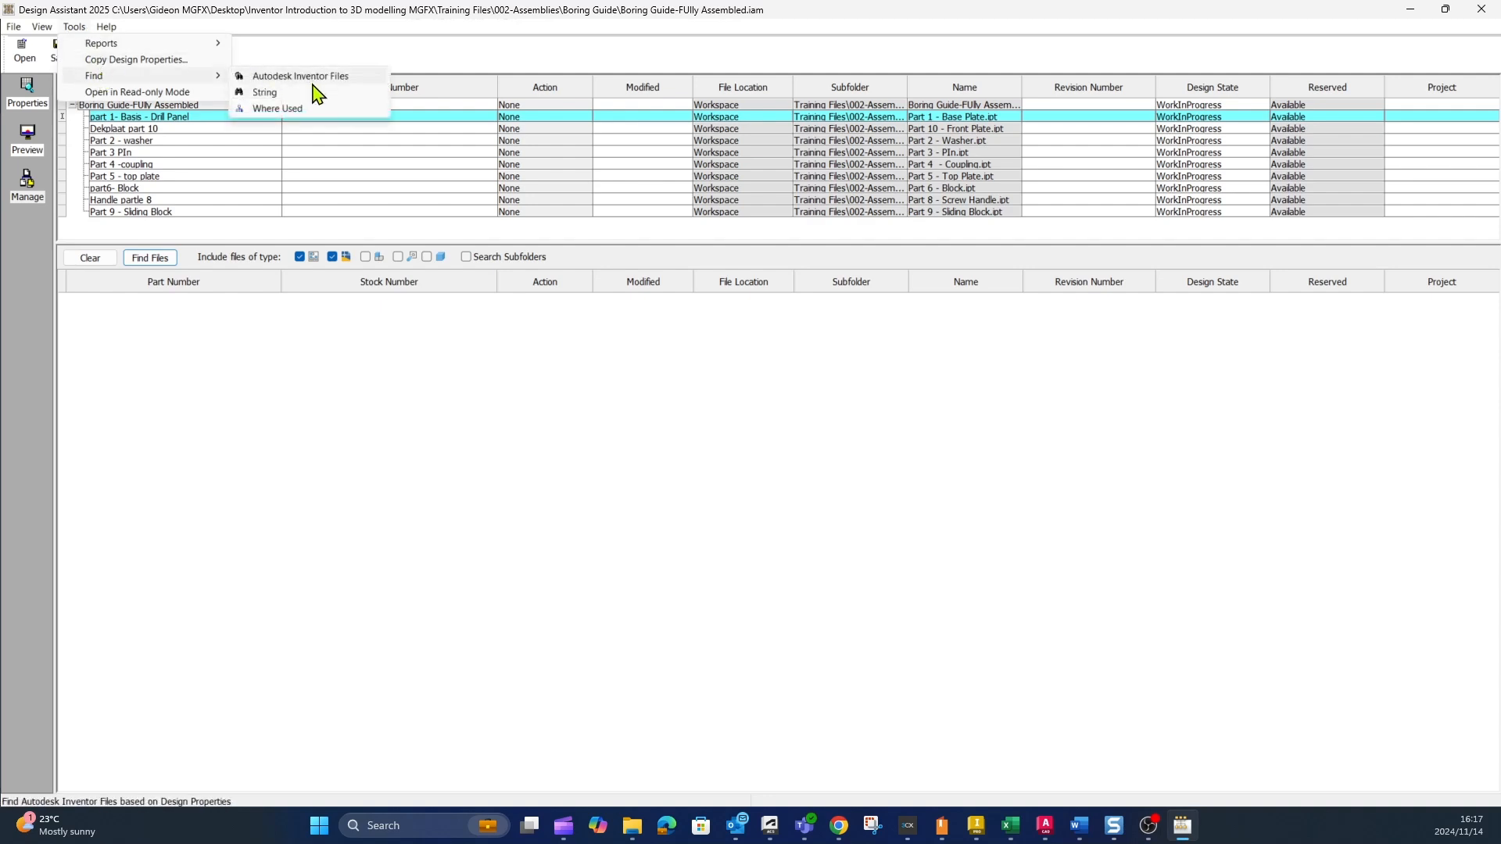
pyautogui.moveTo(277, 108)
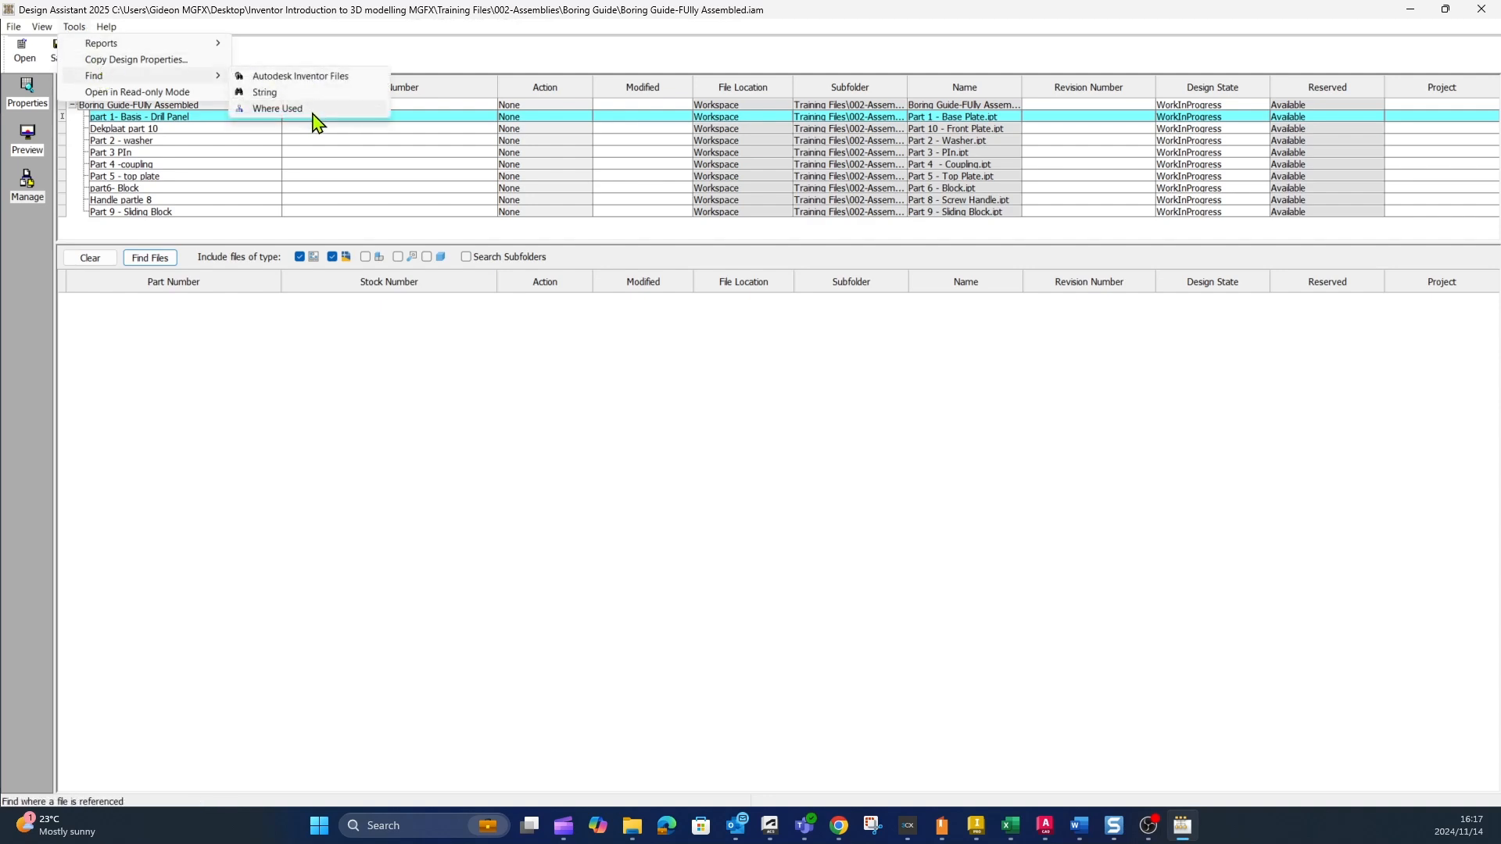